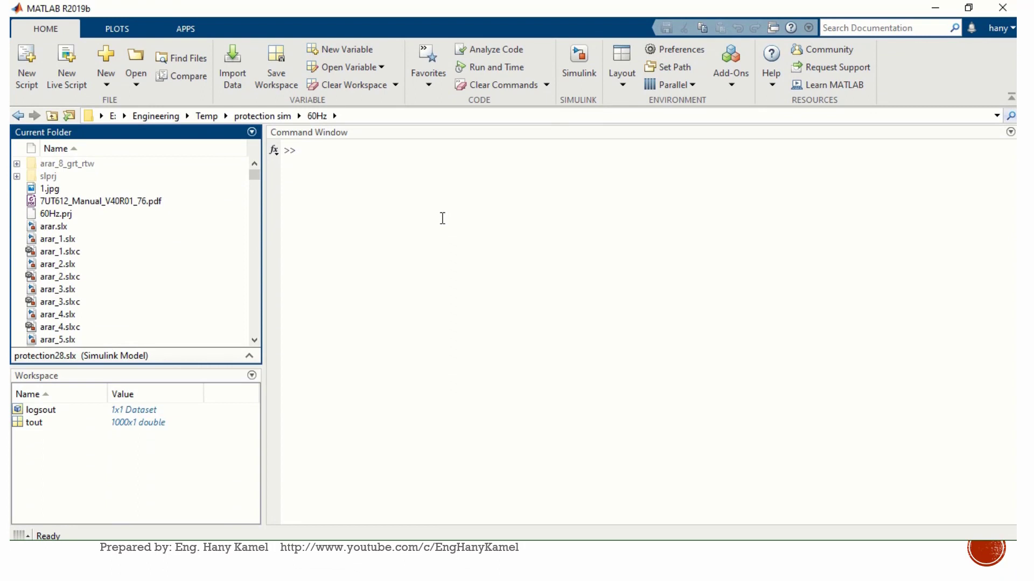
mouse_move(543, 107)
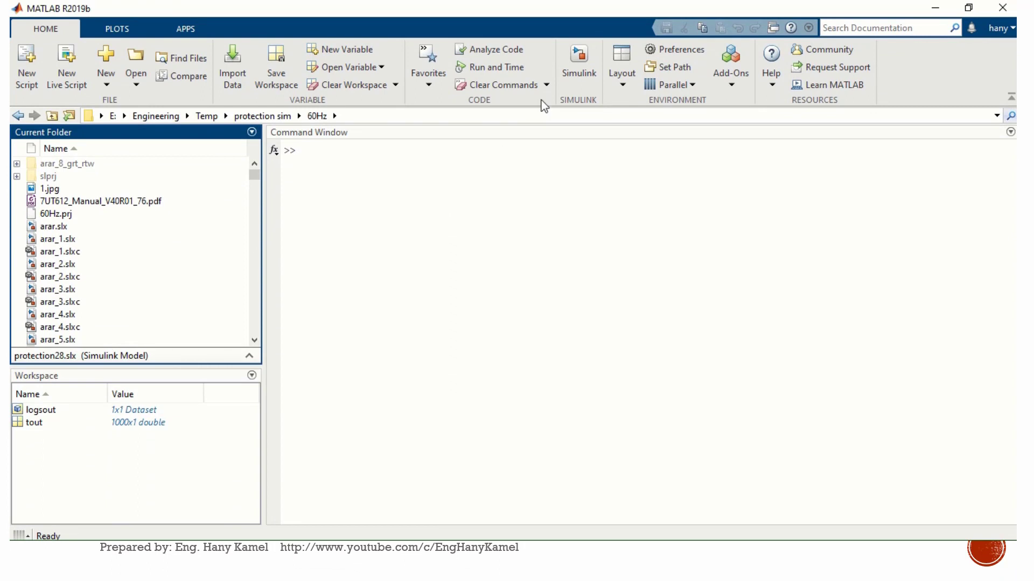
mouse_move(578, 62)
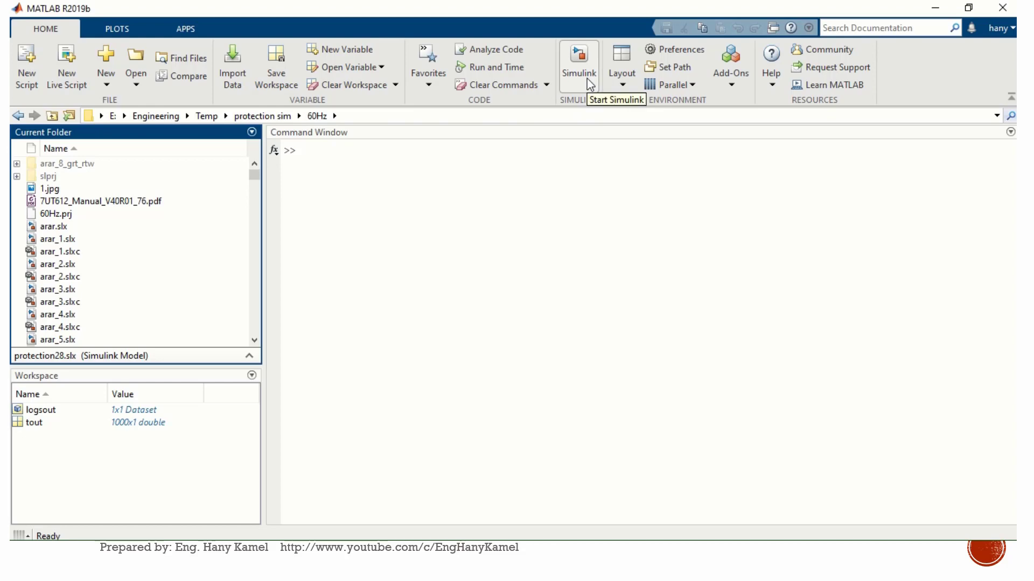
Step: Start Simulink from the MATLAB Home tab and create a new blank untitled model
left_click(578, 66)
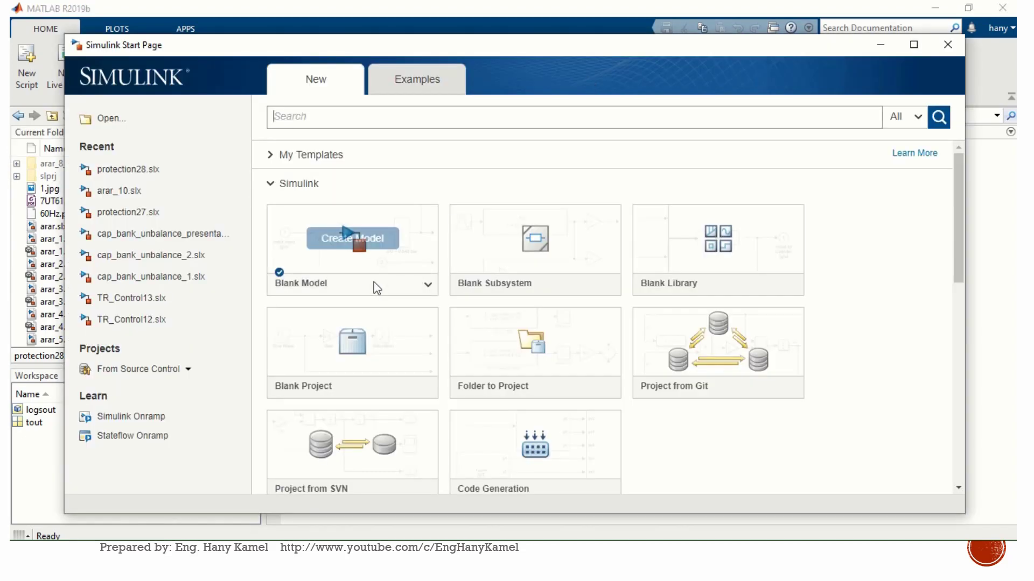
mouse_move(387, 266)
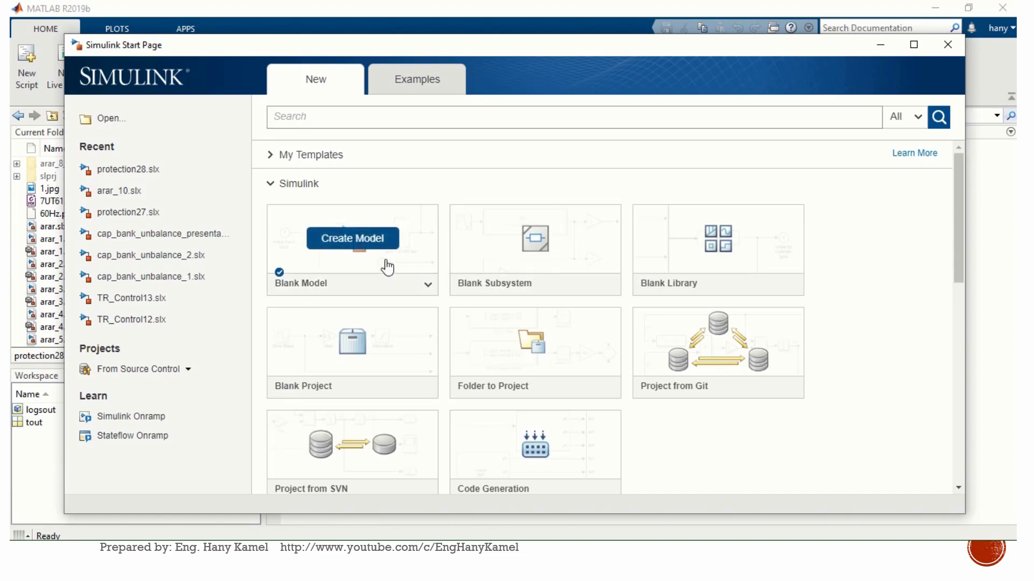
left_click(353, 238)
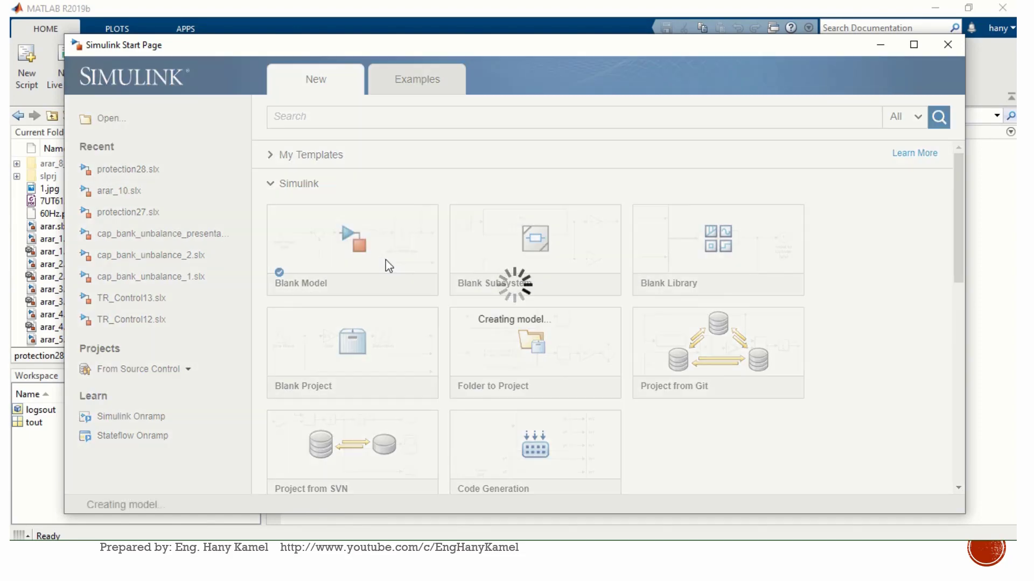
left_click(351, 244)
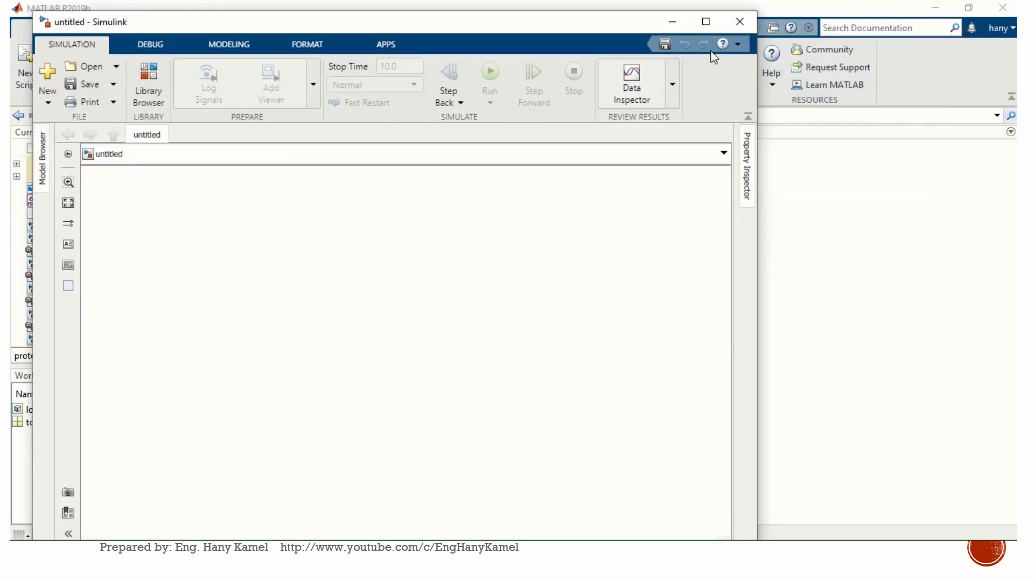
Step: Maximize the untitled model window and bring up the Library Browser
left_click(704, 22)
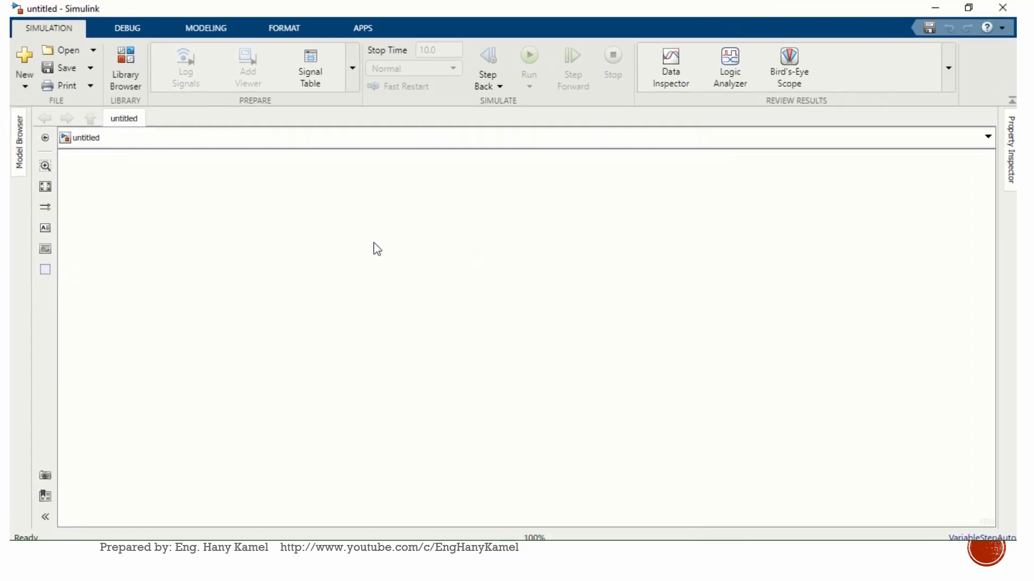
mouse_move(470, 383)
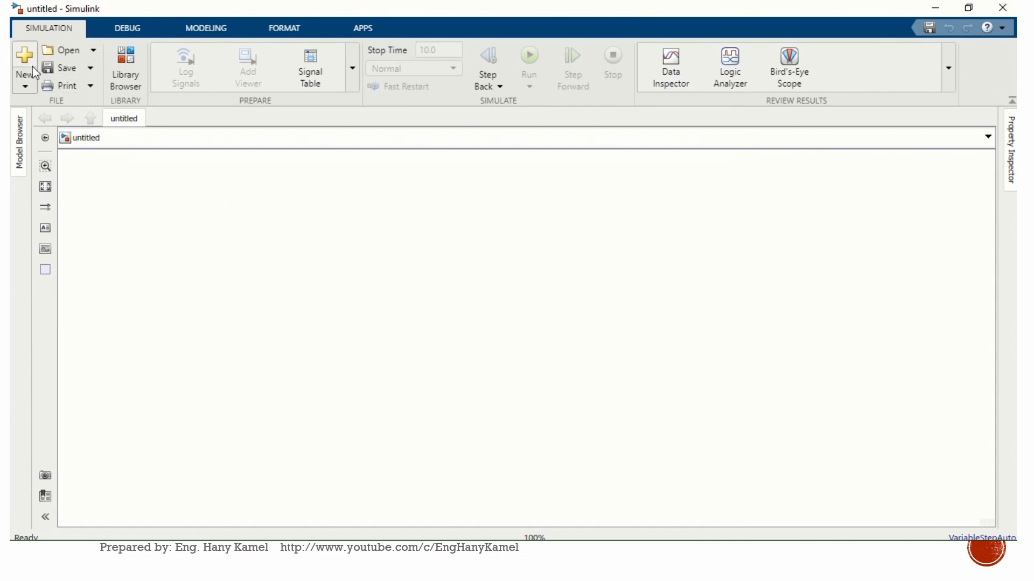
mouse_move(25, 62)
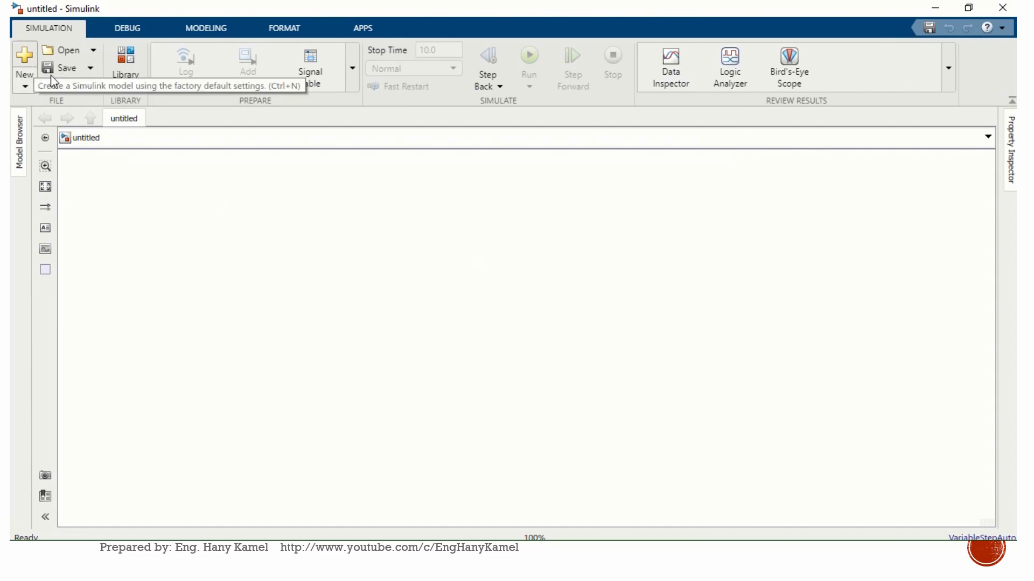
mouse_move(125, 67)
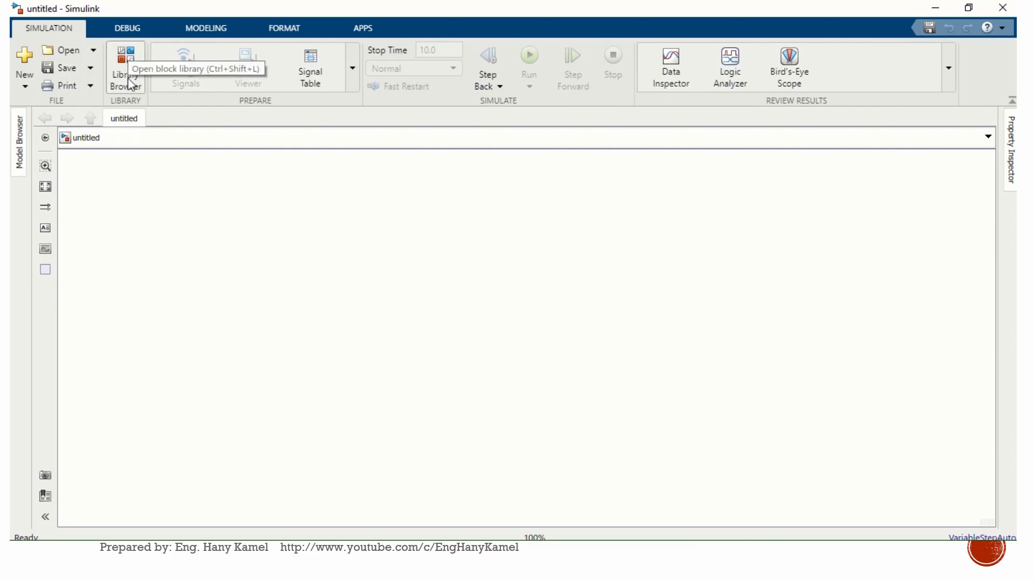
left_click(125, 68)
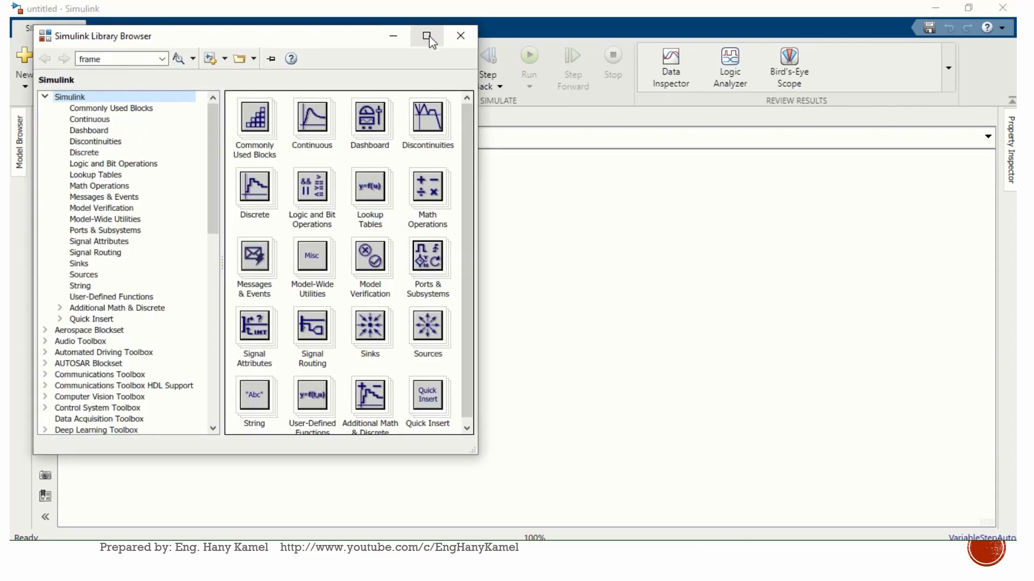
Step: Maximize the Library Browser and browse Commonly Used Blocks, Continuous, then the Sinks category
left_click(428, 36)
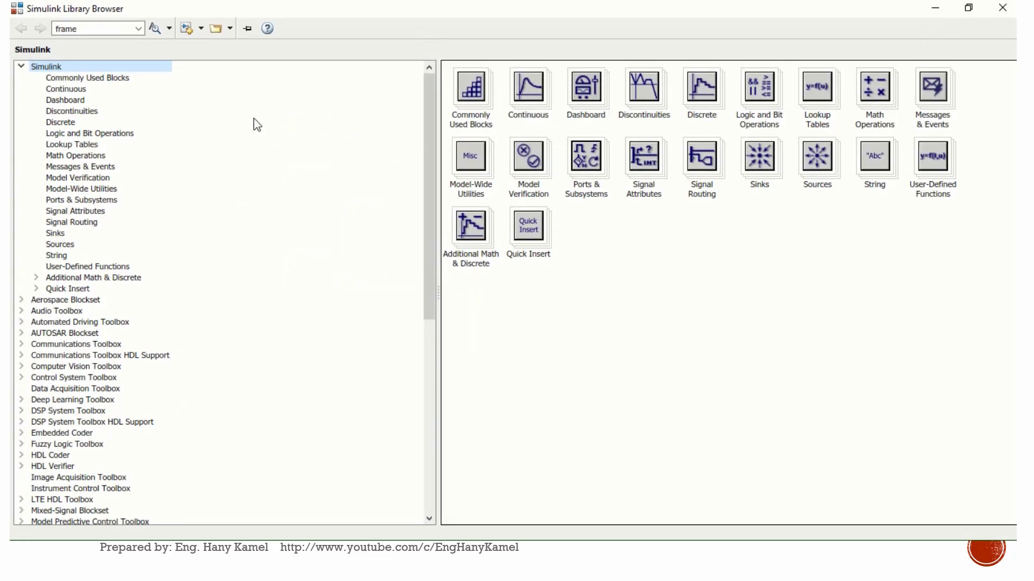
left_click(87, 77)
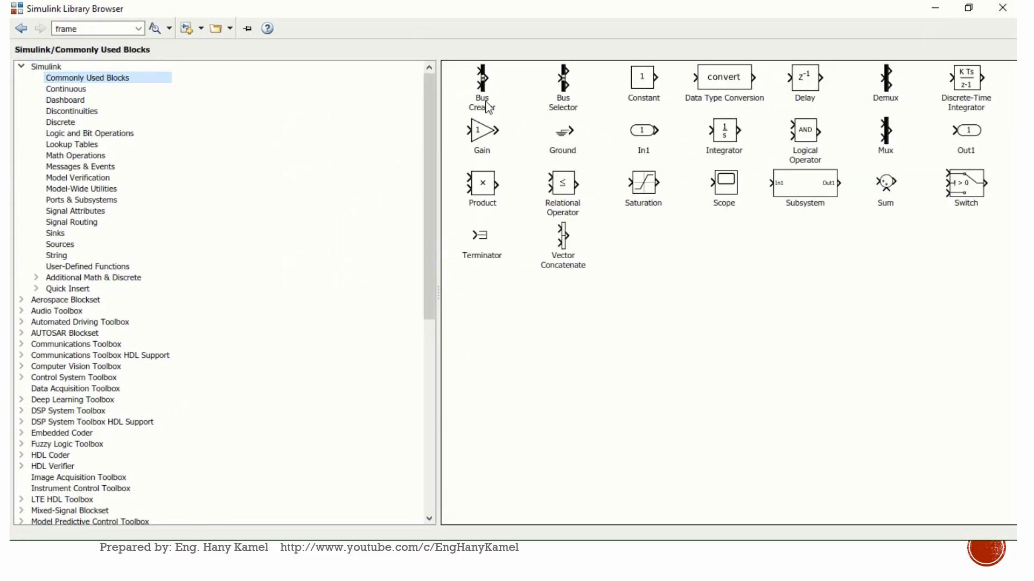
mouse_move(912, 98)
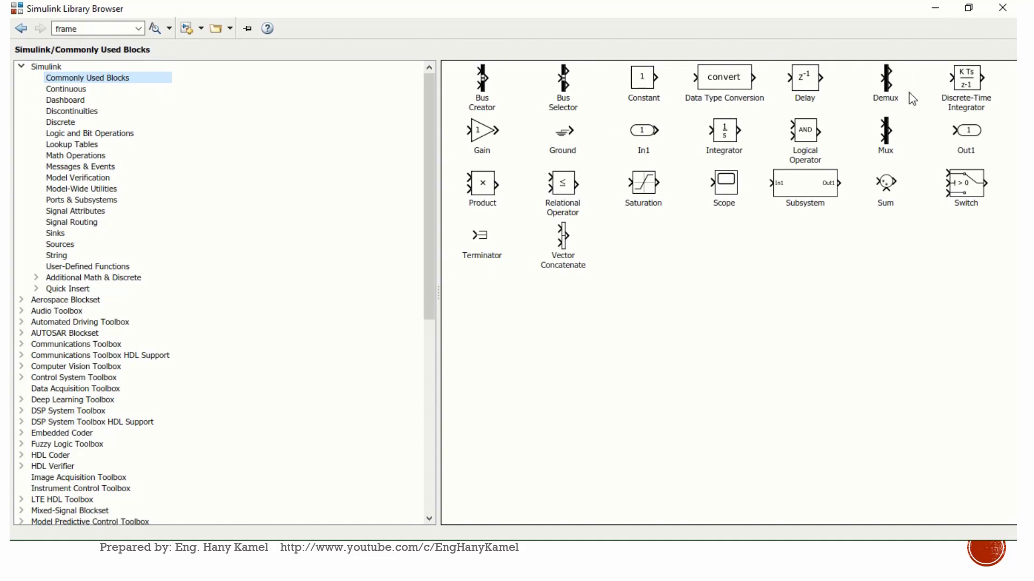
mouse_move(887, 109)
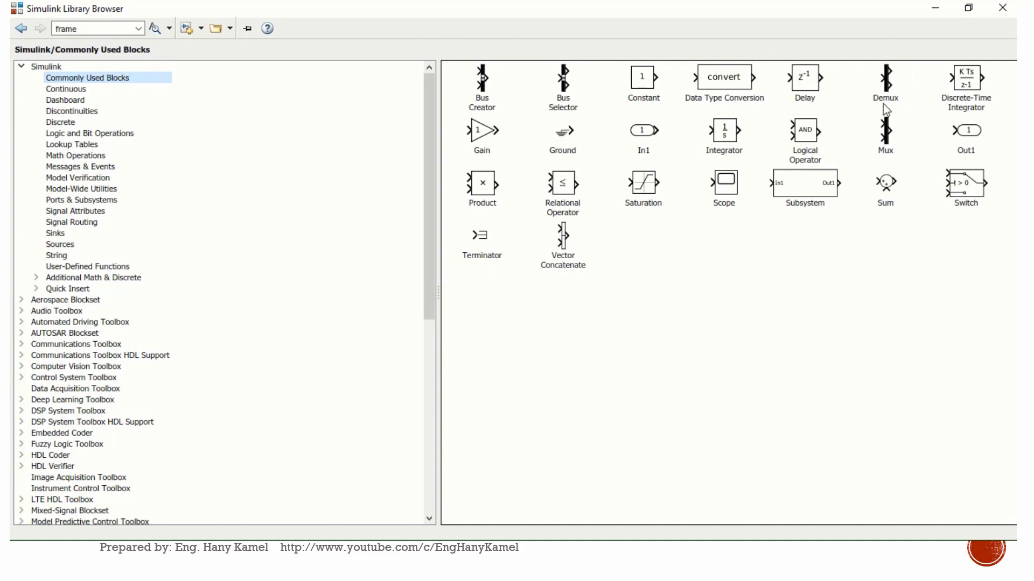
mouse_move(805, 136)
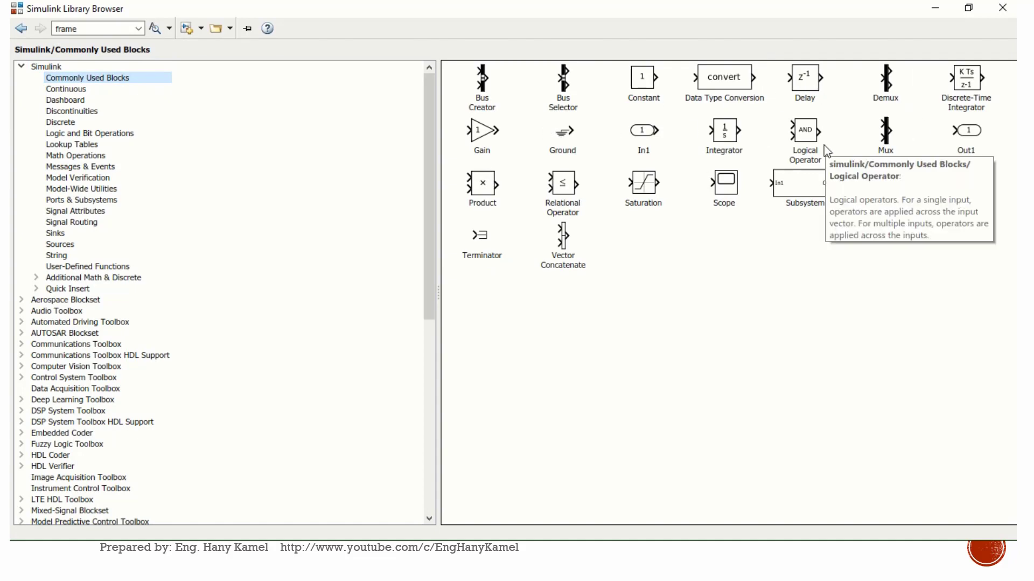
mouse_move(841, 192)
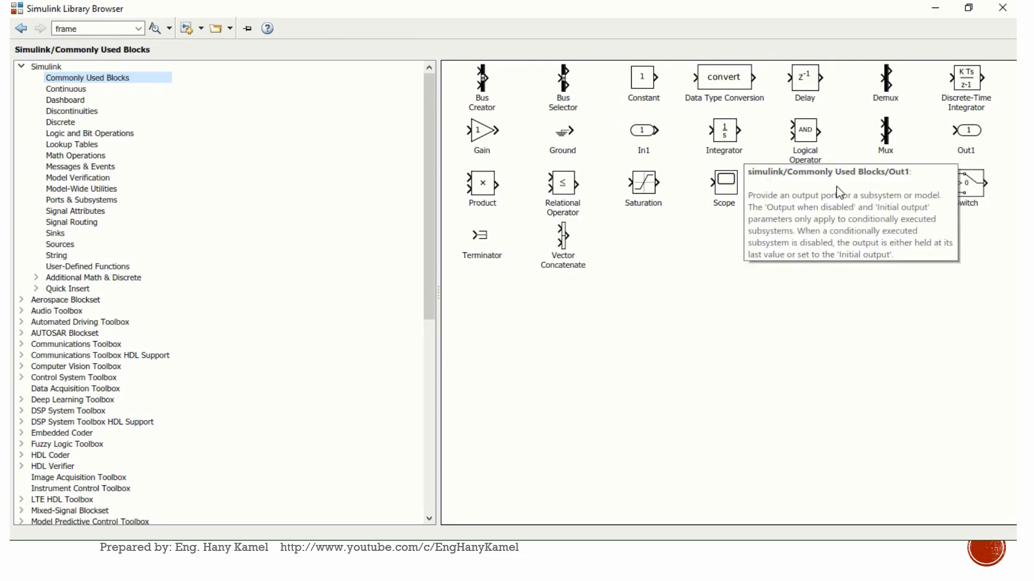
left_click(65, 89)
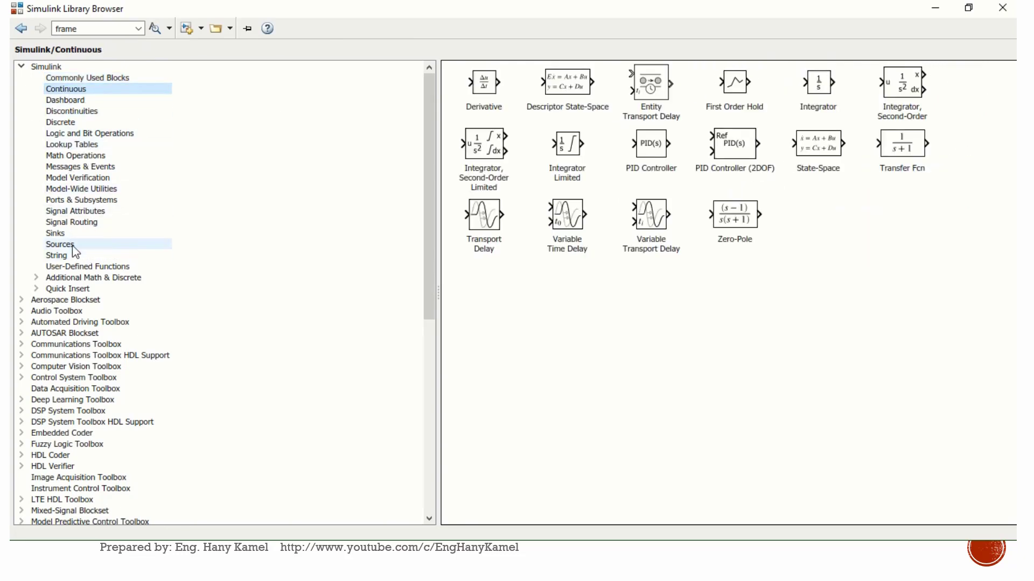
left_click(55, 233)
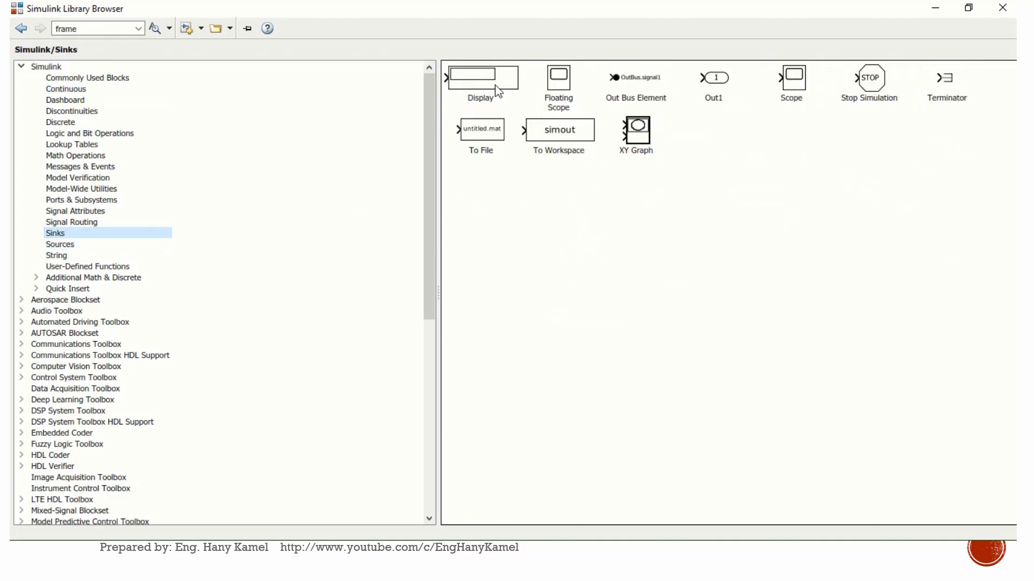
mouse_move(484, 92)
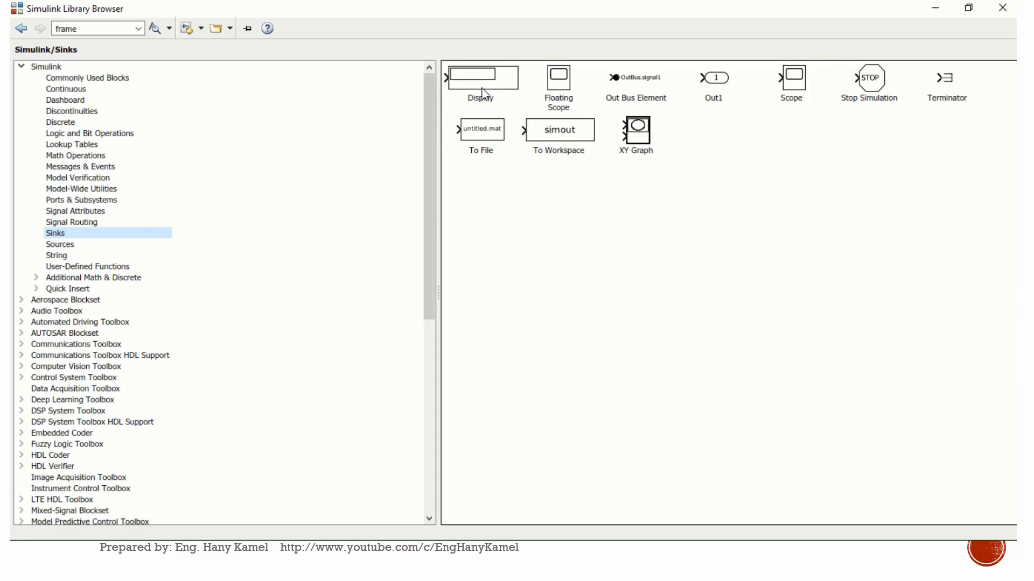
mouse_move(631, 219)
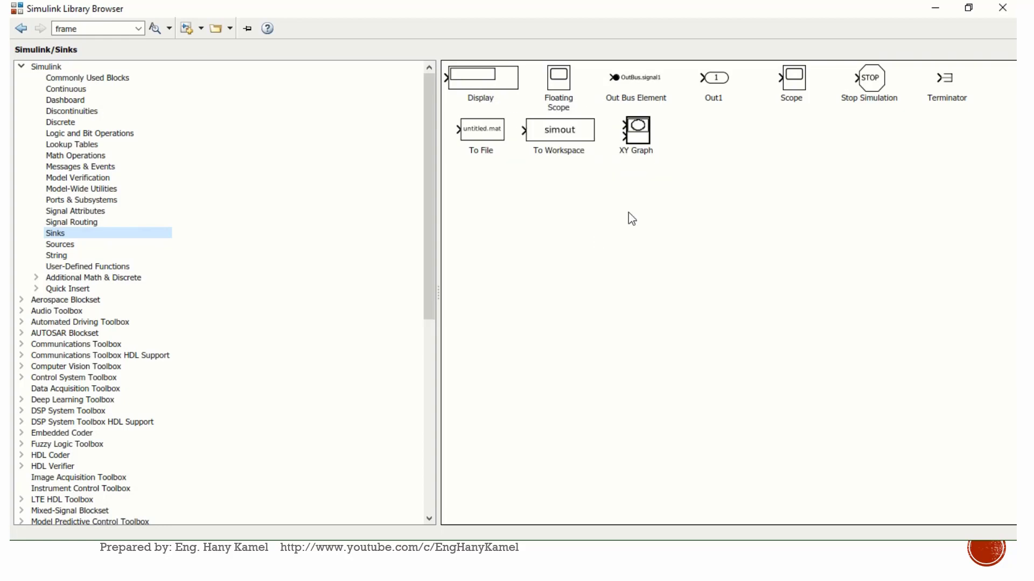
mouse_move(794, 98)
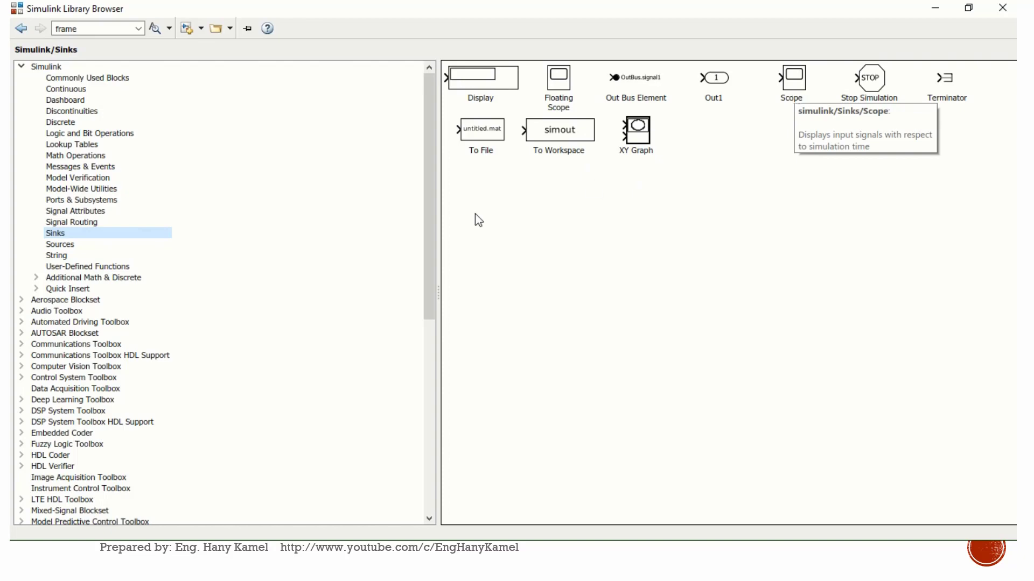
mouse_move(434, 211)
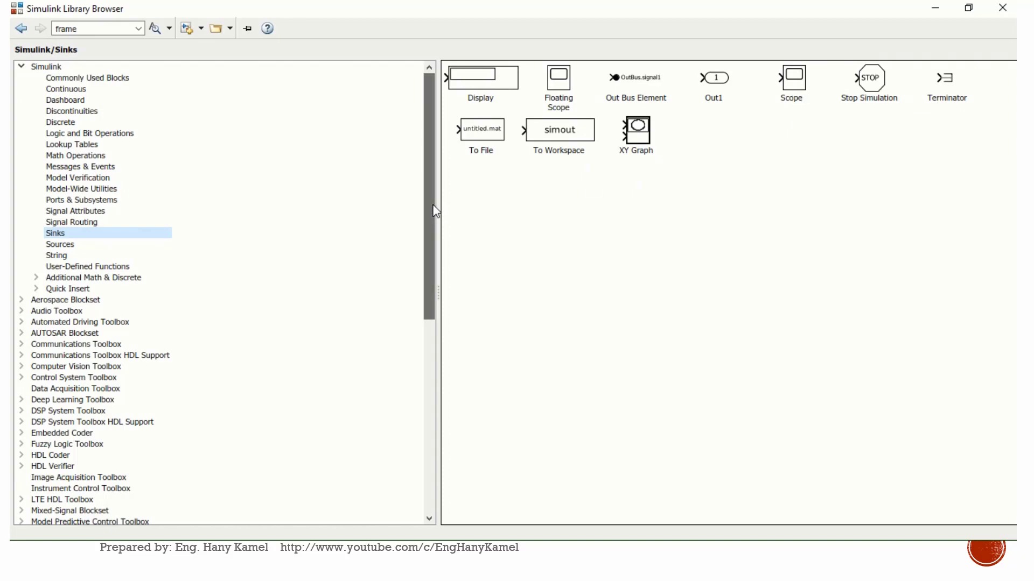
Step: Expand Simscape Electrical and Specialized Power Systems > Fundamental Blocks to view the Electrical Sources
scroll("down", 3)
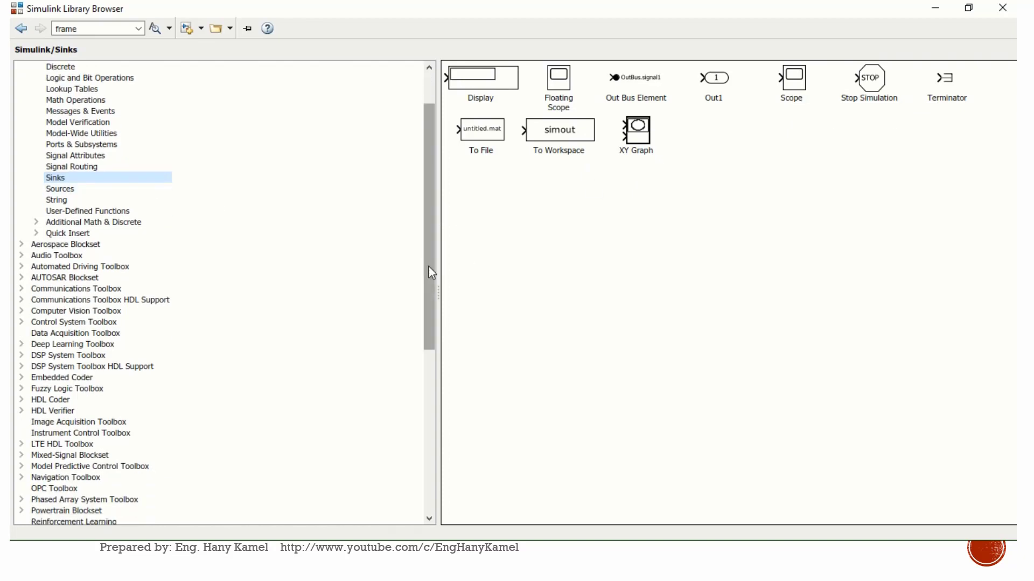
scroll("down", 3)
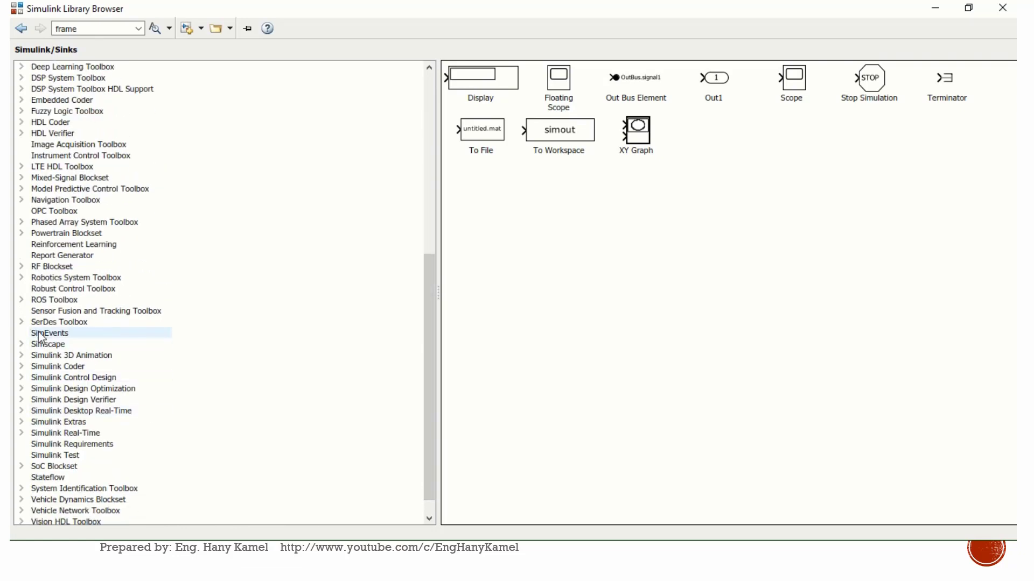
left_click(48, 343)
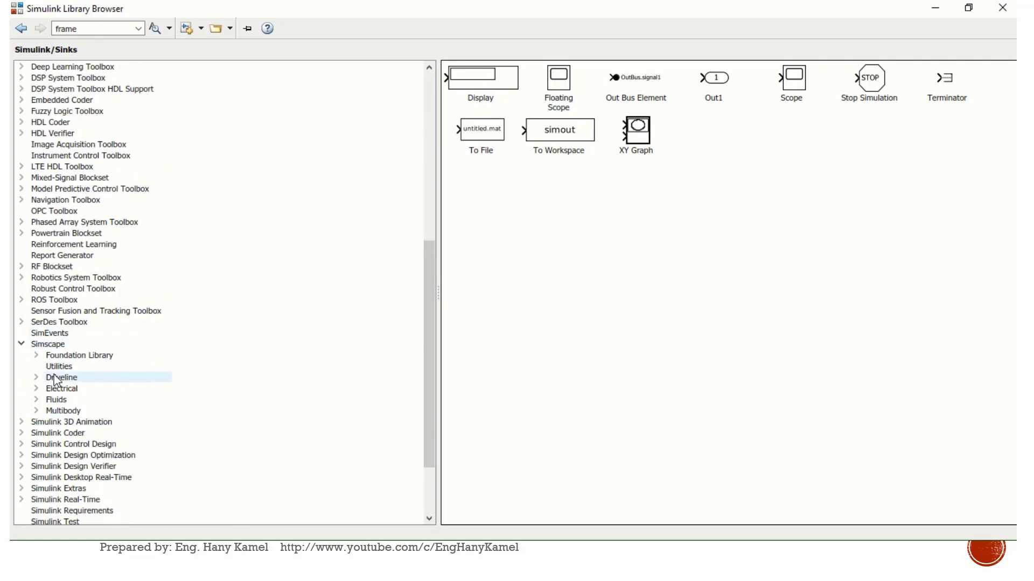
left_click(61, 388)
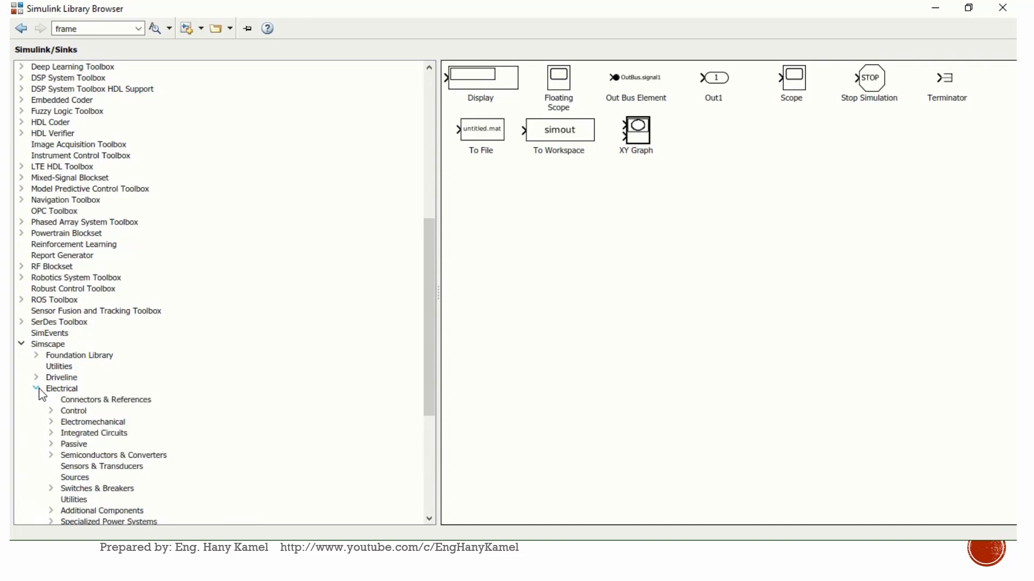
scroll("down", 3)
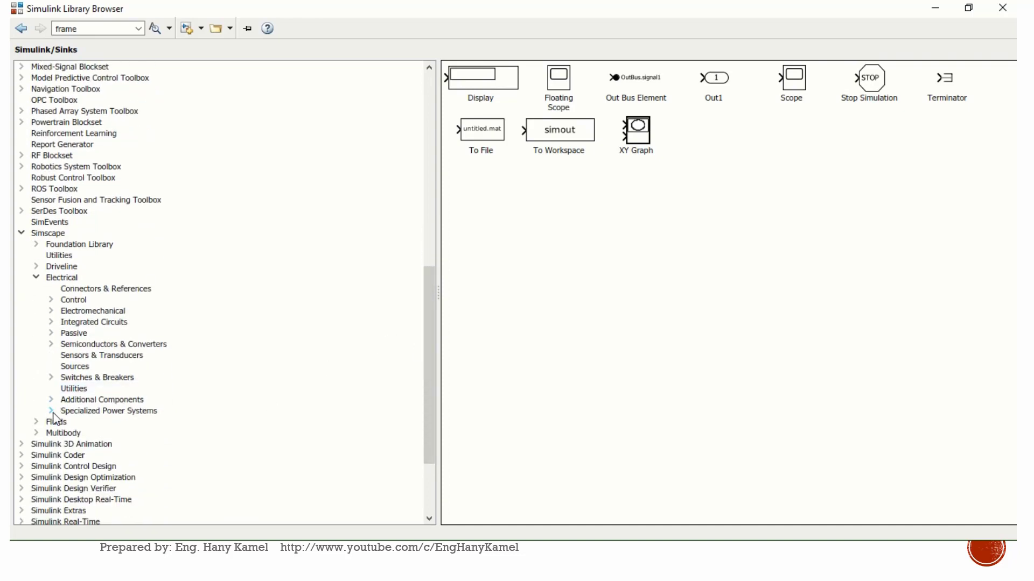
left_click(50, 410)
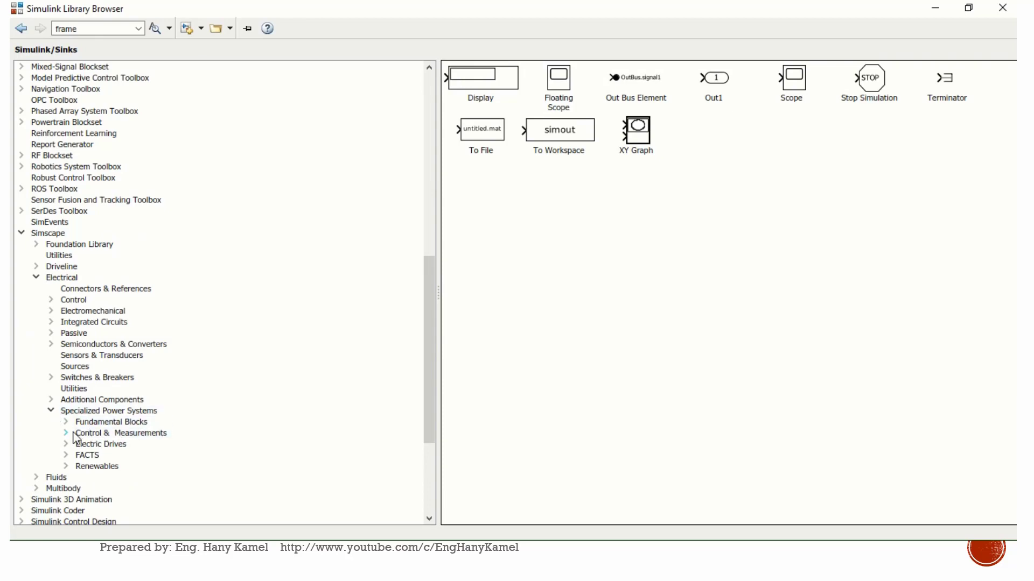
left_click(66, 422)
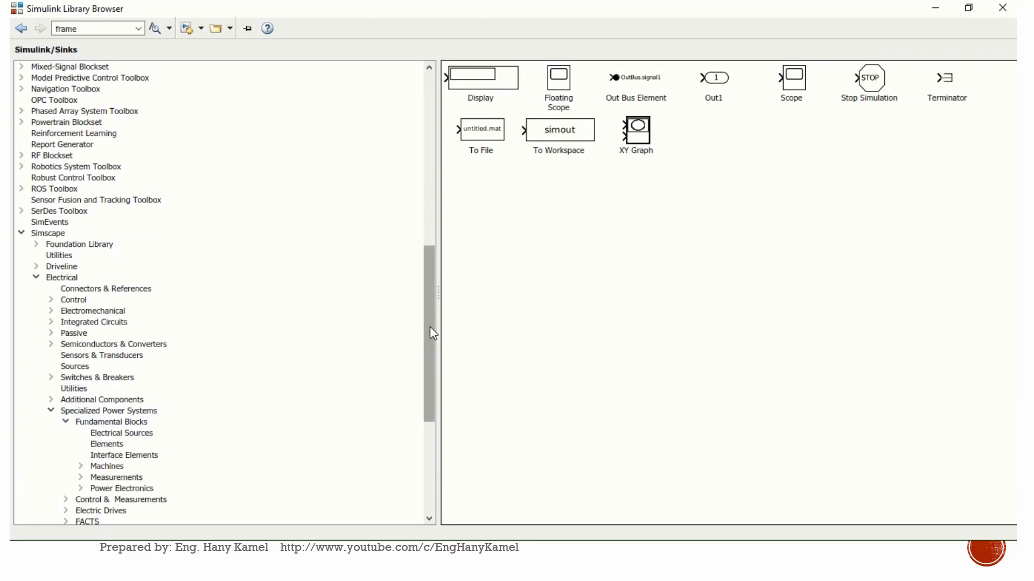
left_click(120, 433)
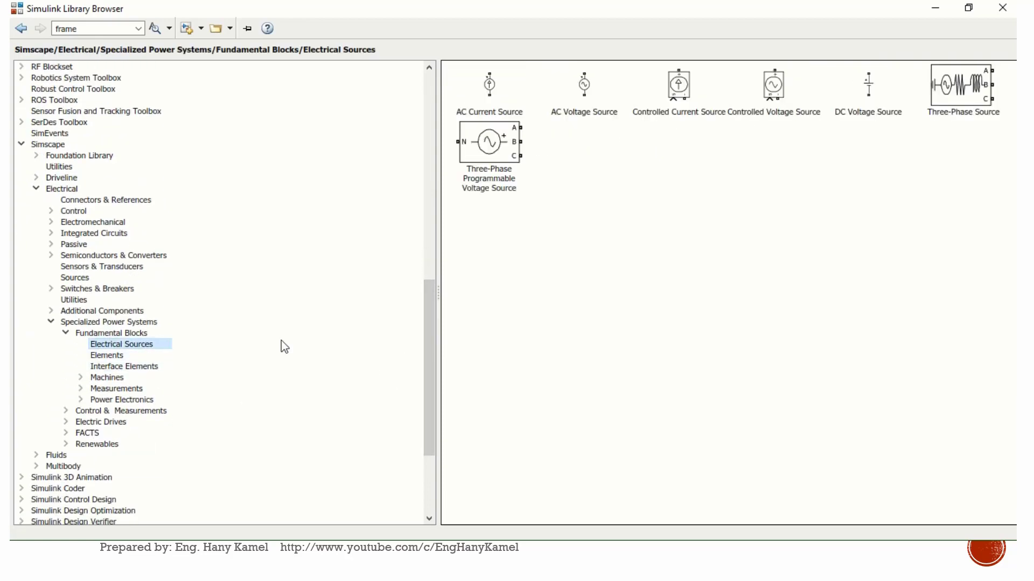
mouse_move(967, 104)
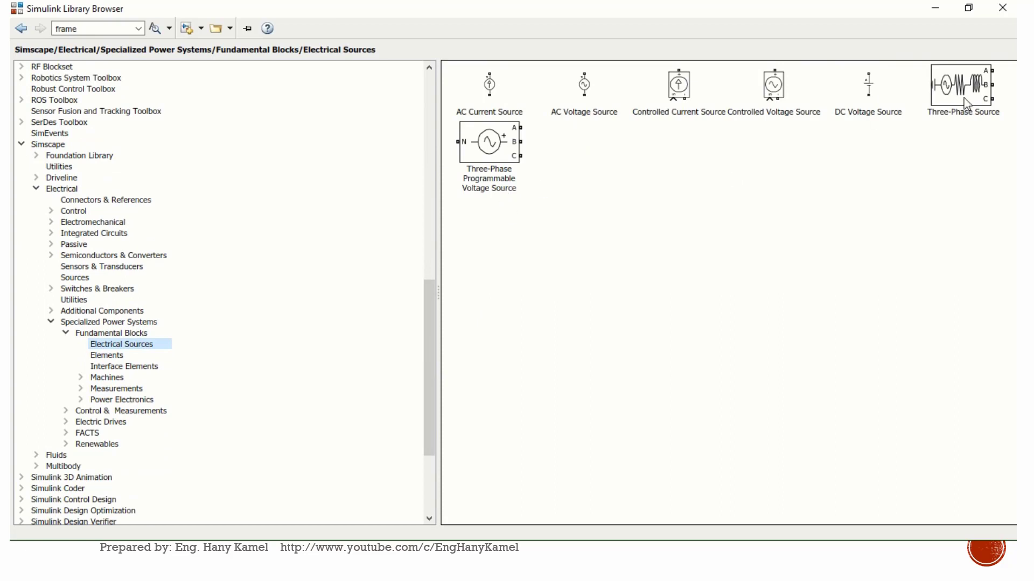
mouse_move(871, 128)
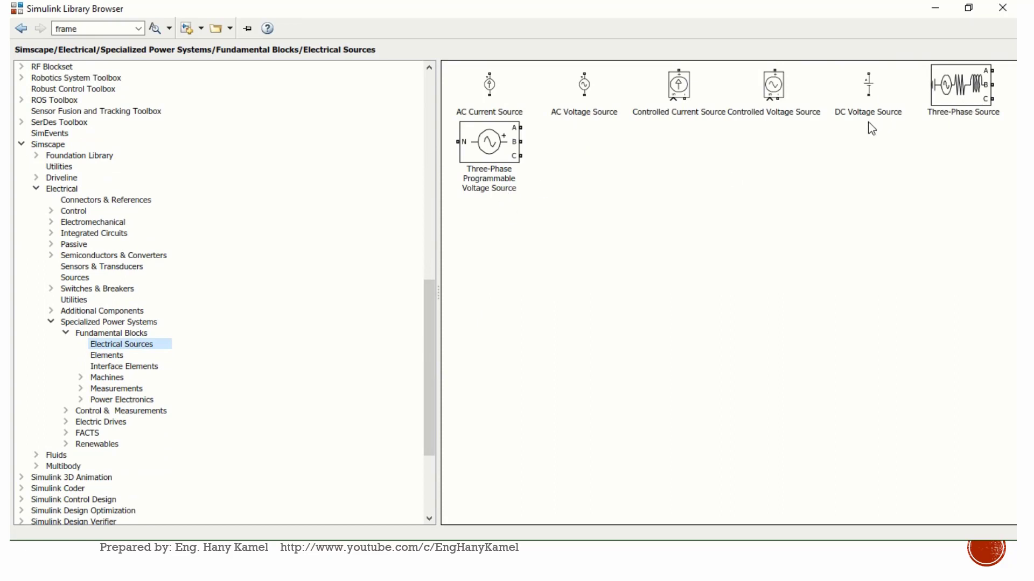
mouse_move(784, 120)
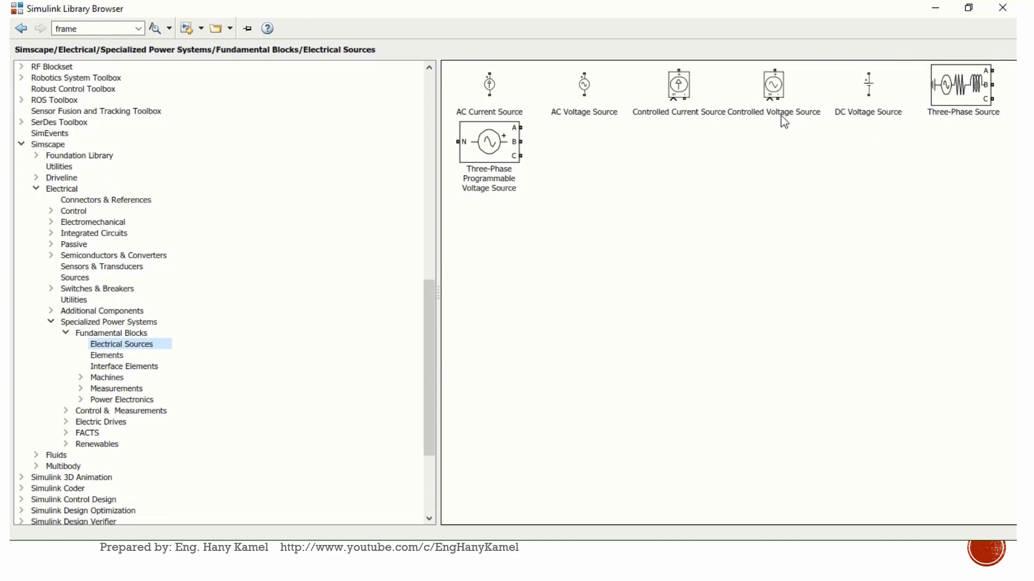
mouse_move(677, 86)
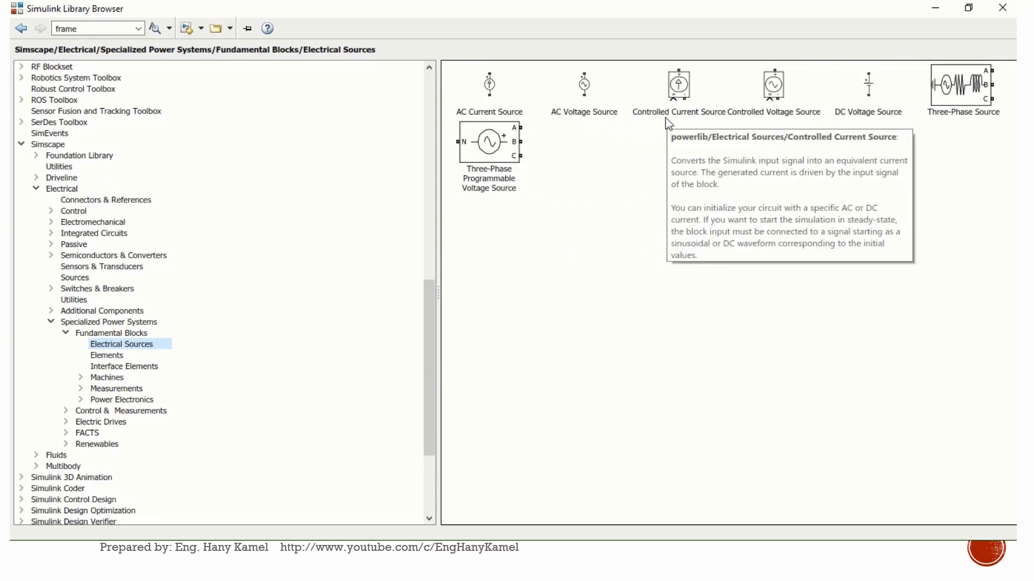
mouse_move(644, 166)
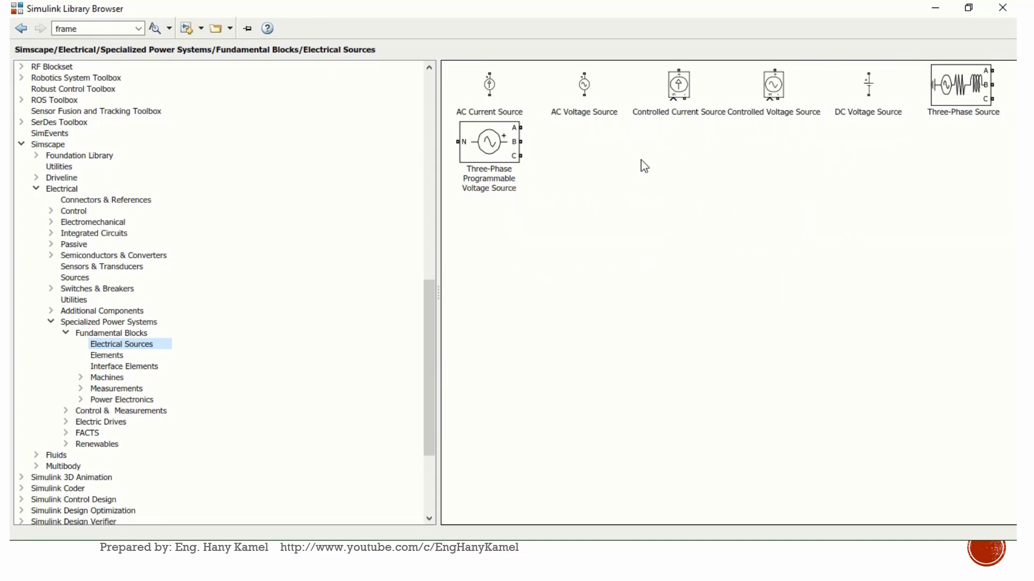
mouse_move(657, 224)
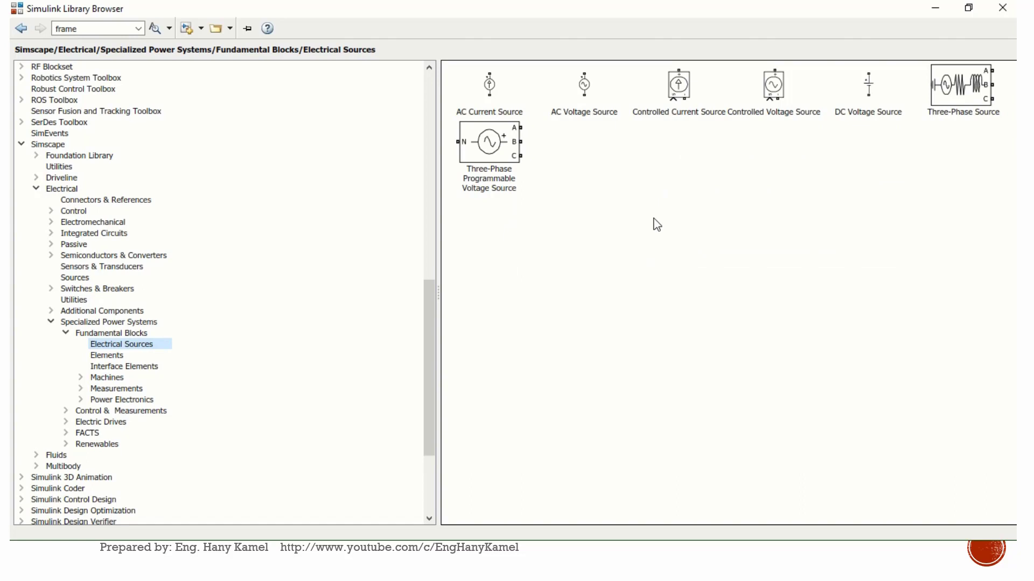
mouse_move(225, 283)
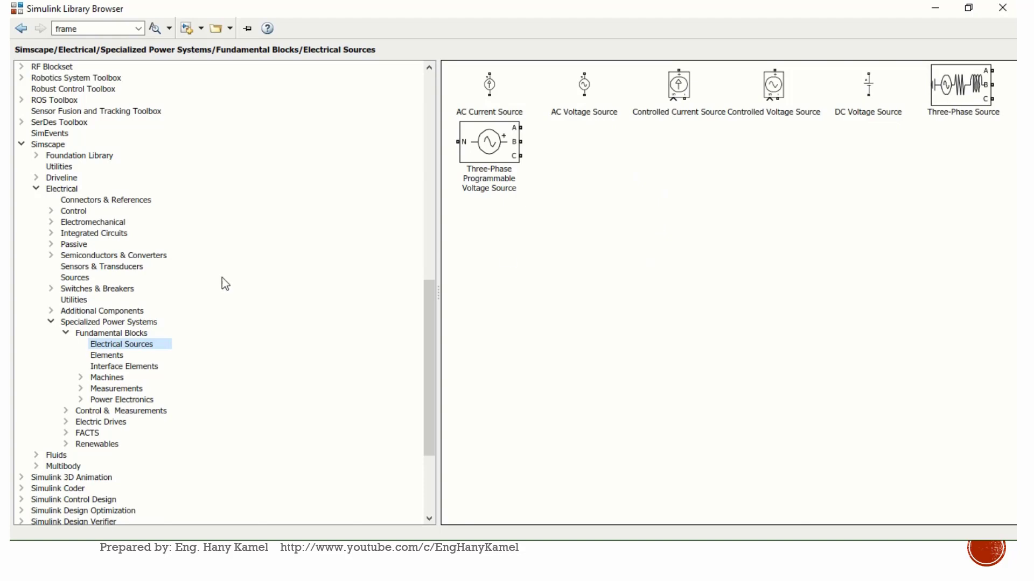
Step: Show the Elements blocks (breakers, transformers, RLC branches) and expand the Machines group
left_click(107, 355)
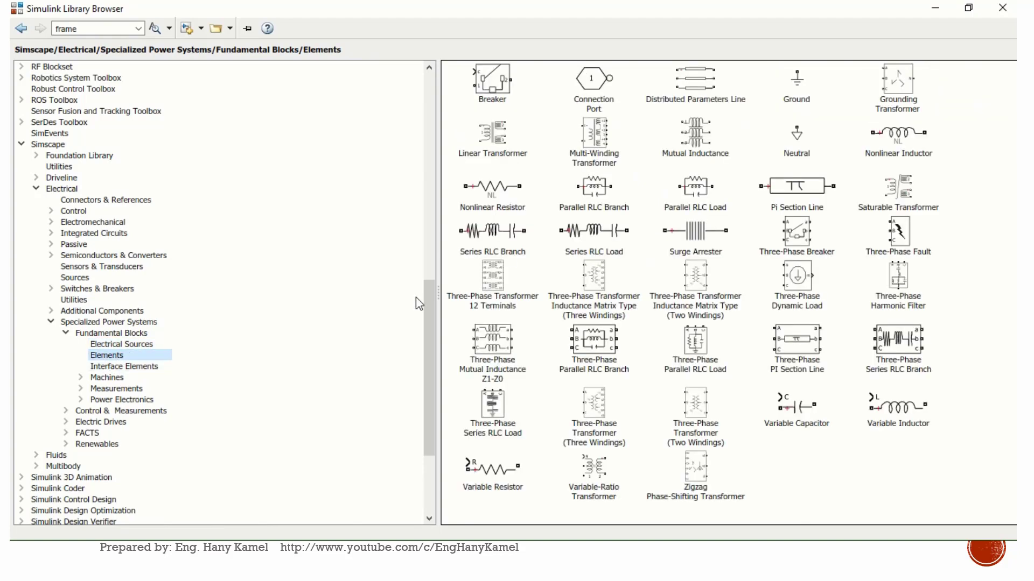
mouse_move(491, 82)
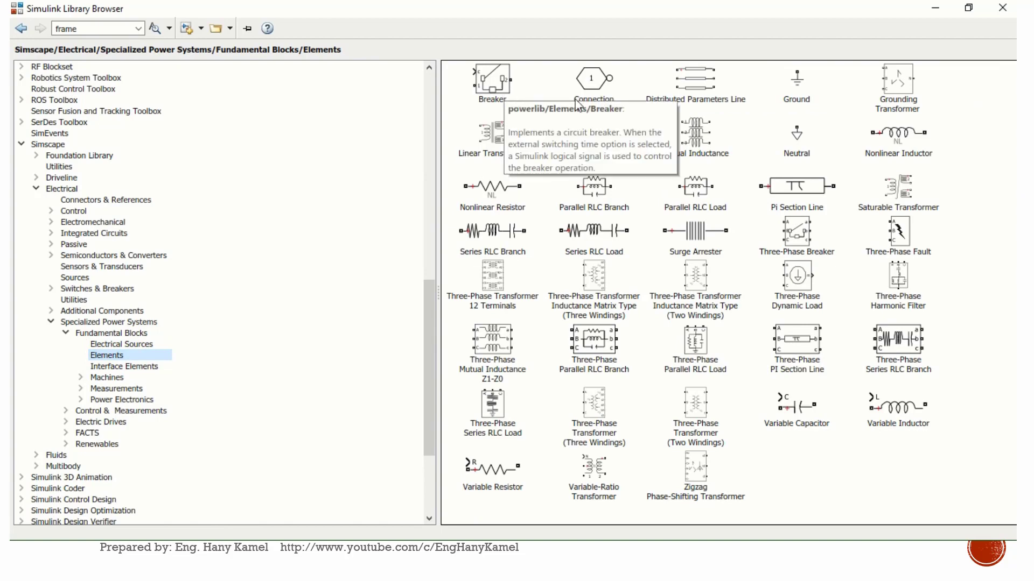
mouse_move(592, 84)
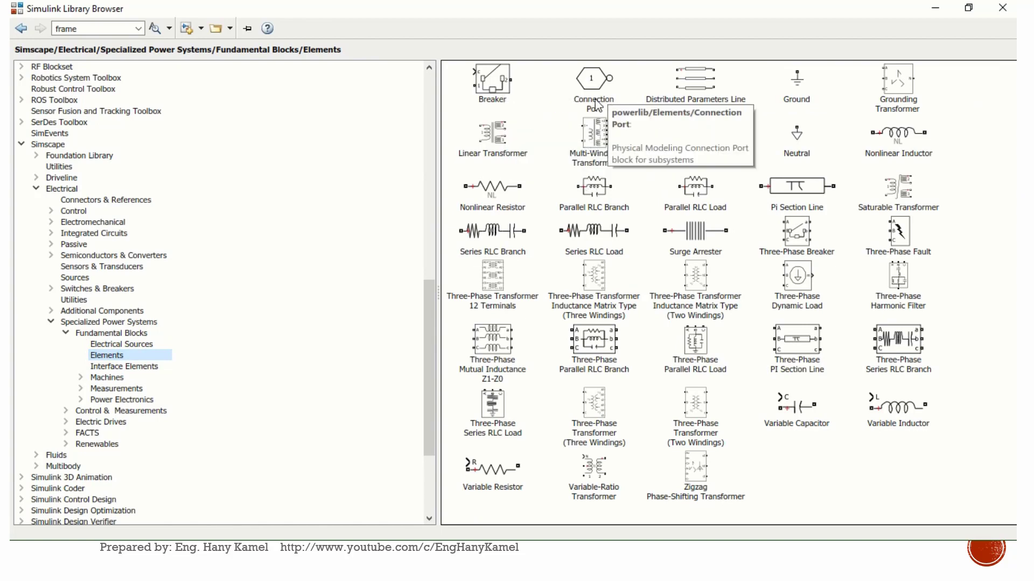
mouse_move(493, 163)
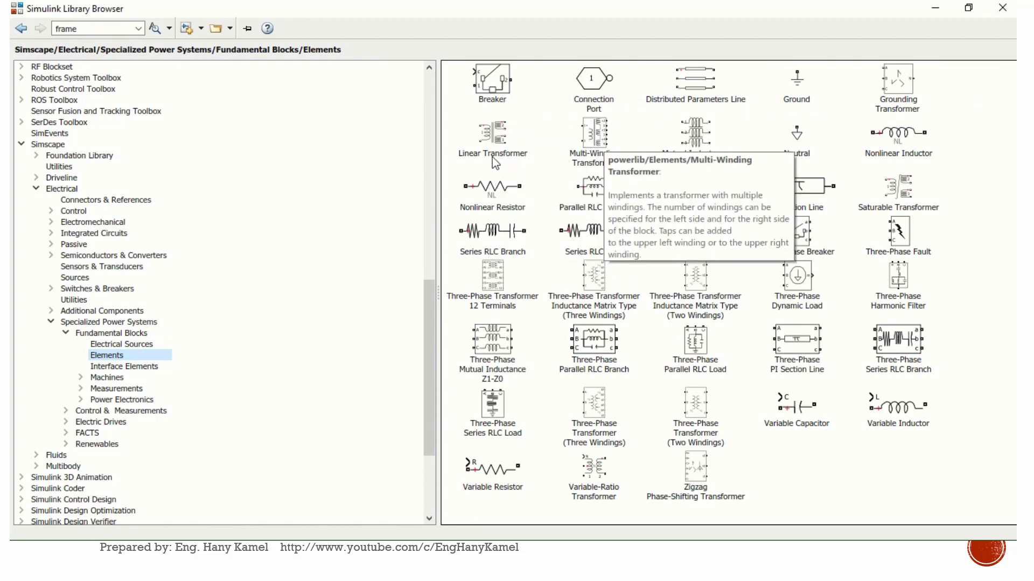
mouse_move(624, 163)
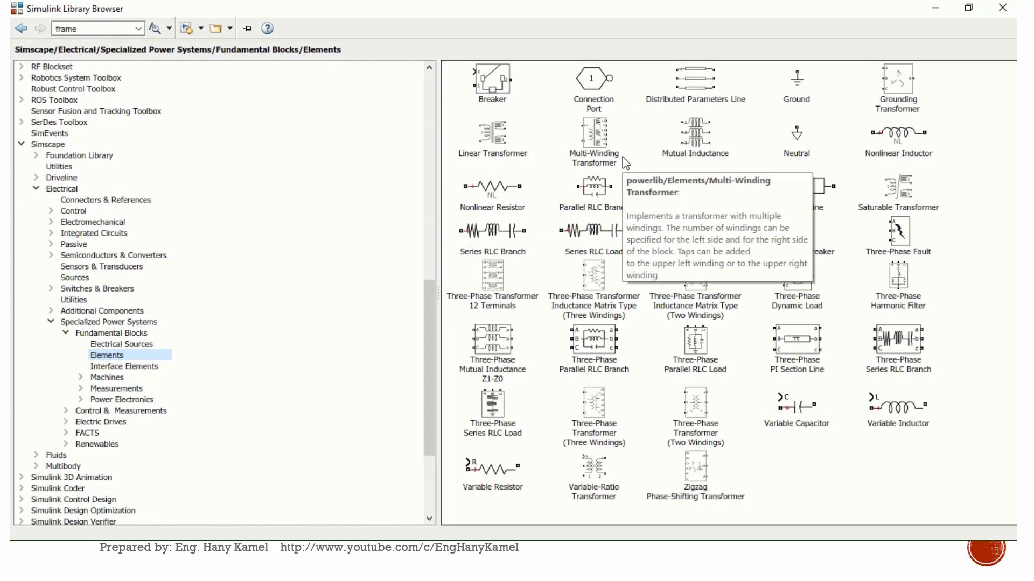
mouse_move(942, 99)
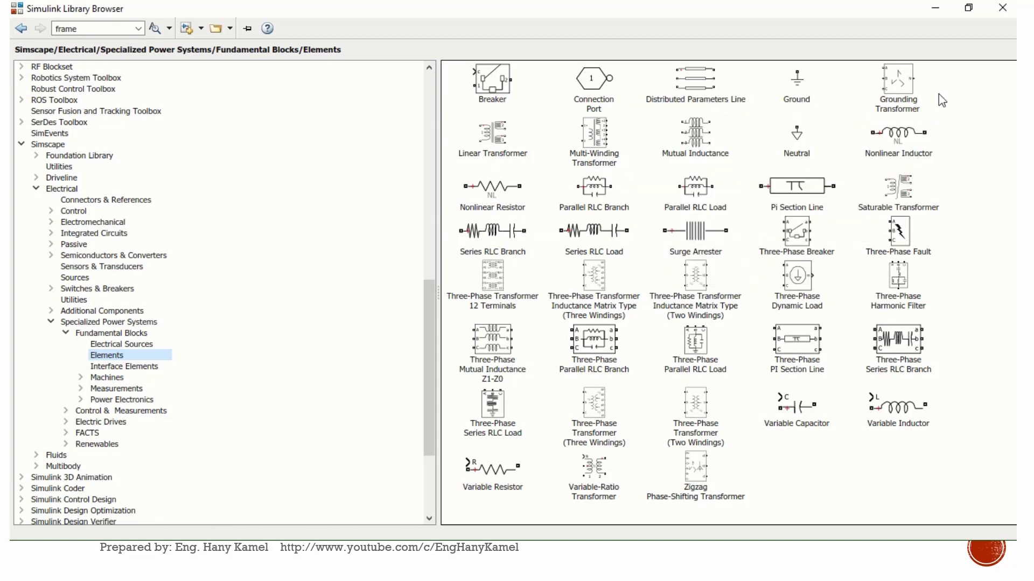
mouse_move(935, 166)
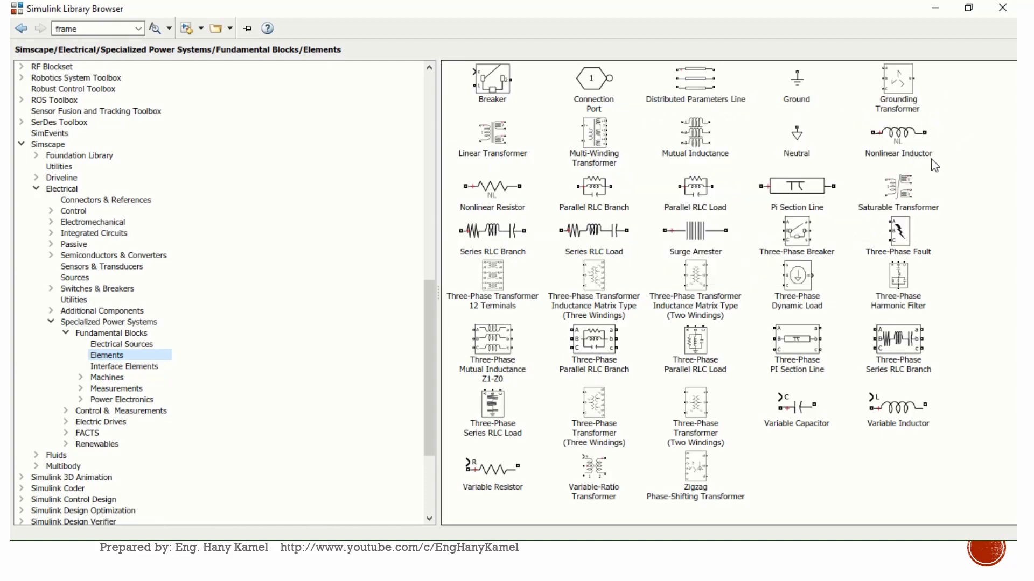
mouse_move(487, 255)
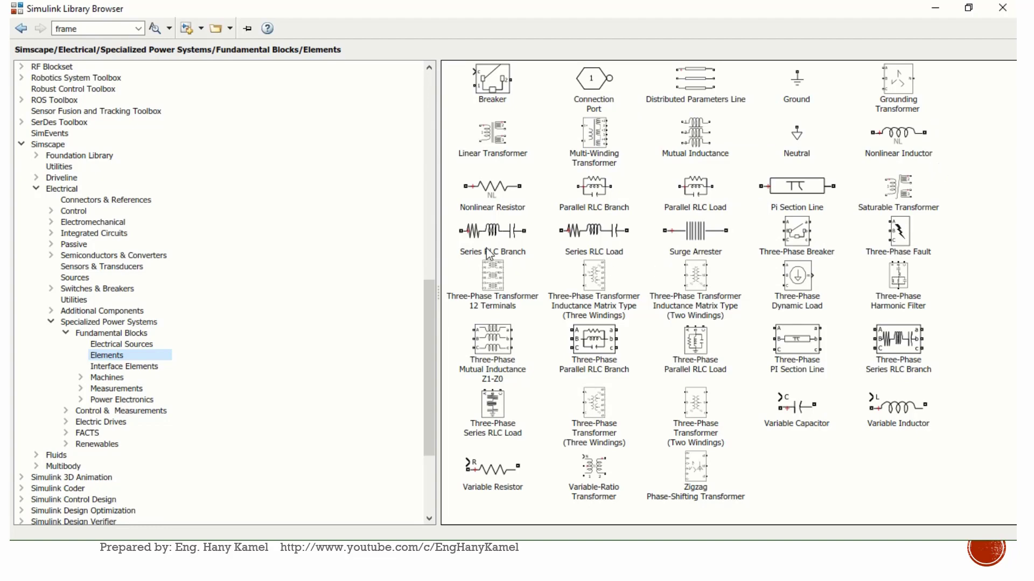
mouse_move(624, 261)
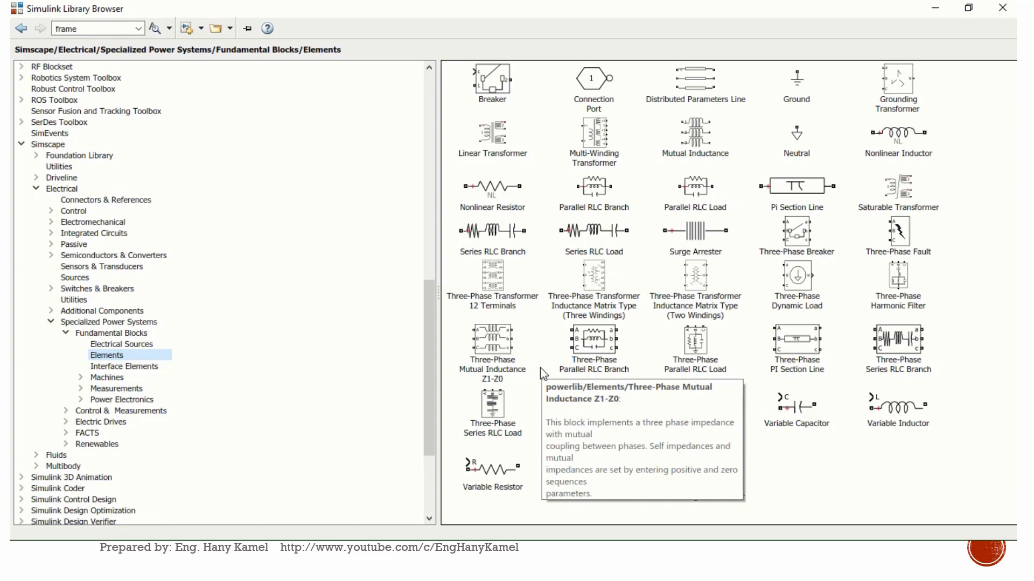
mouse_move(975, 354)
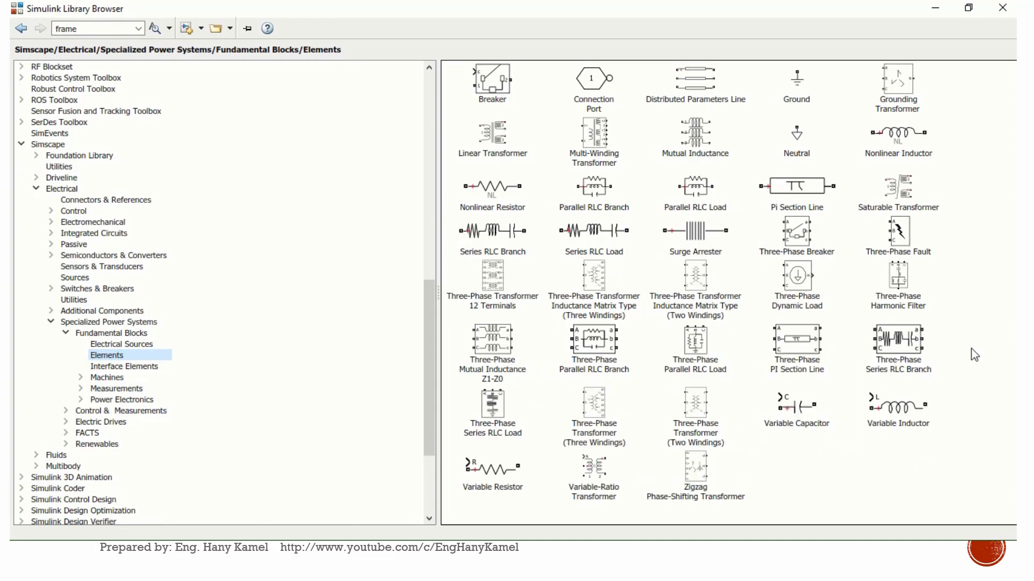
mouse_move(846, 467)
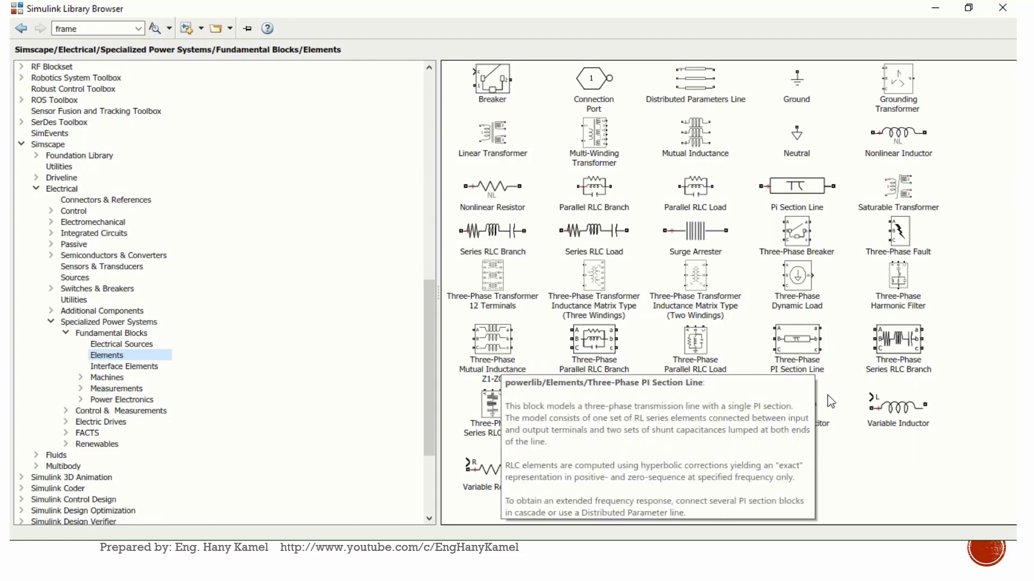
mouse_move(837, 448)
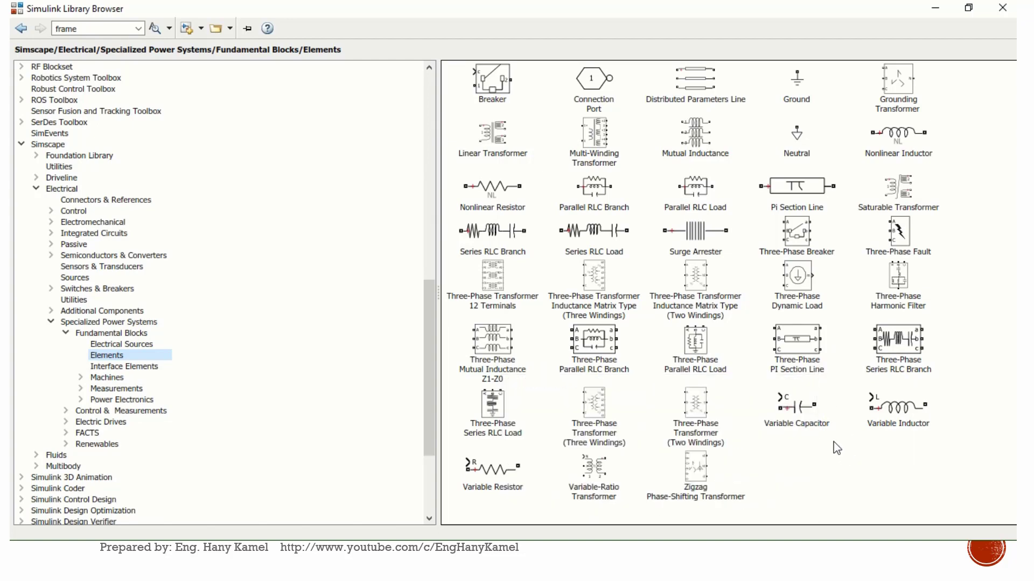
mouse_move(640, 488)
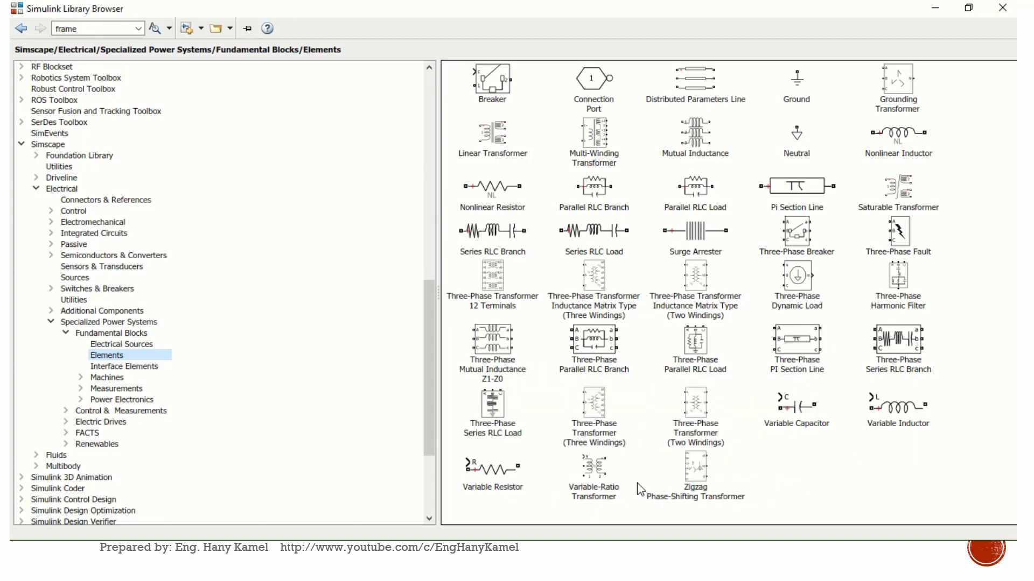
mouse_move(608, 450)
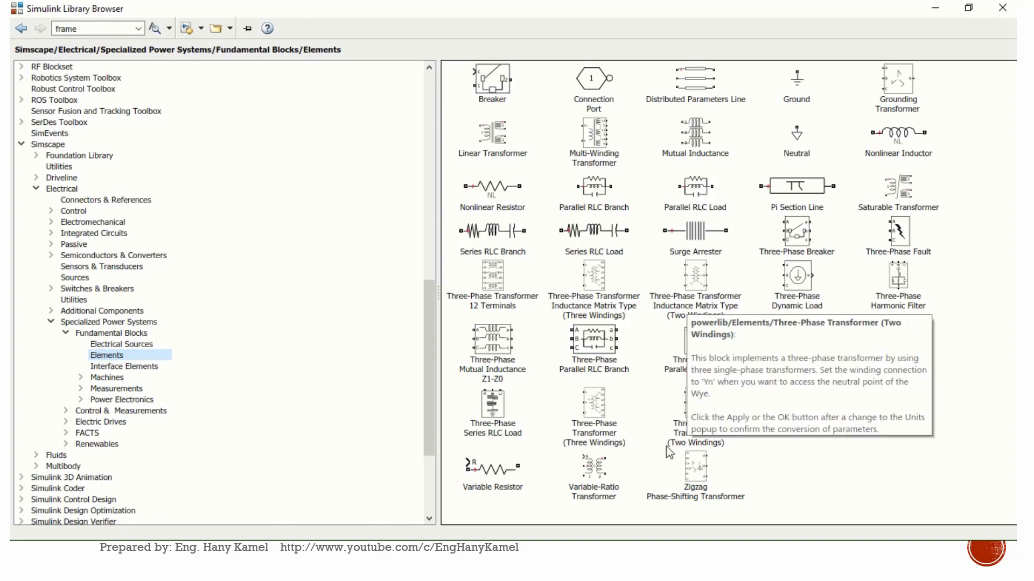
mouse_move(630, 454)
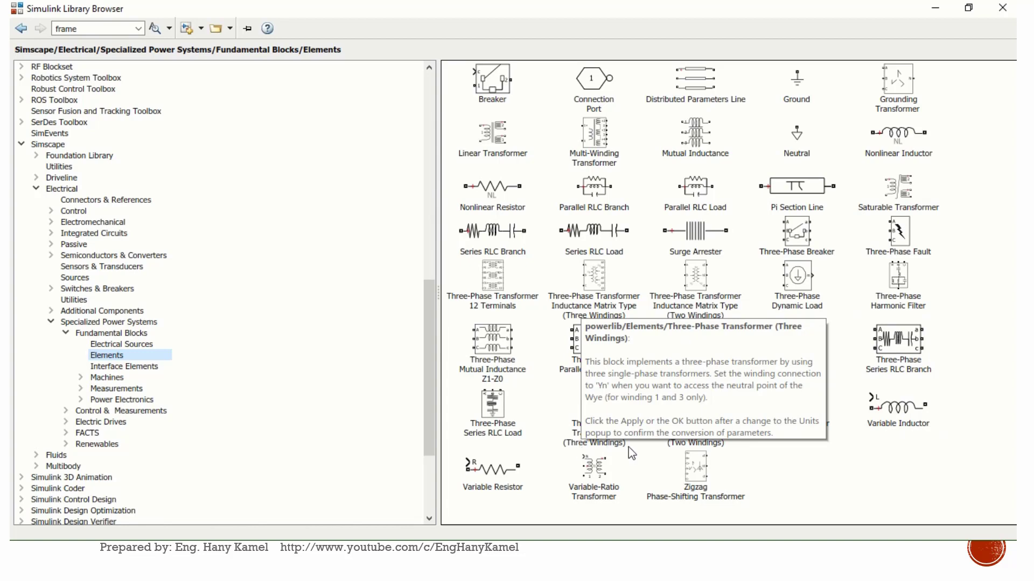
mouse_move(774, 463)
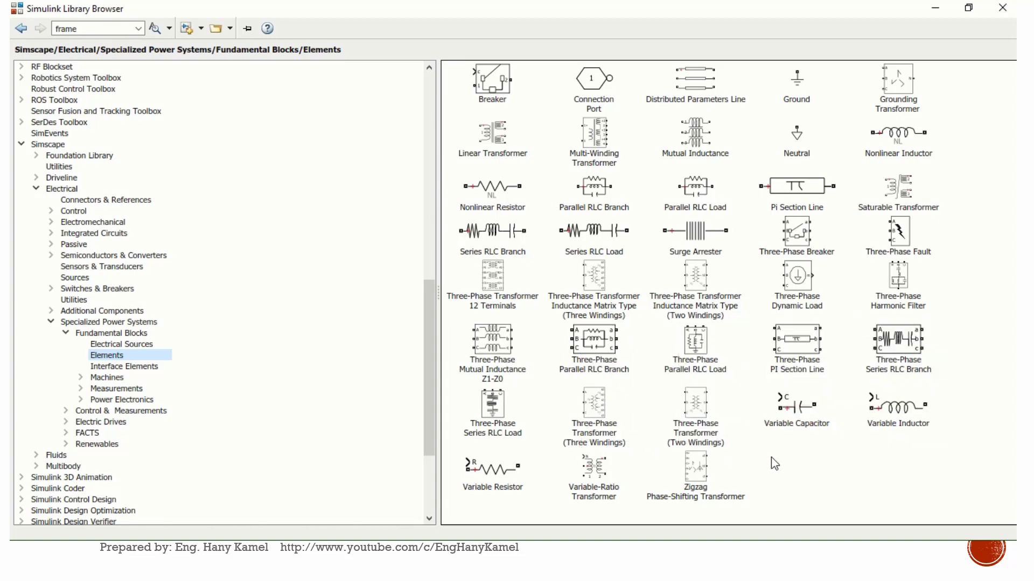
left_click(81, 377)
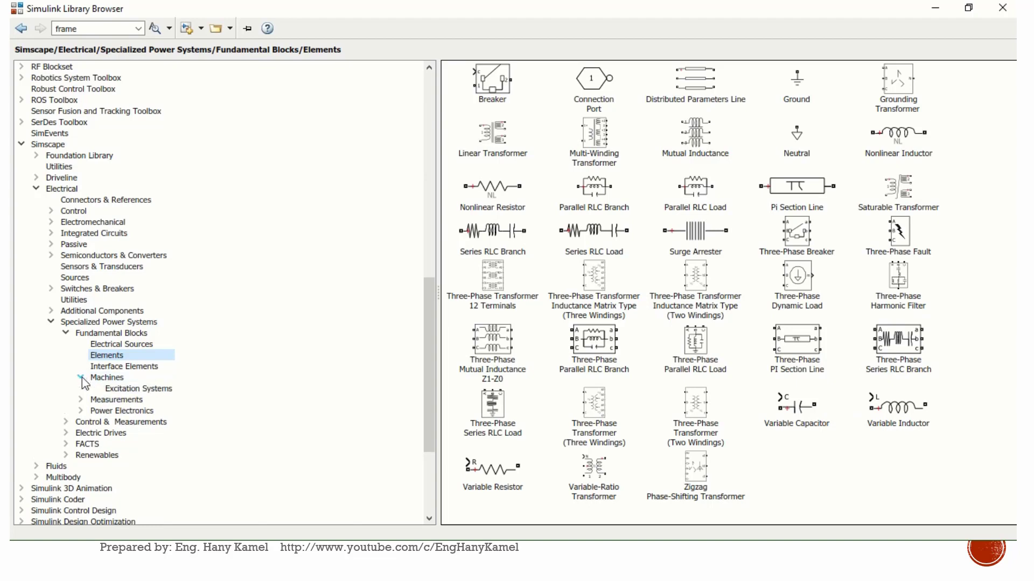
Step: View Interface Elements, then Measurements > Additional Measurements with Fourier, RMS and THD blocks
left_click(124, 367)
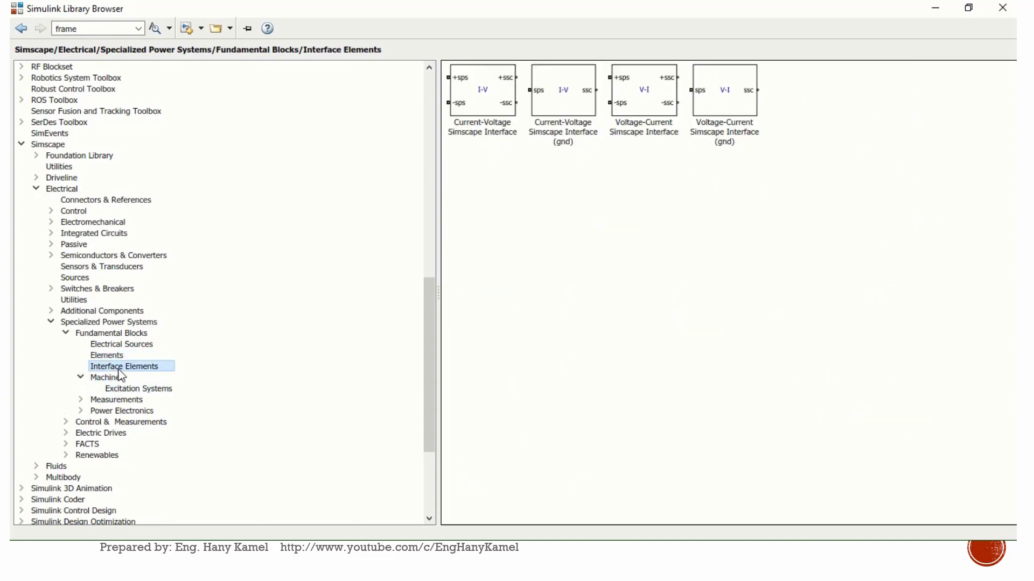
mouse_move(692, 181)
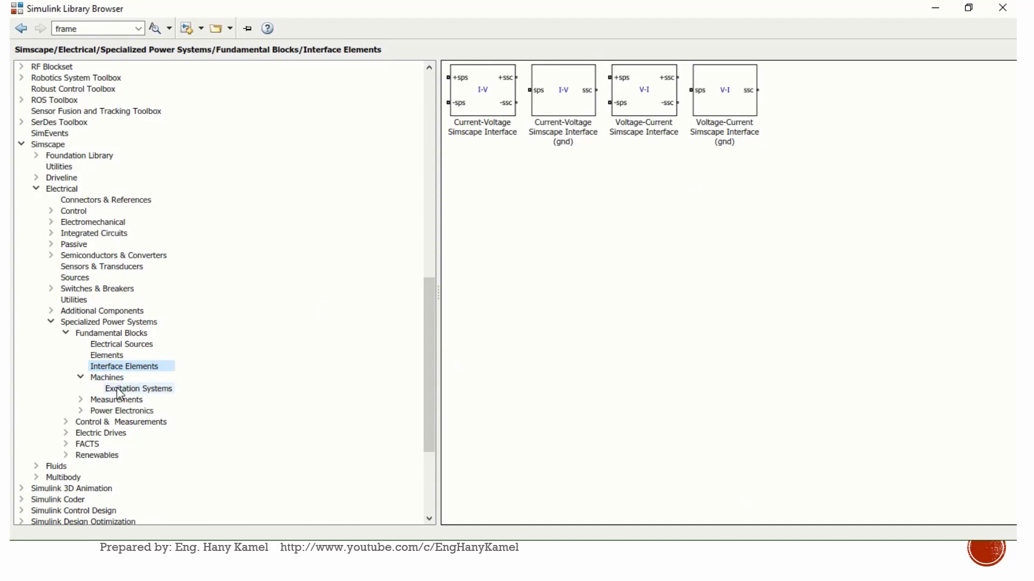
left_click(116, 399)
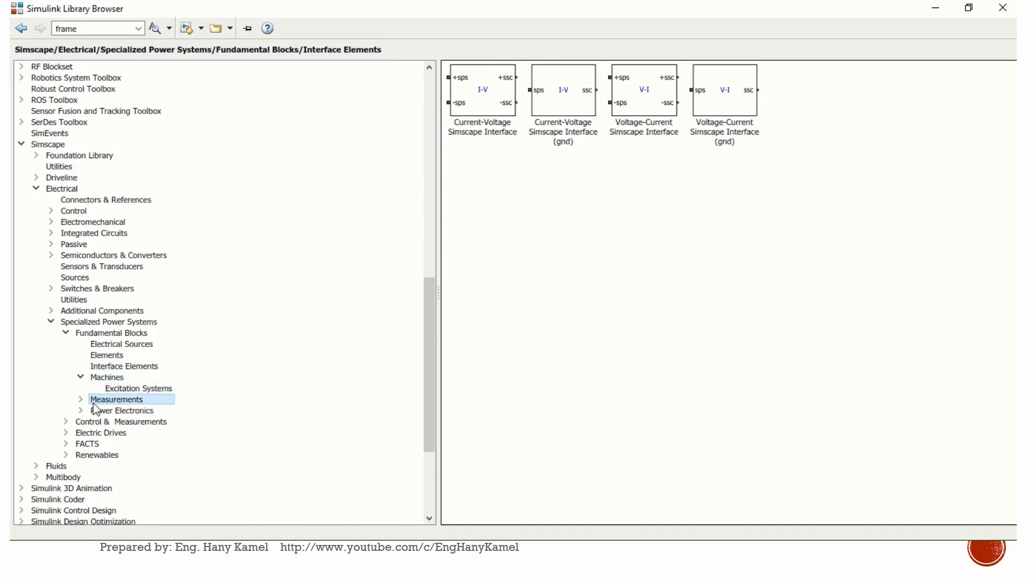
left_click(106, 377)
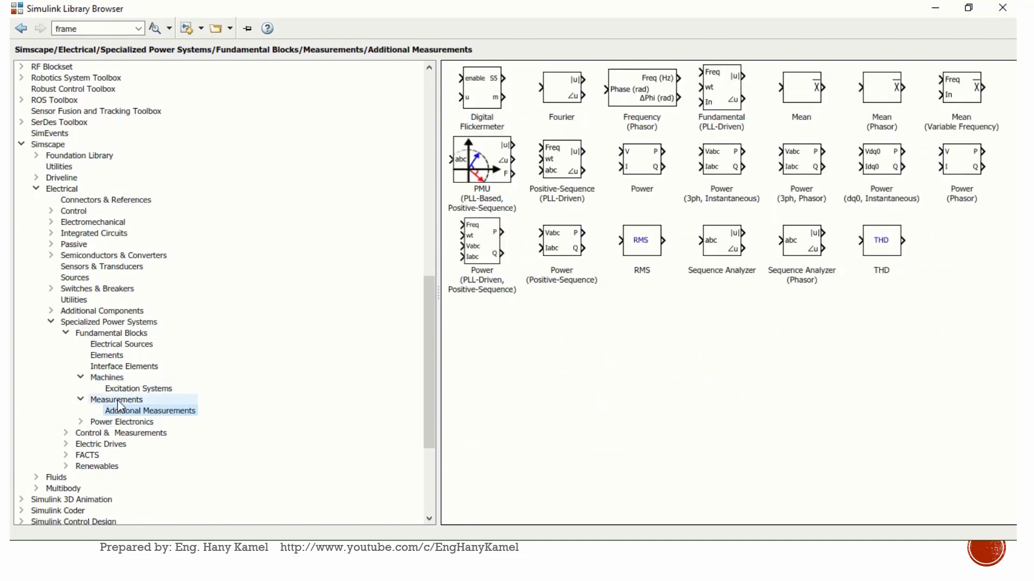
mouse_move(865, 107)
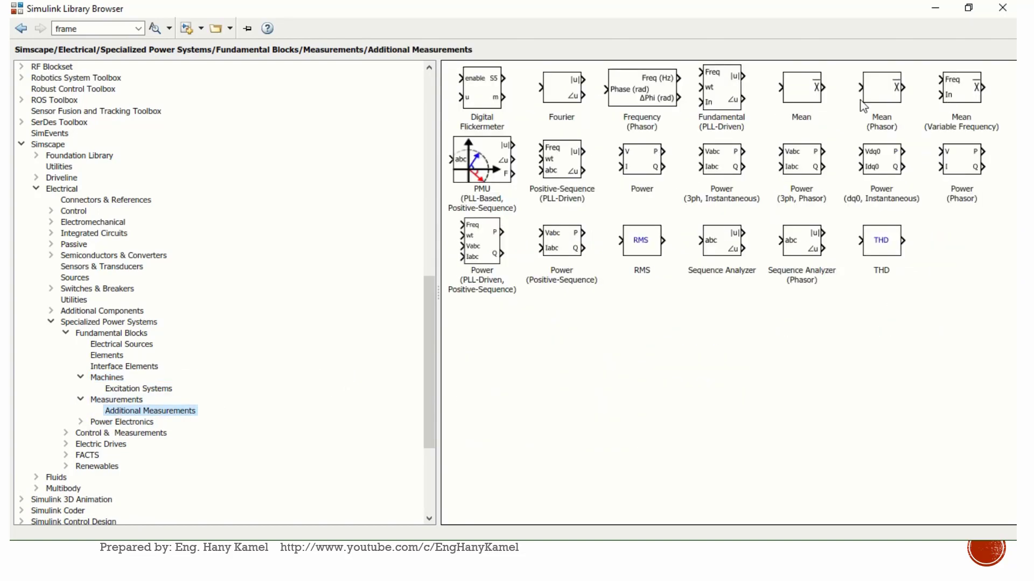
mouse_move(876, 268)
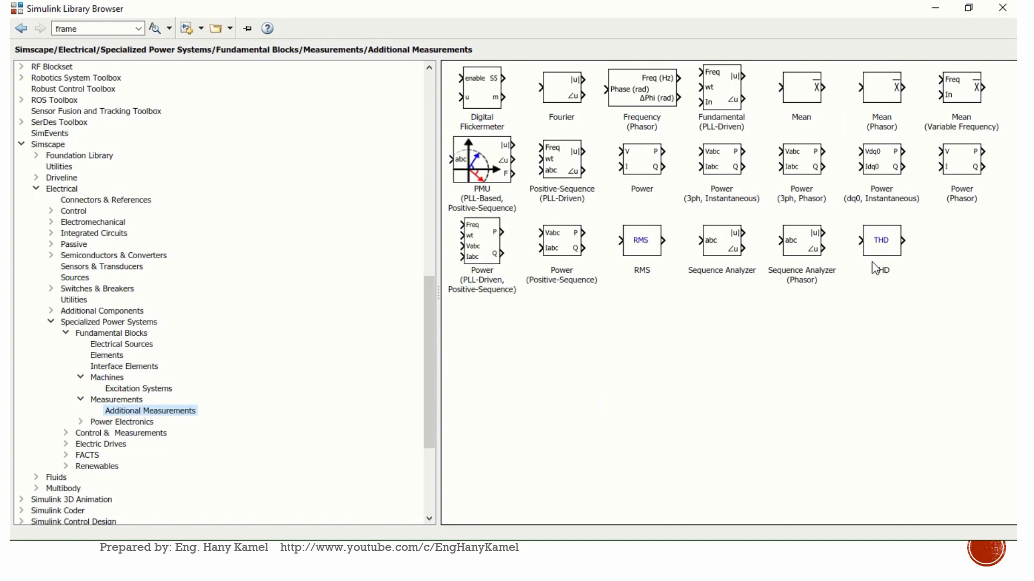
mouse_move(731, 300)
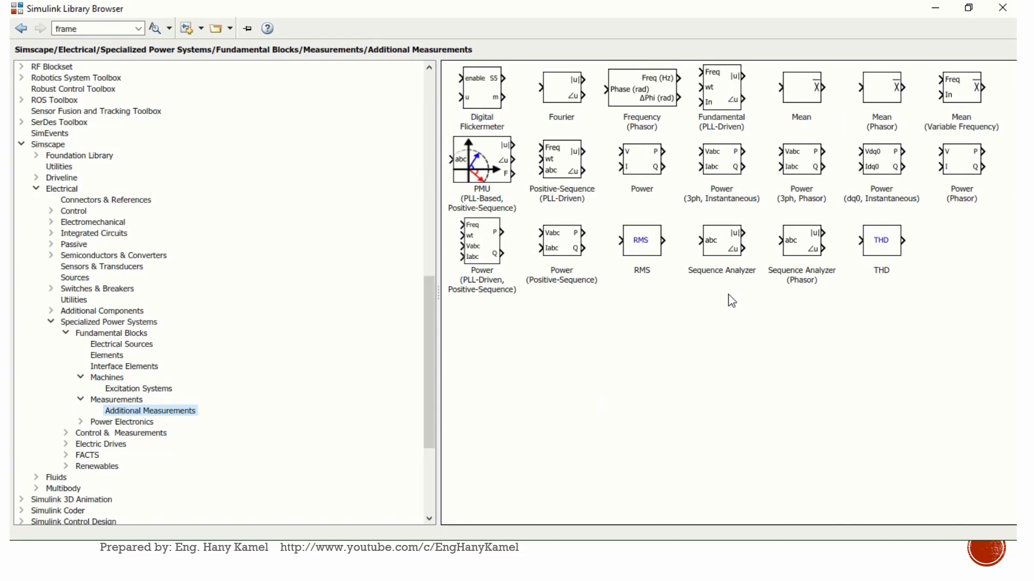
mouse_move(838, 110)
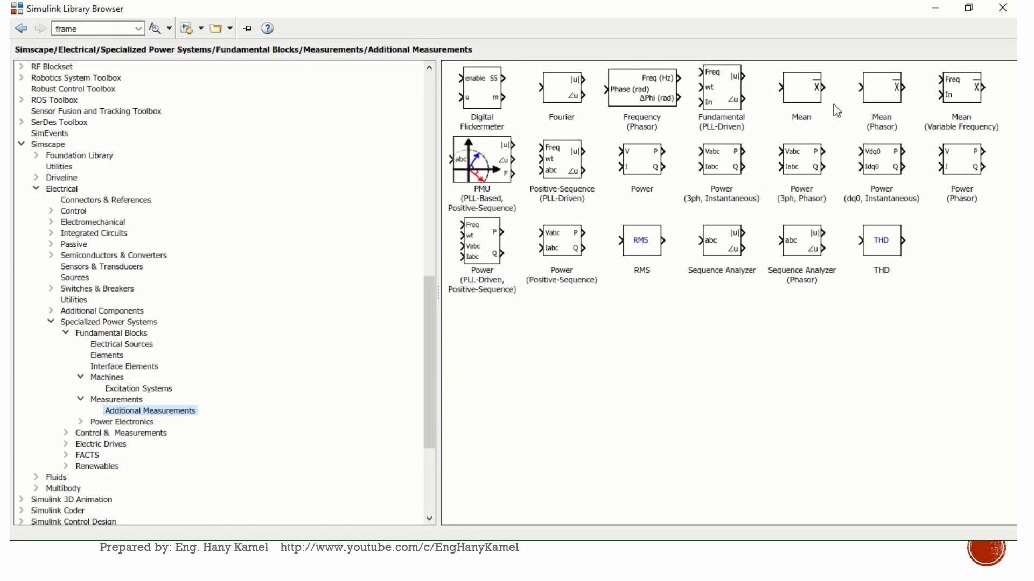
mouse_move(589, 123)
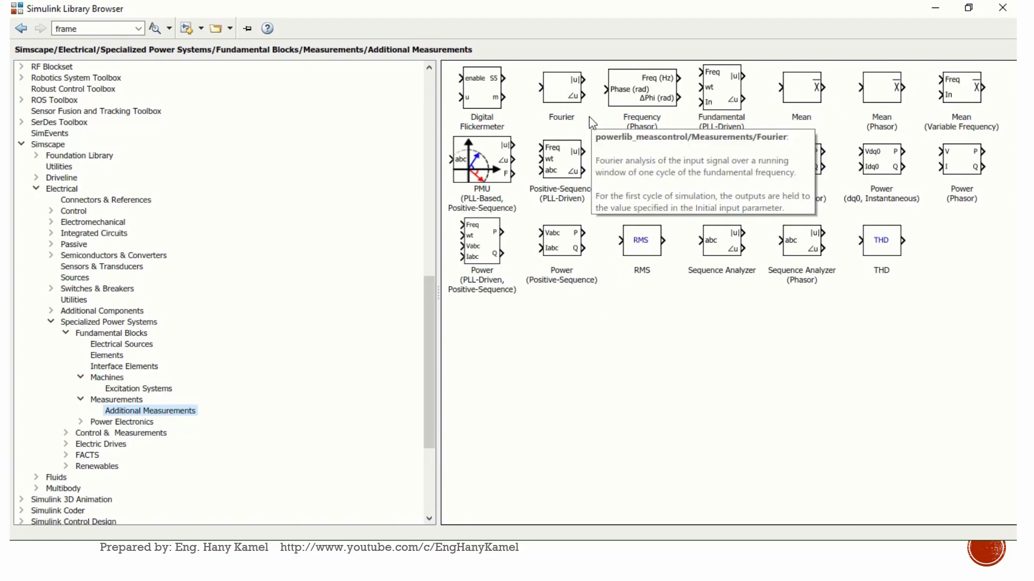
mouse_move(664, 242)
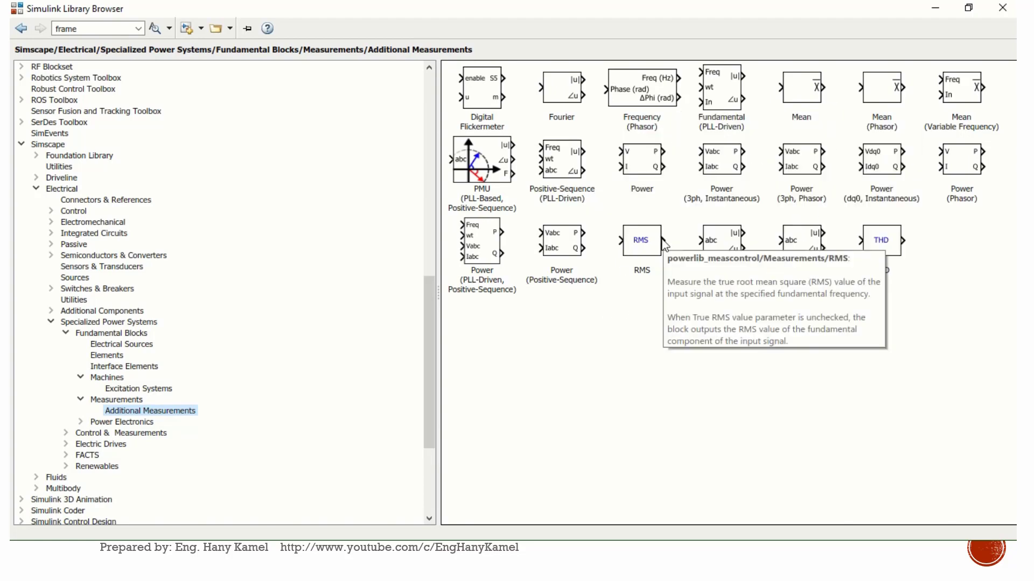
mouse_move(906, 257)
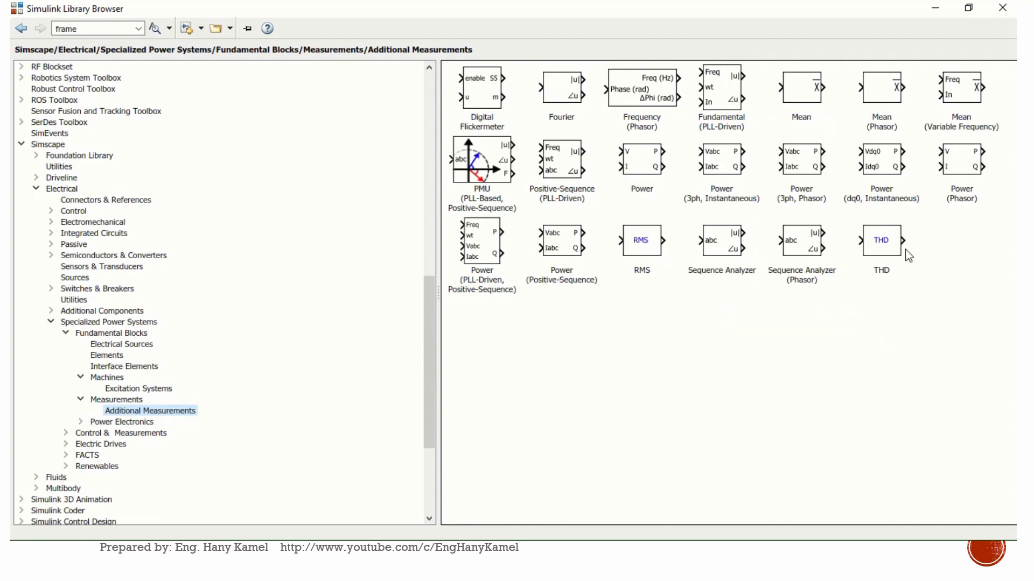
mouse_move(738, 244)
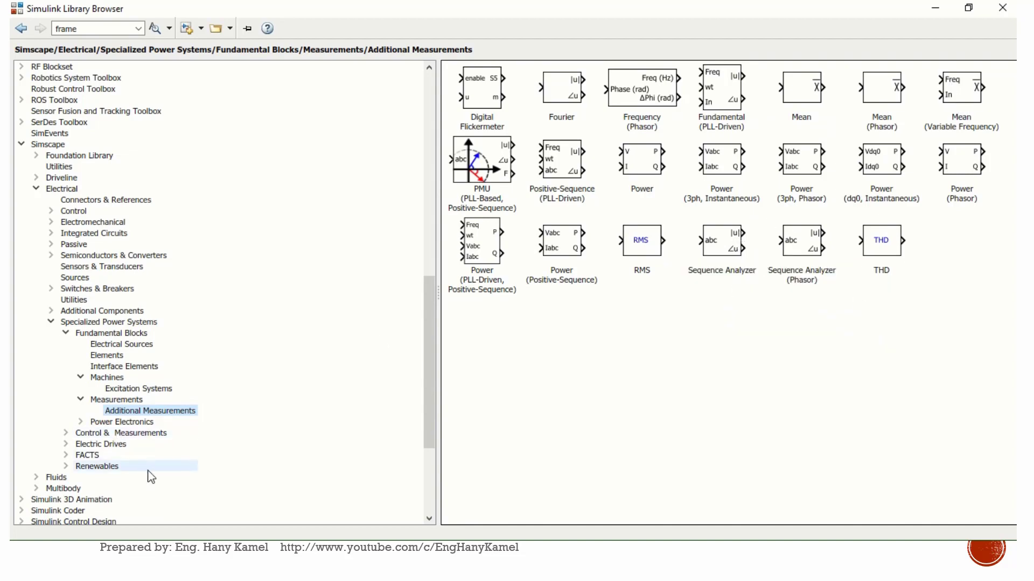
Step: Scroll around the protection28 network diagram to view the line switches, SVC and transformers TR1–TR3
scroll("up", 3)
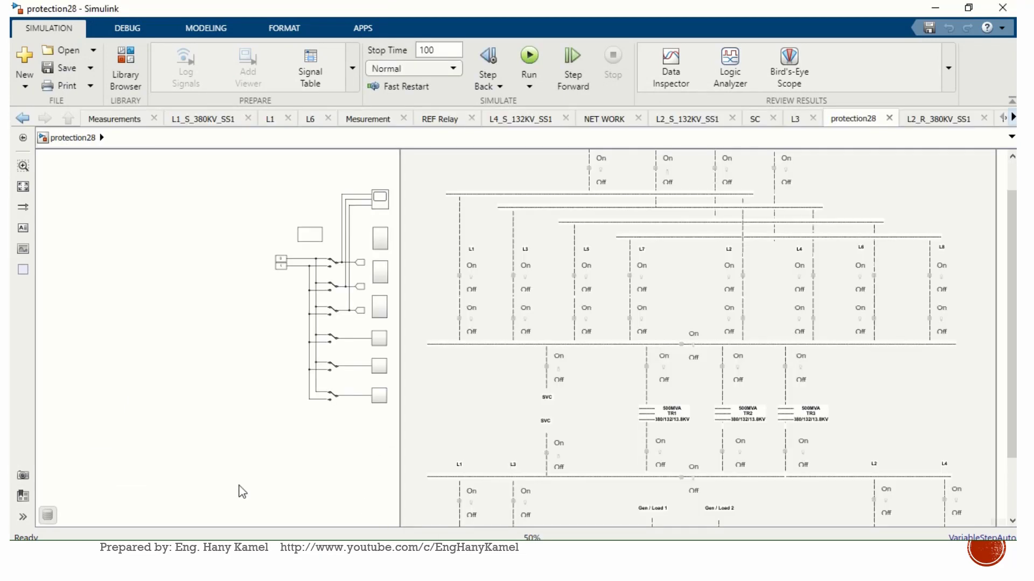
mouse_move(541, 385)
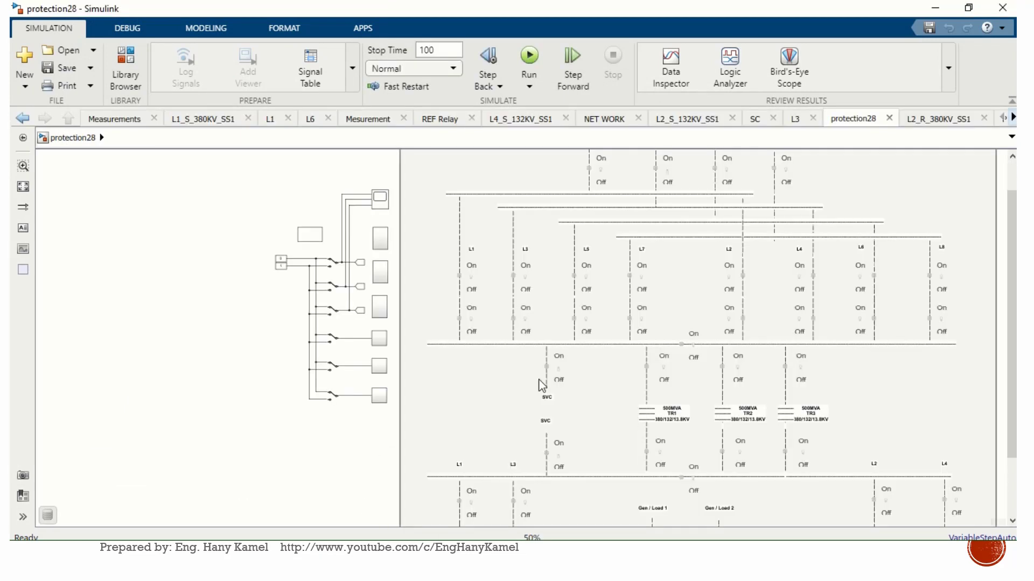
scroll("up", 3)
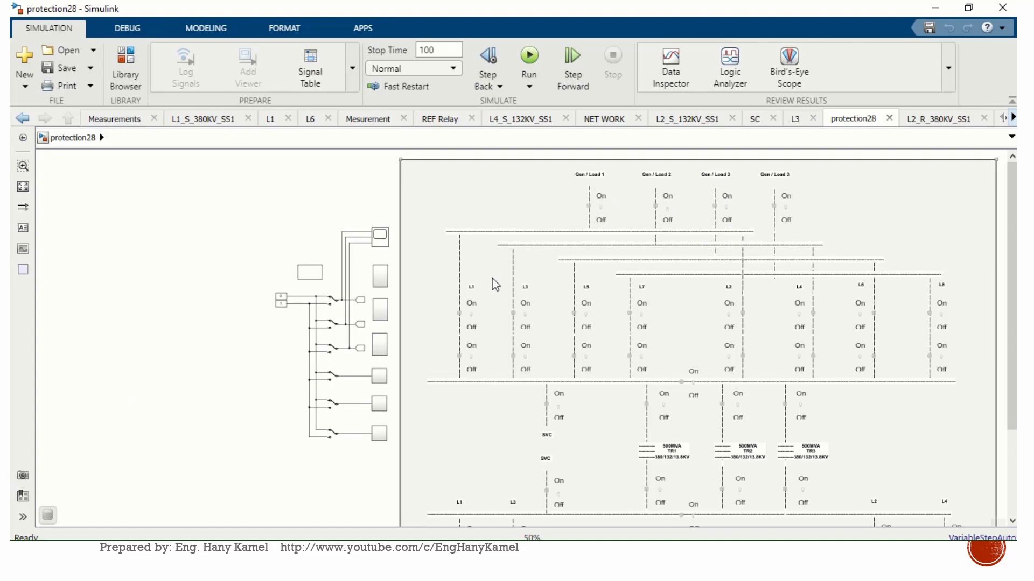
mouse_move(484, 261)
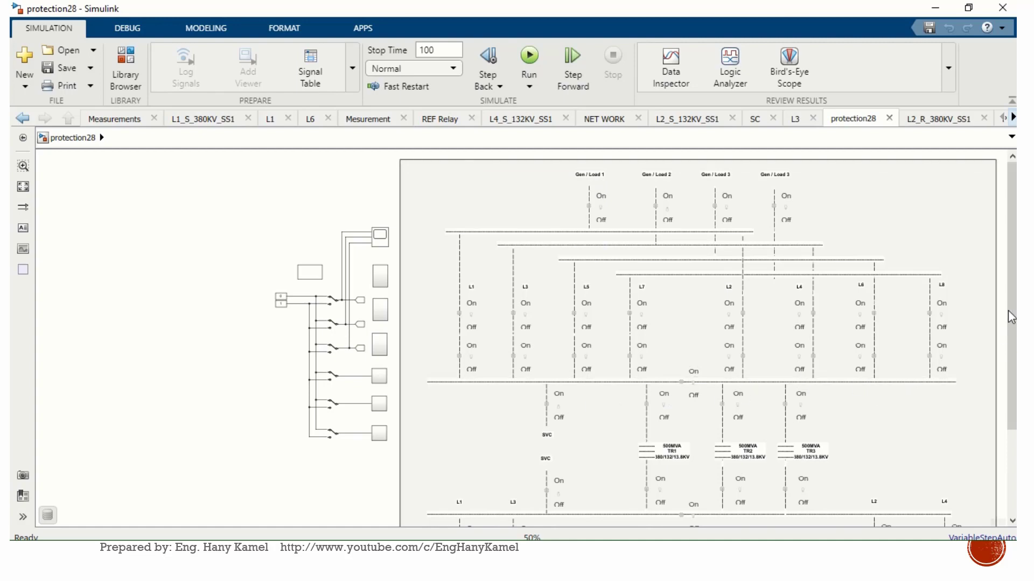
scroll("down", 3)
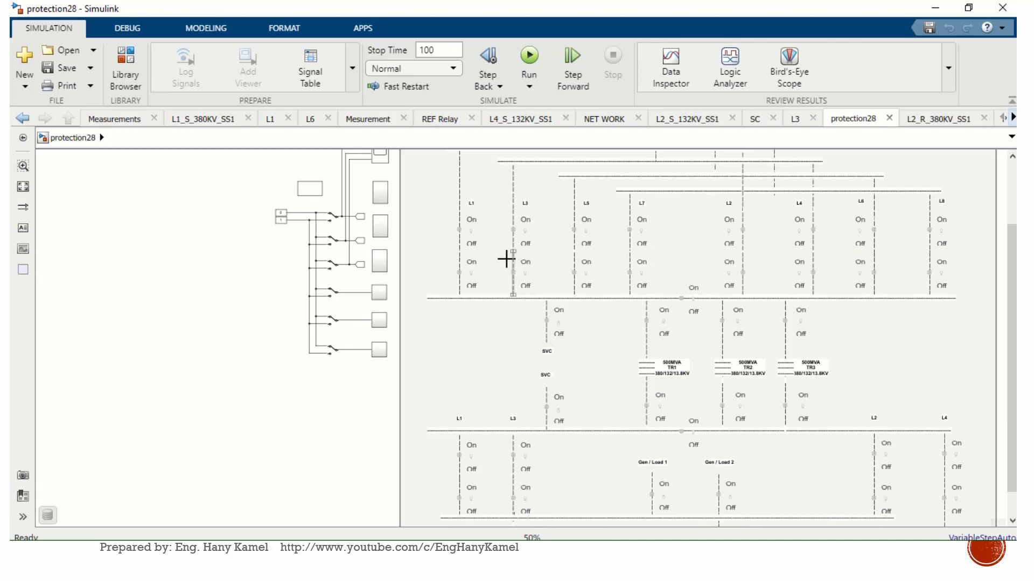
mouse_move(774, 259)
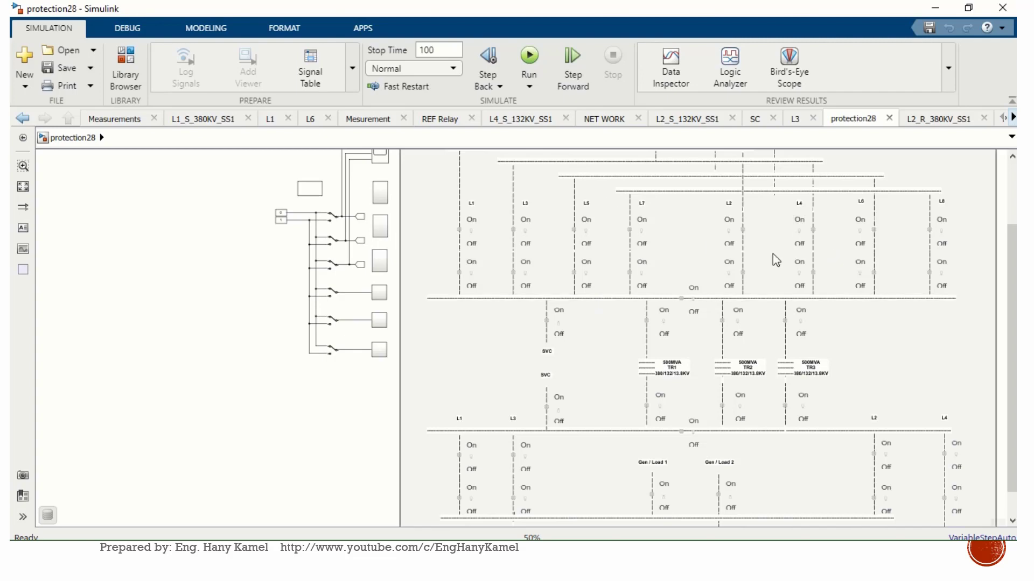
mouse_move(876, 329)
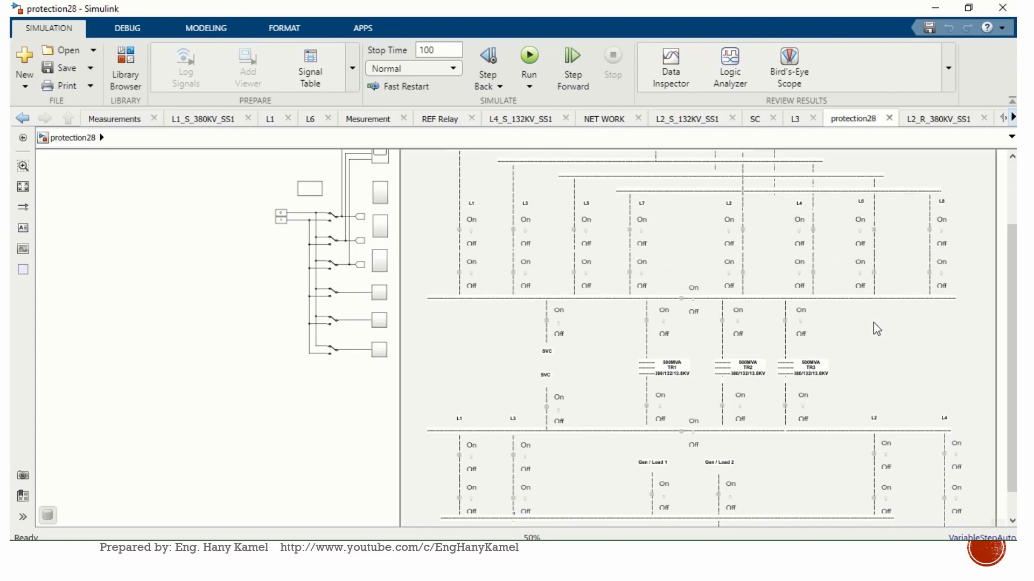
mouse_move(921, 343)
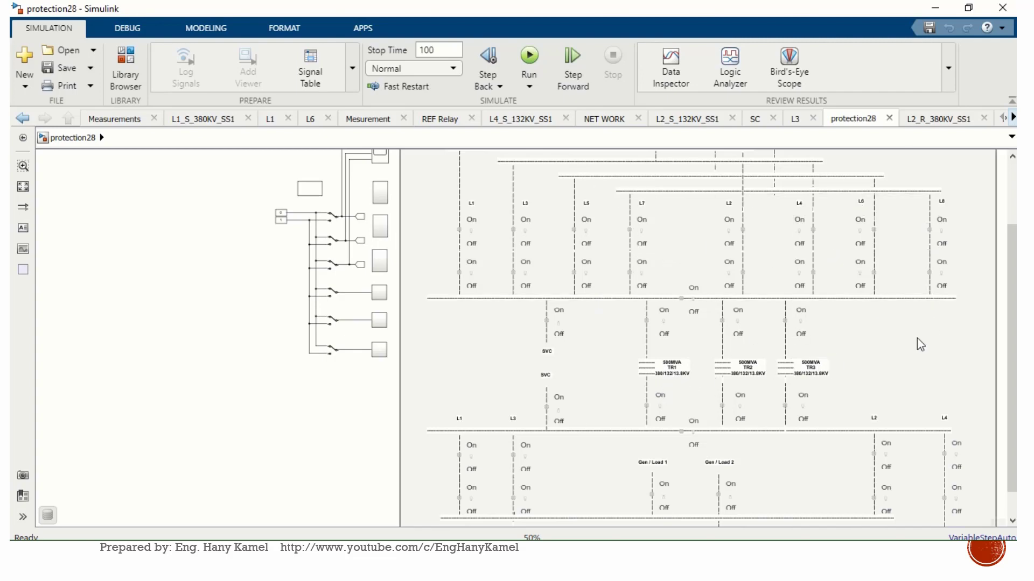
Step: Enter the Measurements subsystem and scroll through its display blocks and line-length OC/SEF labels
left_click(660, 406)
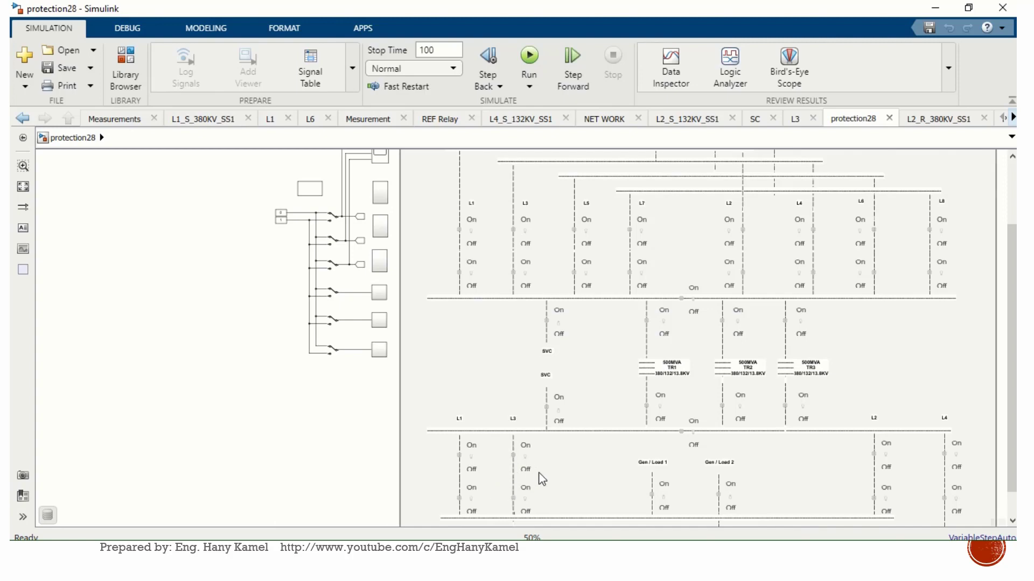
mouse_move(1014, 340)
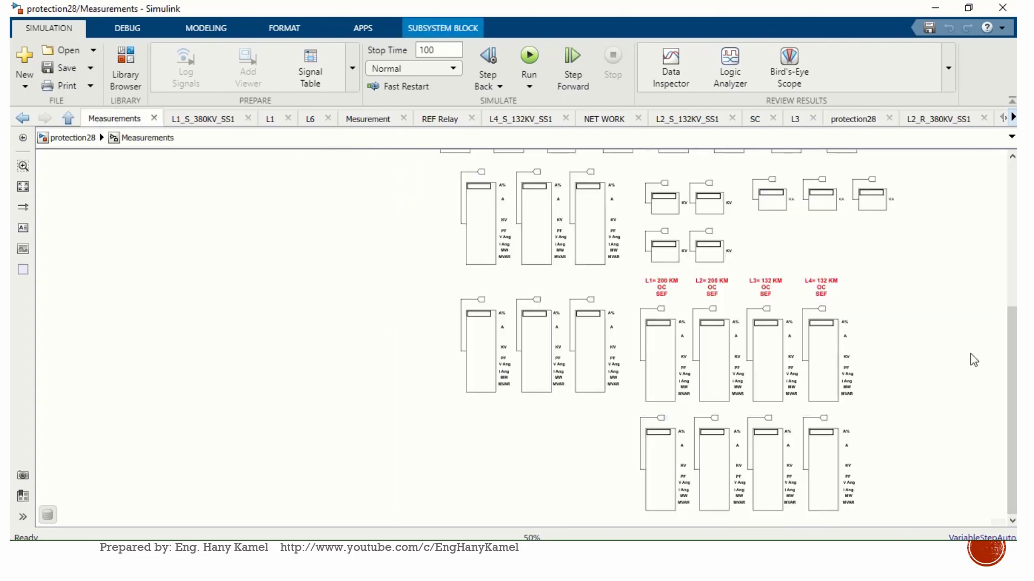
scroll("up", 3)
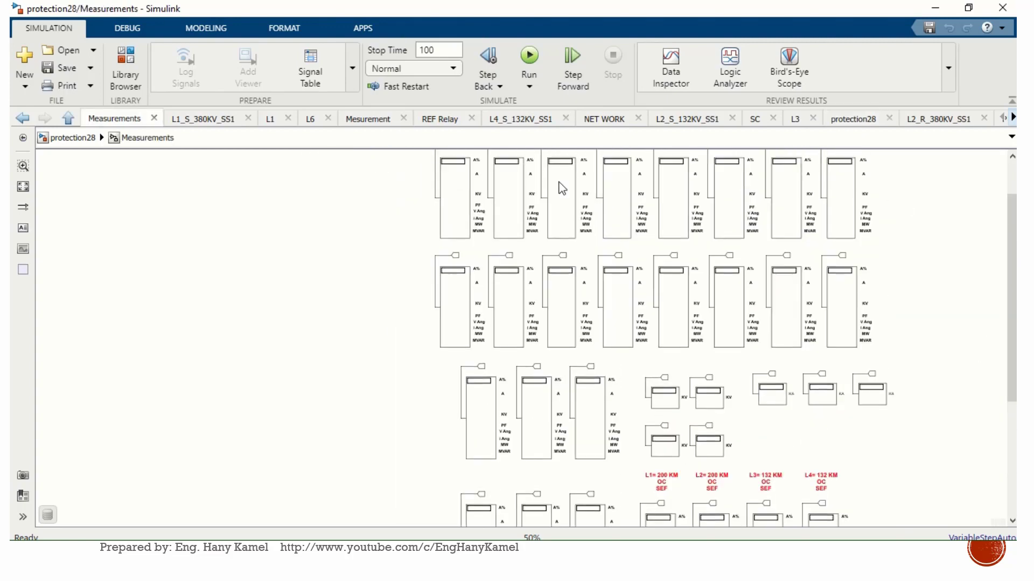
mouse_move(982, 239)
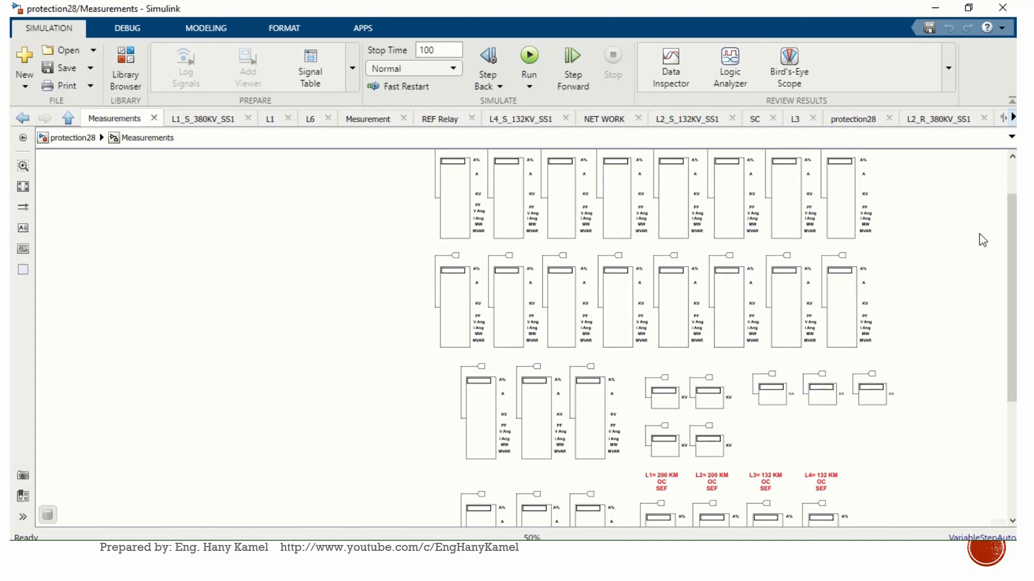
scroll("up", 3)
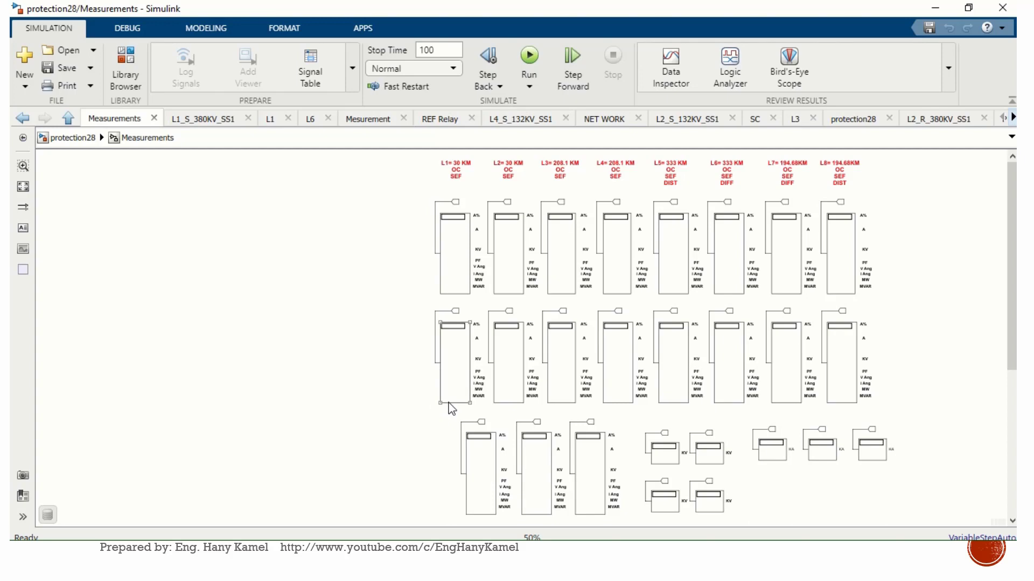
scroll("down", 3)
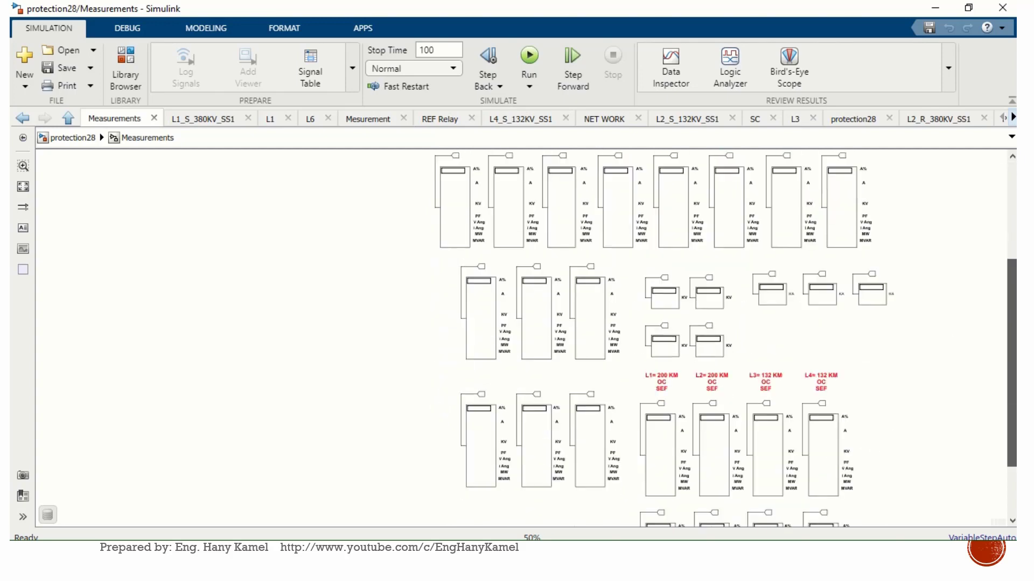
scroll("down", 3)
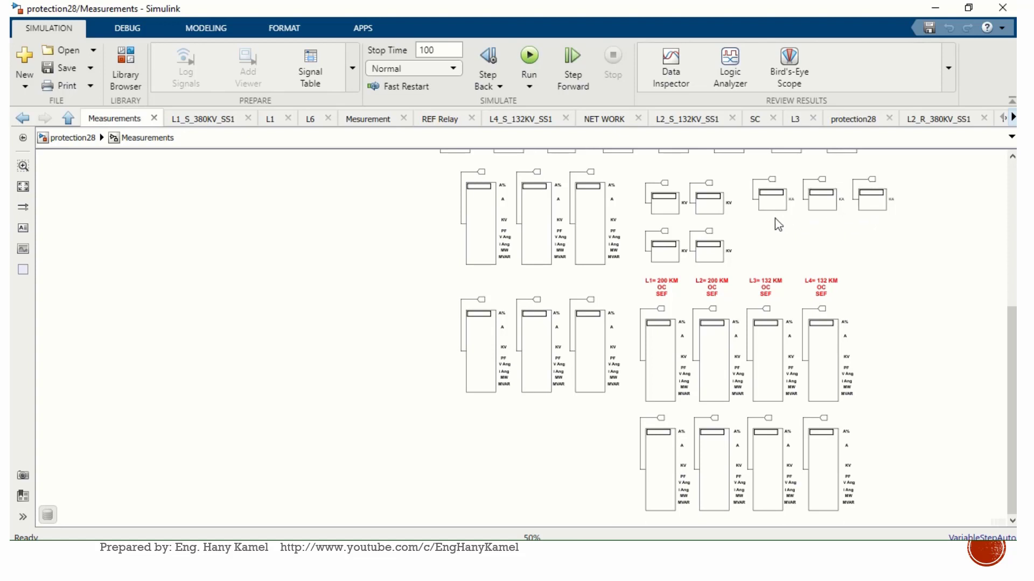
mouse_move(776, 226)
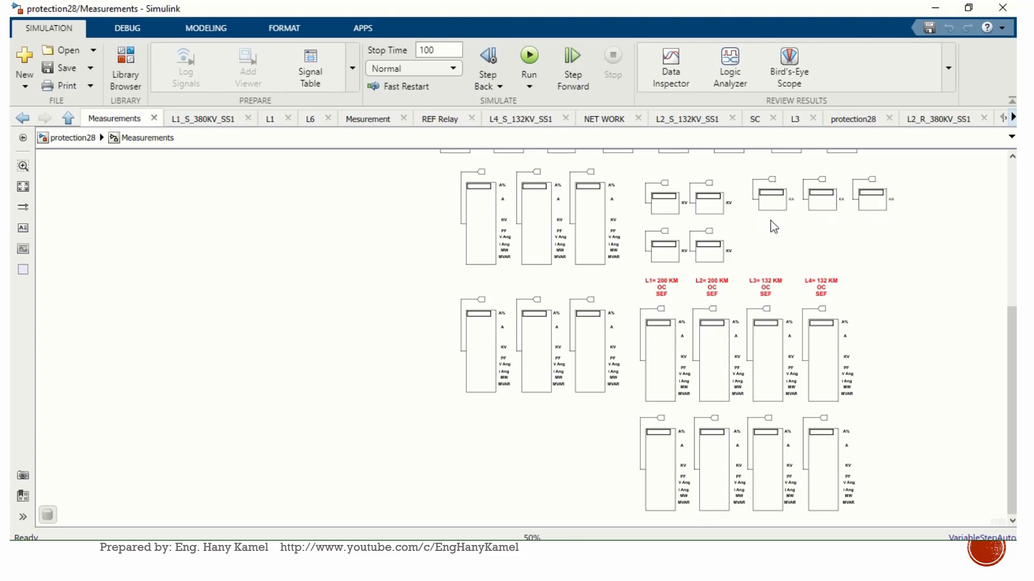
mouse_move(231, 198)
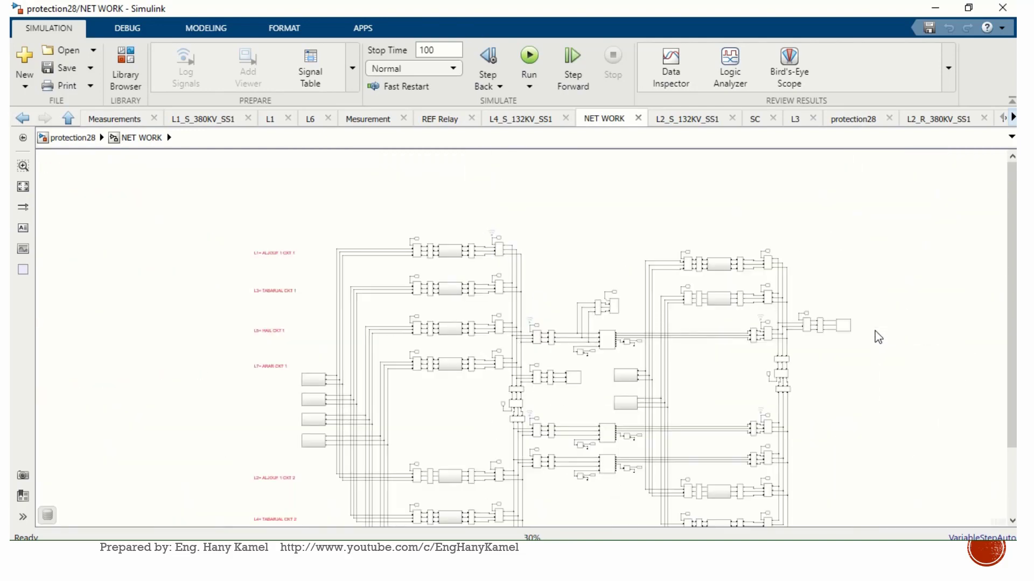
mouse_move(1009, 270)
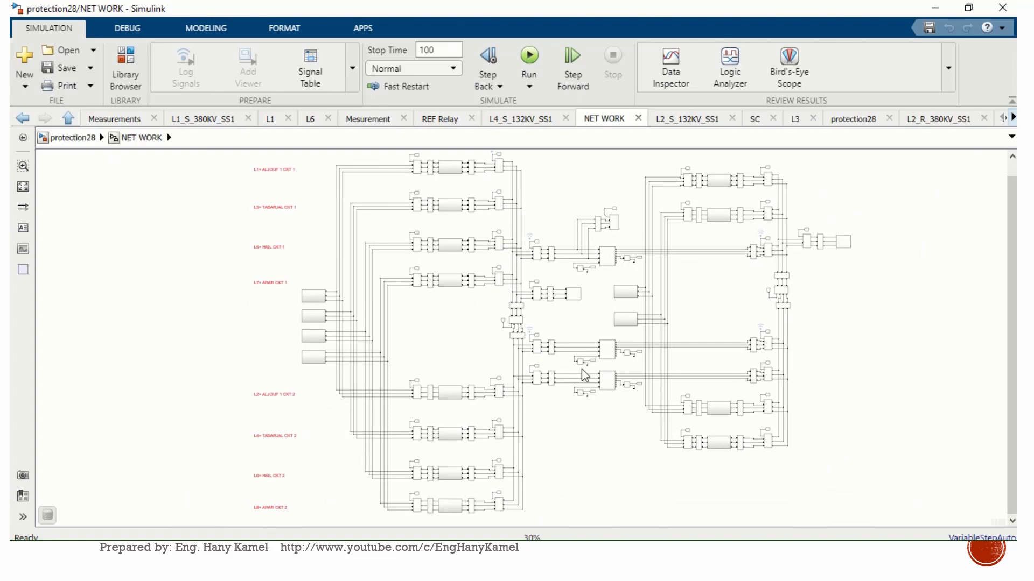
mouse_move(631, 259)
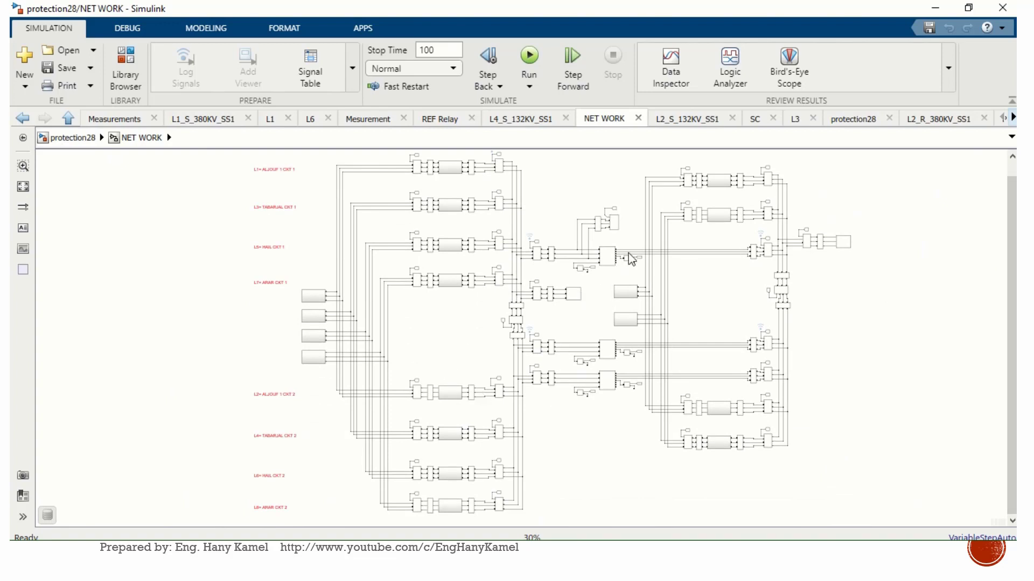
mouse_move(730, 297)
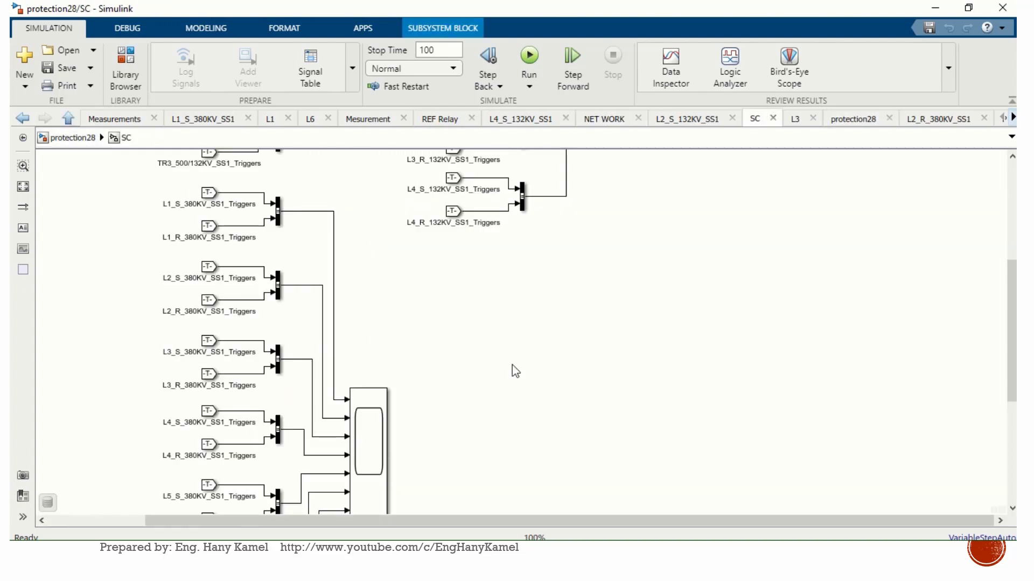
Step: Select and open the BUS & TRs scope, ending back at the protection28 top level
scroll("up", 3)
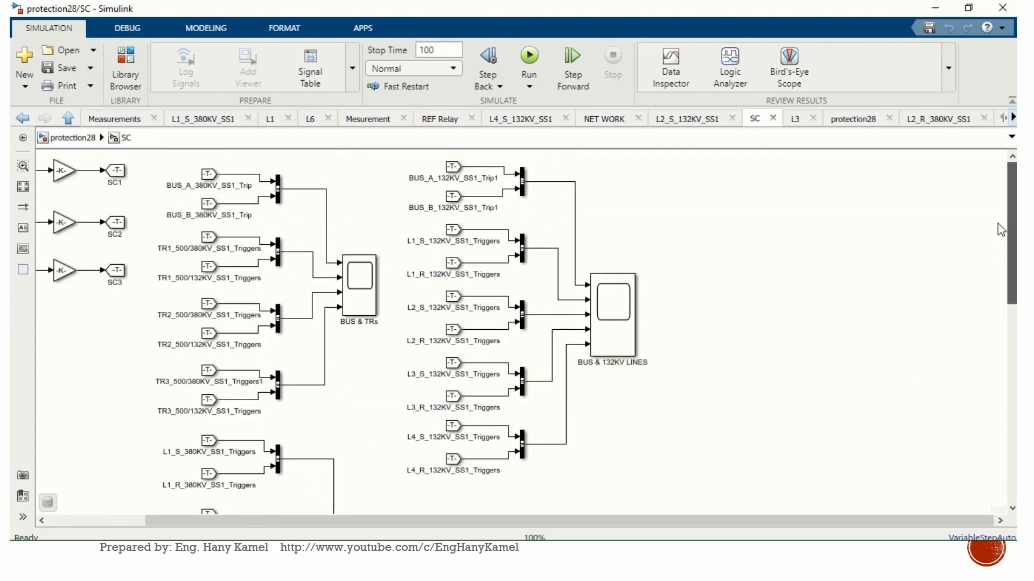
left_click(357, 286)
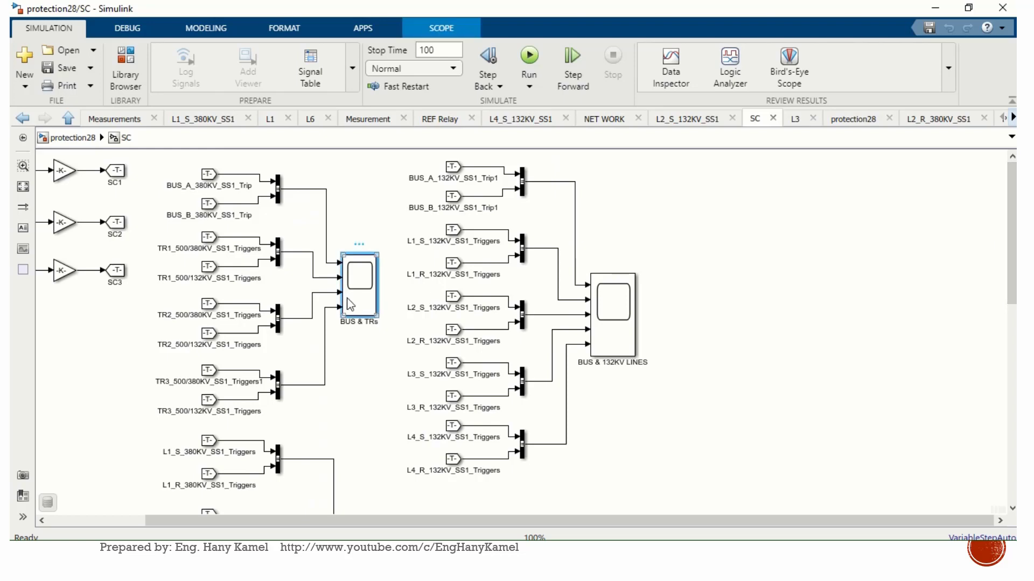
double_click(357, 286)
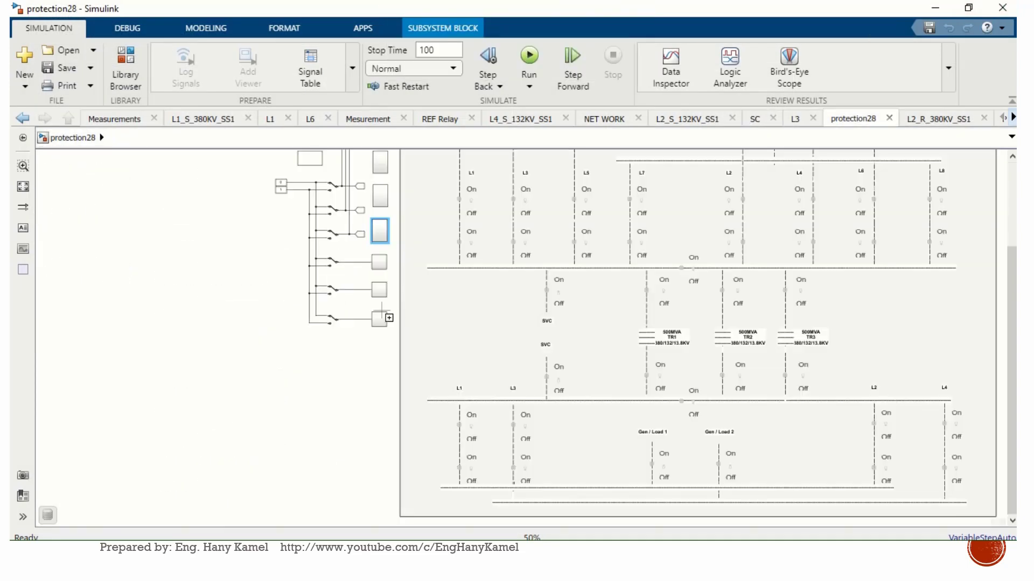
Step: Enter 380KV and 380KV S/S 1 and select the L1_S_380KV_SS1 protection block
double_click(379, 231)
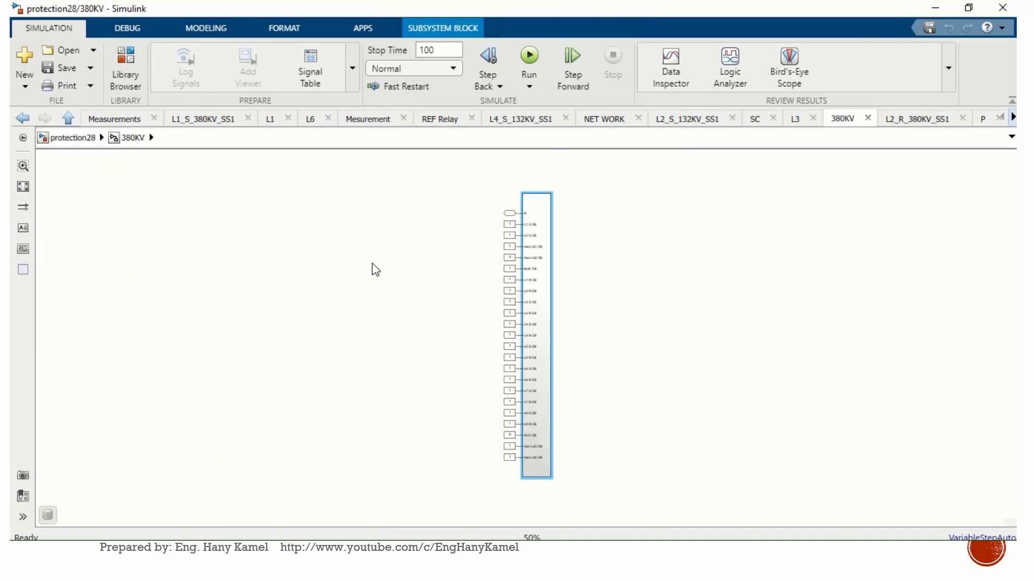
double_click(536, 332)
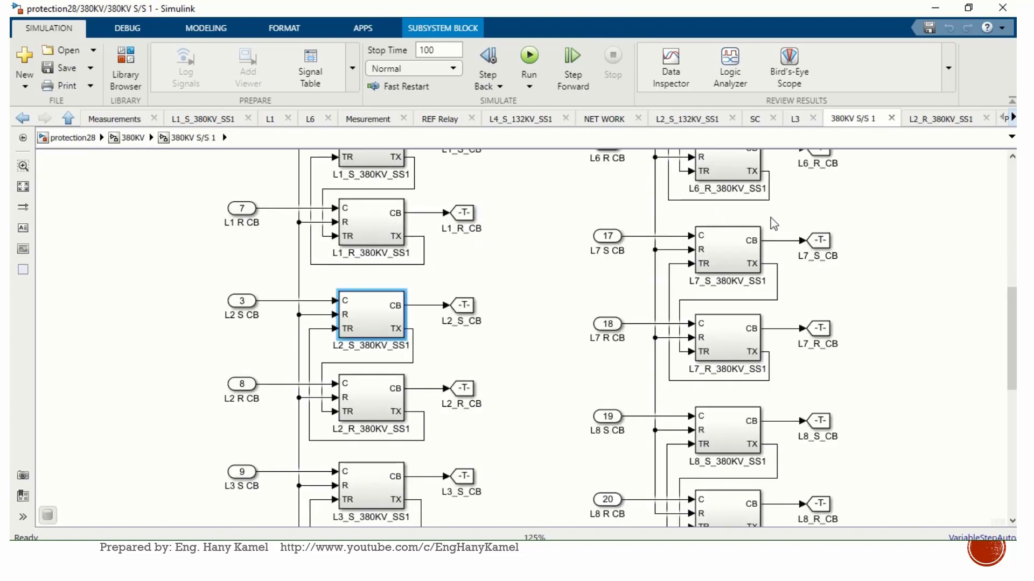
scroll("up", 3)
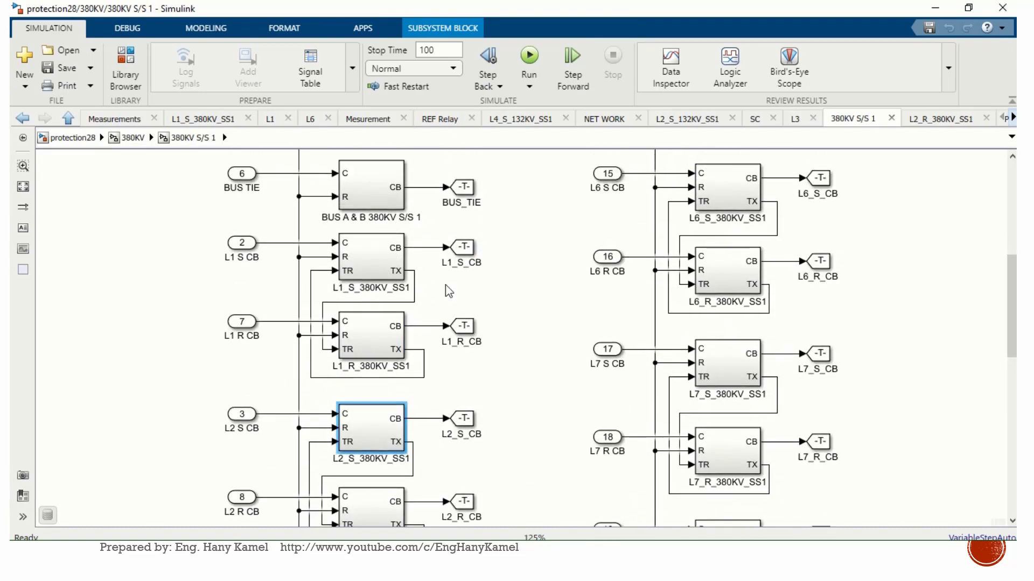
left_click(369, 258)
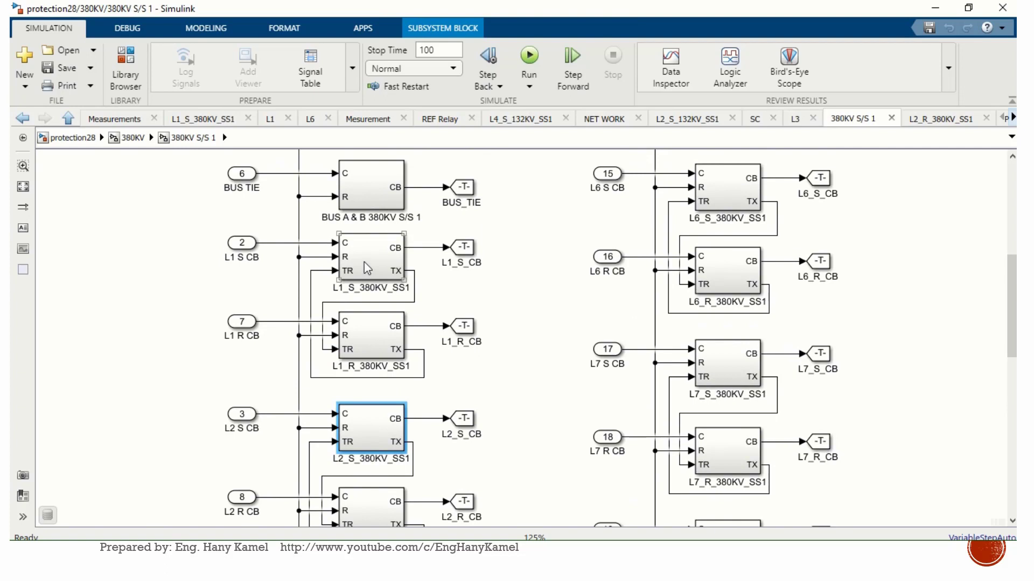
Step: Navigate back up through 380KV to the protection28 top level
left_click(366, 357)
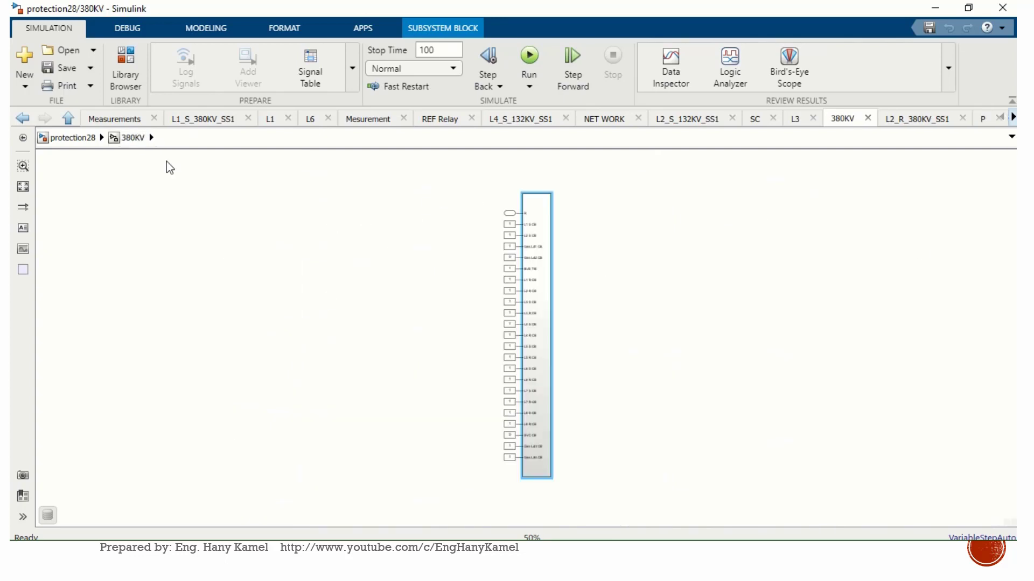
left_click(73, 137)
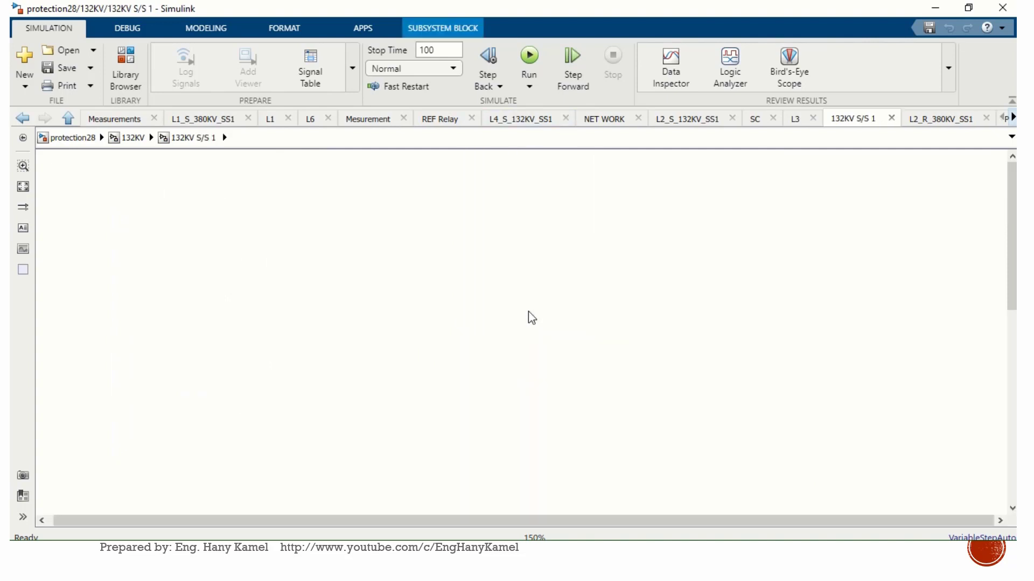
left_click(68, 119)
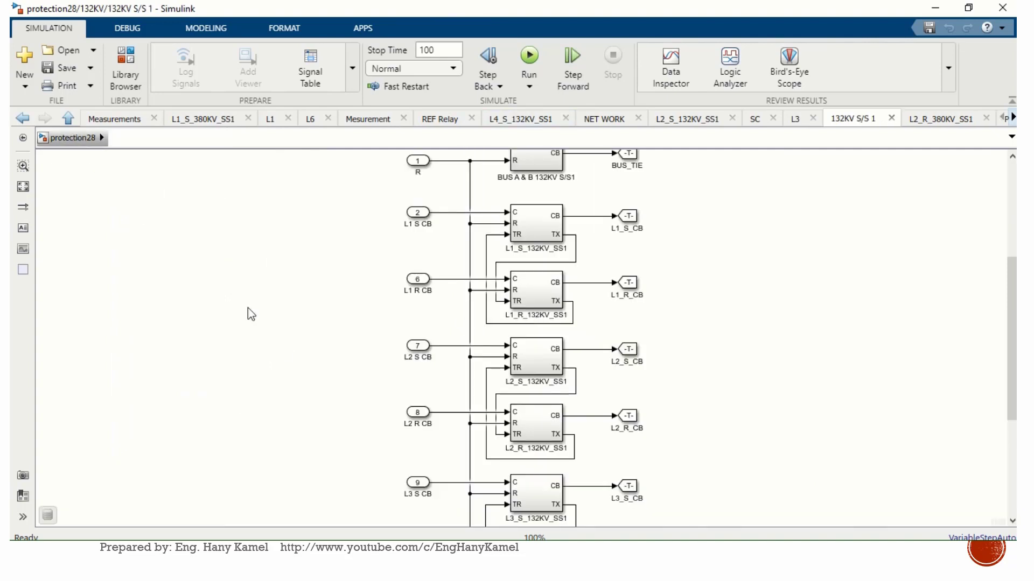
mouse_move(313, 413)
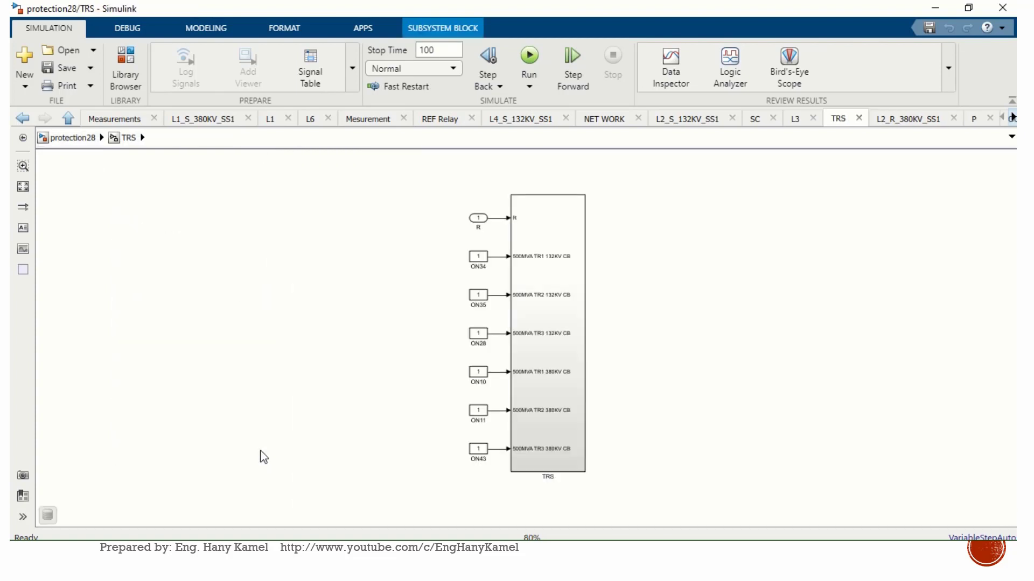
Step: Enter the inner TRS subsystem, peek into TR1_500MVA_380KV_SS1, return and select then deselect the TR1 380KV CB input
double_click(547, 332)
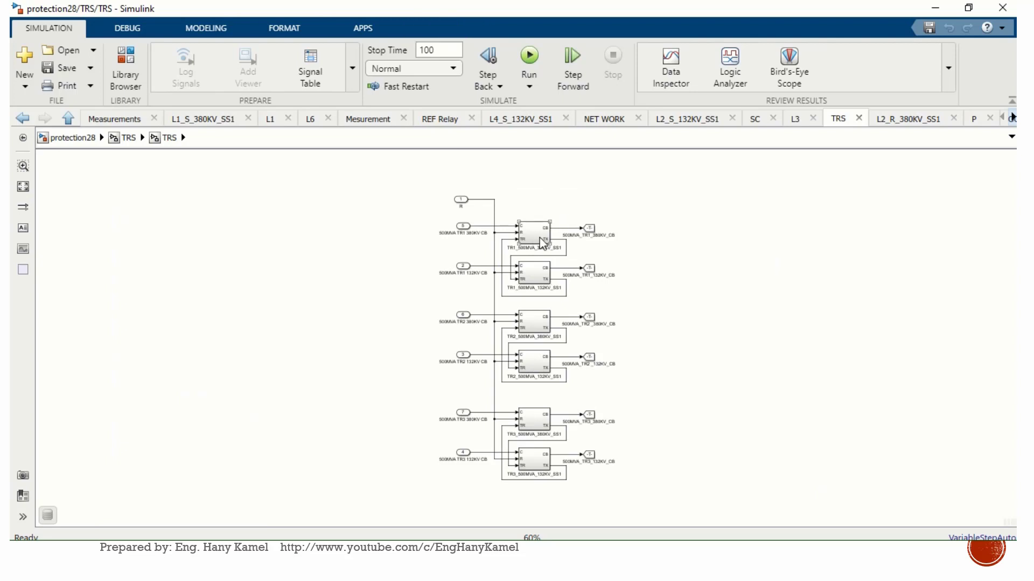
double_click(535, 239)
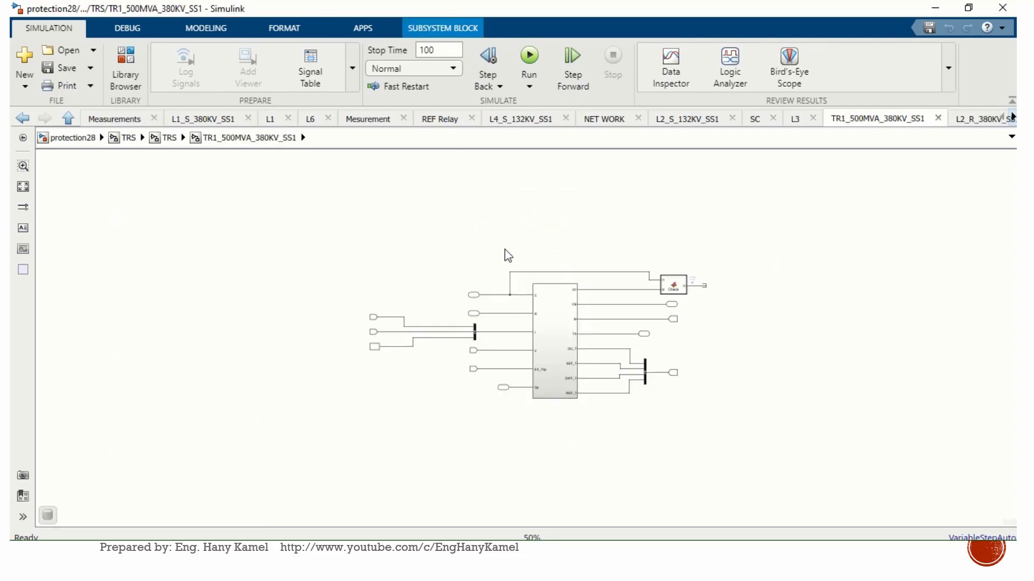
left_click(68, 119)
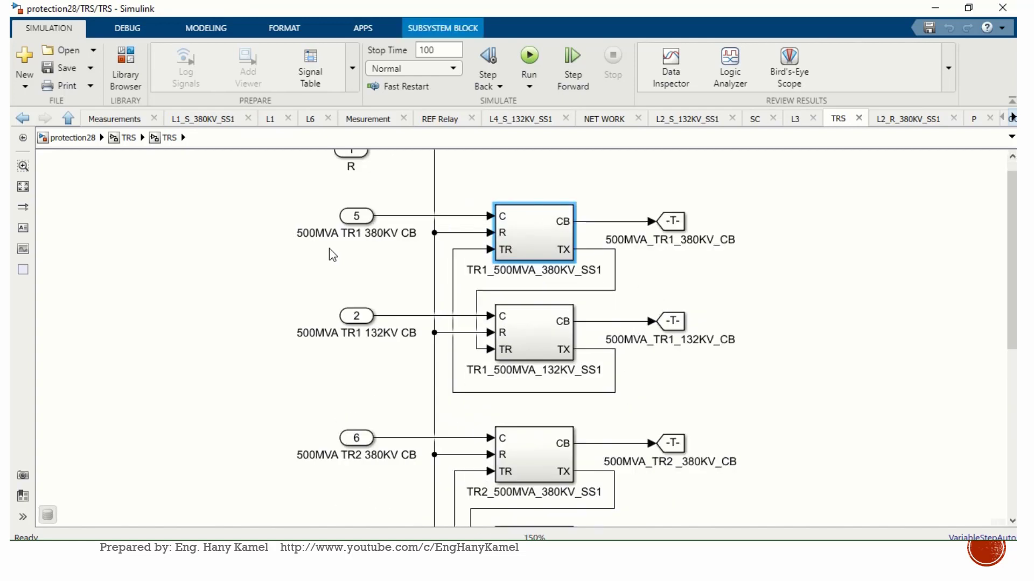
left_click(356, 215)
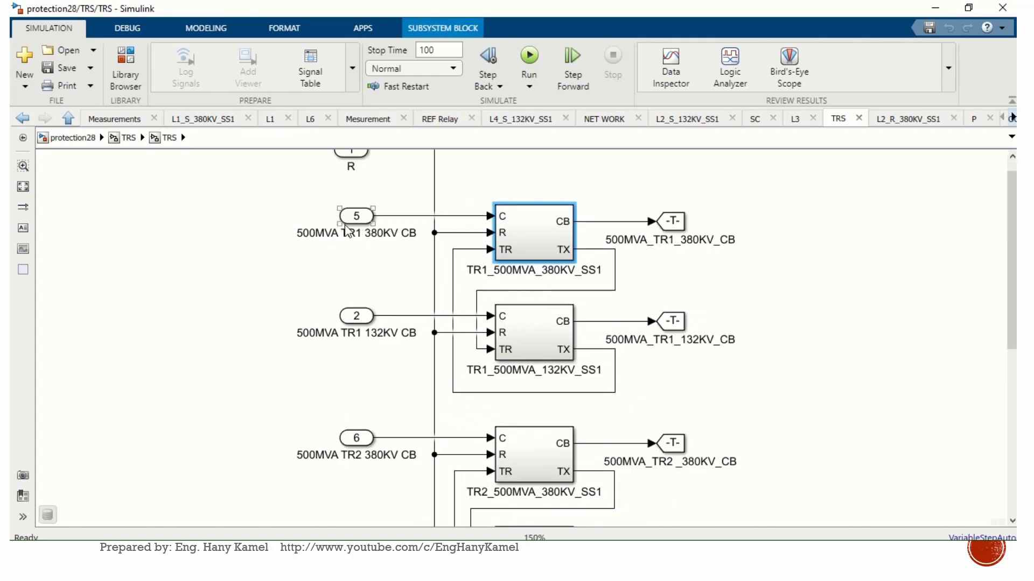
mouse_move(369, 228)
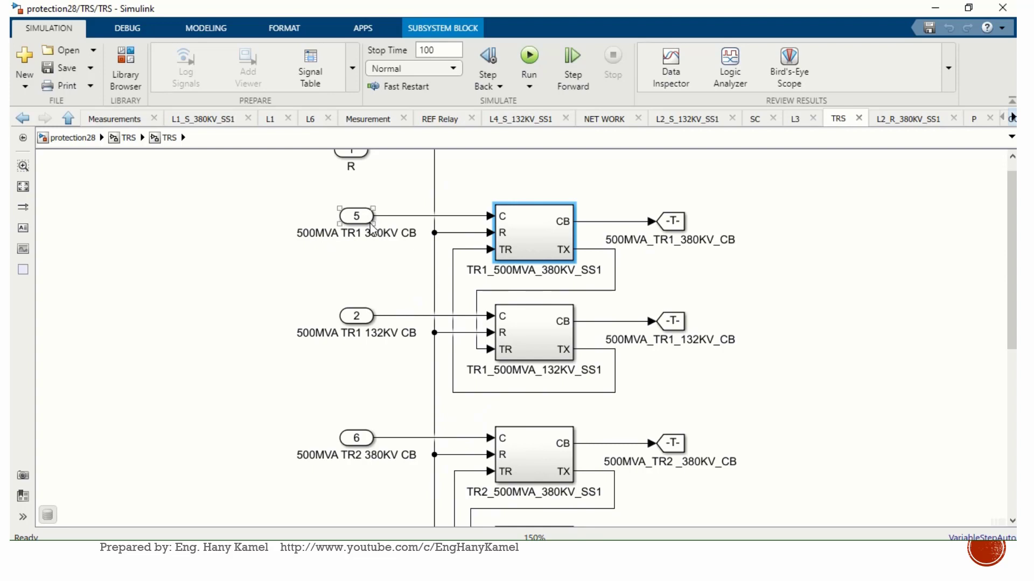
left_click(409, 214)
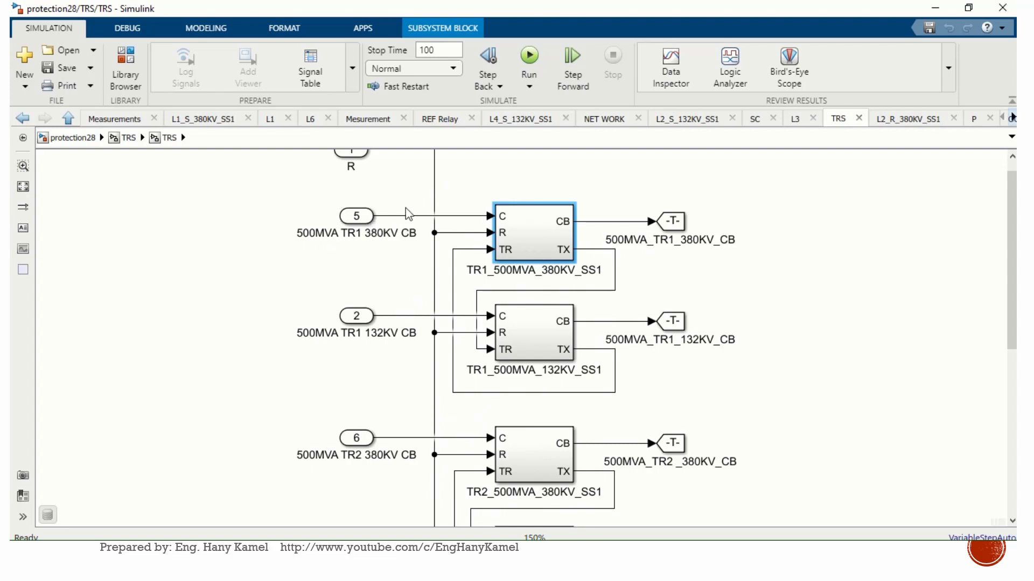
mouse_move(496, 237)
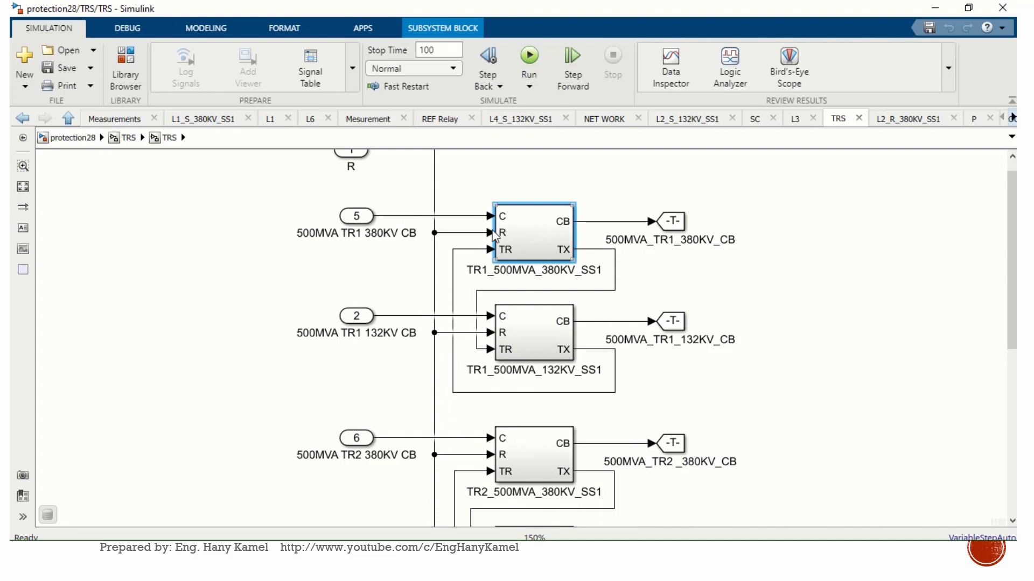
mouse_move(528, 255)
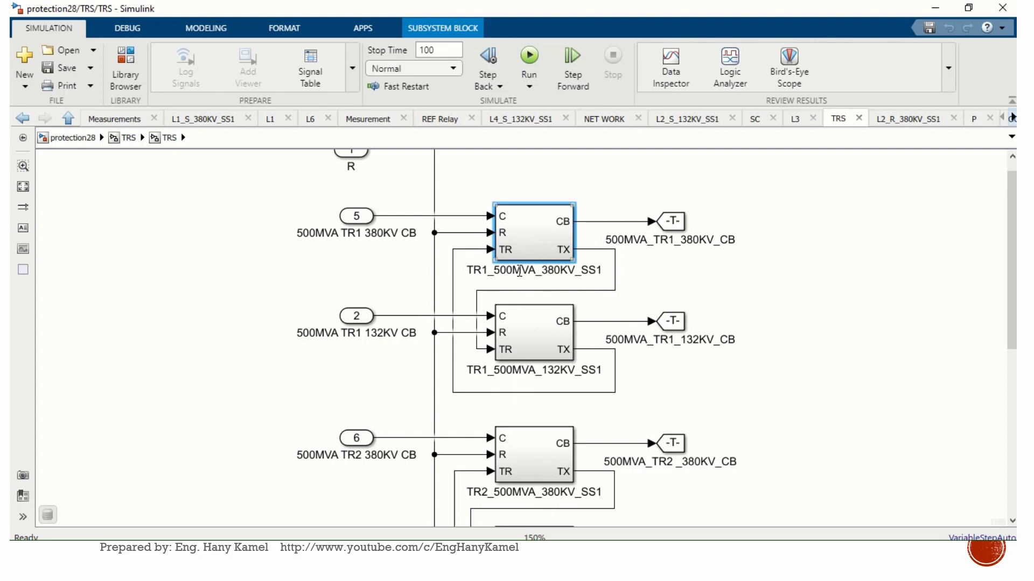
mouse_move(539, 248)
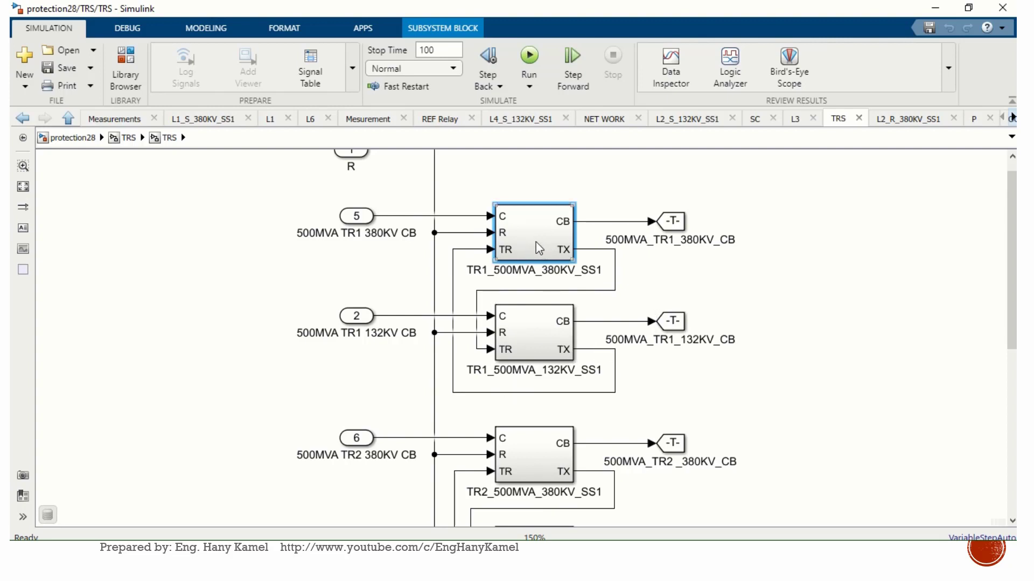
mouse_move(678, 217)
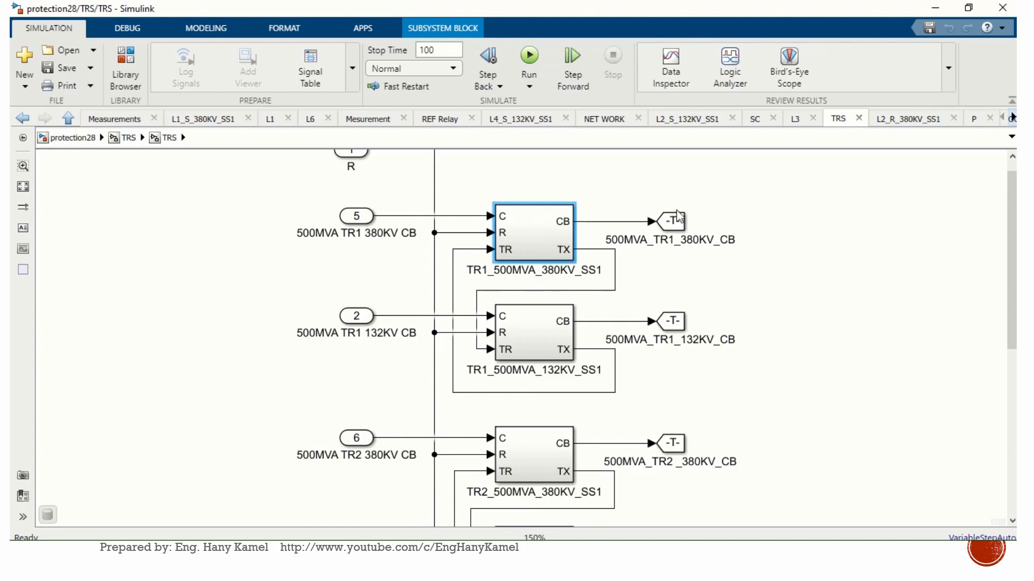
double_click(534, 230)
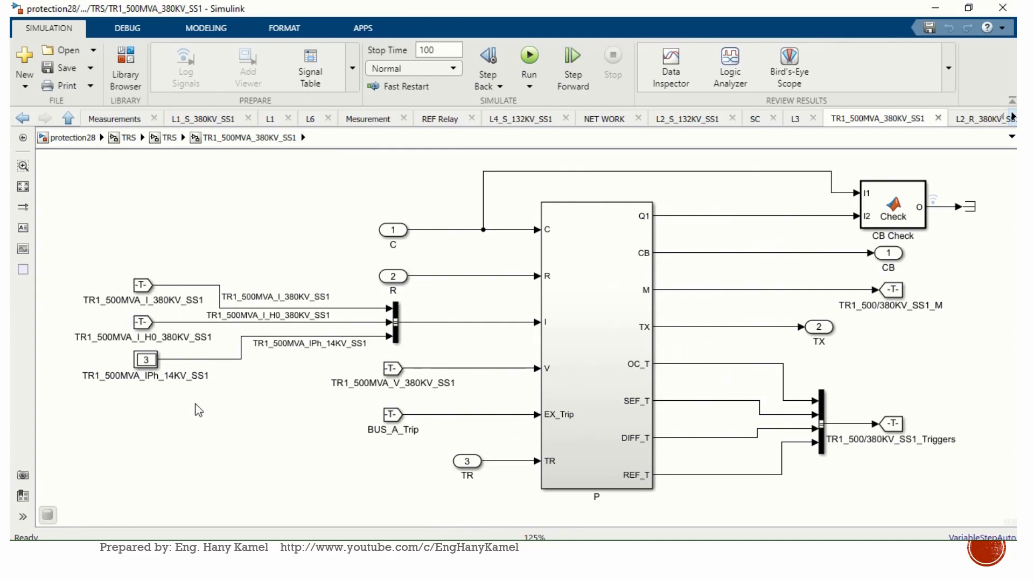
mouse_move(425, 382)
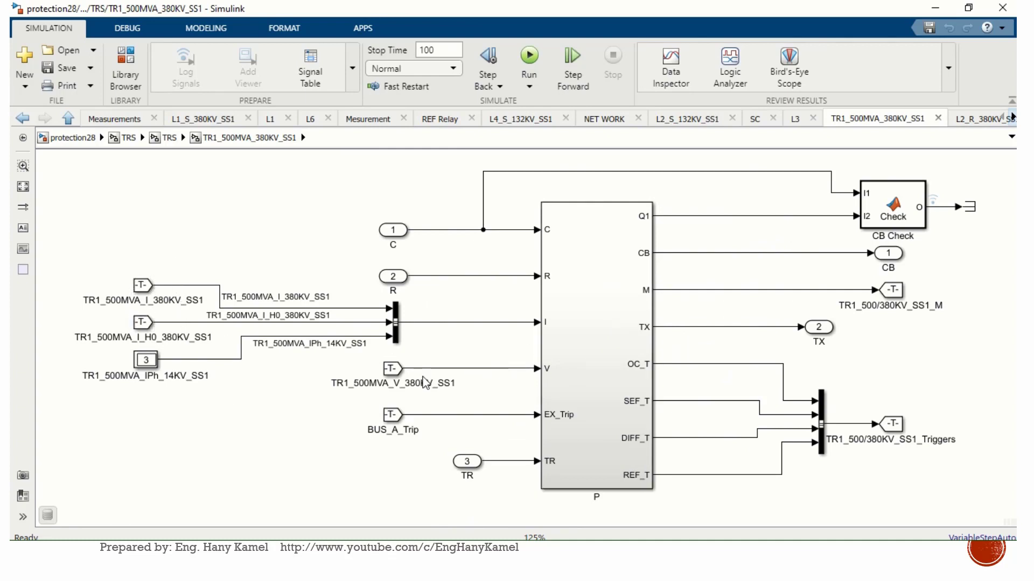
mouse_move(412, 465)
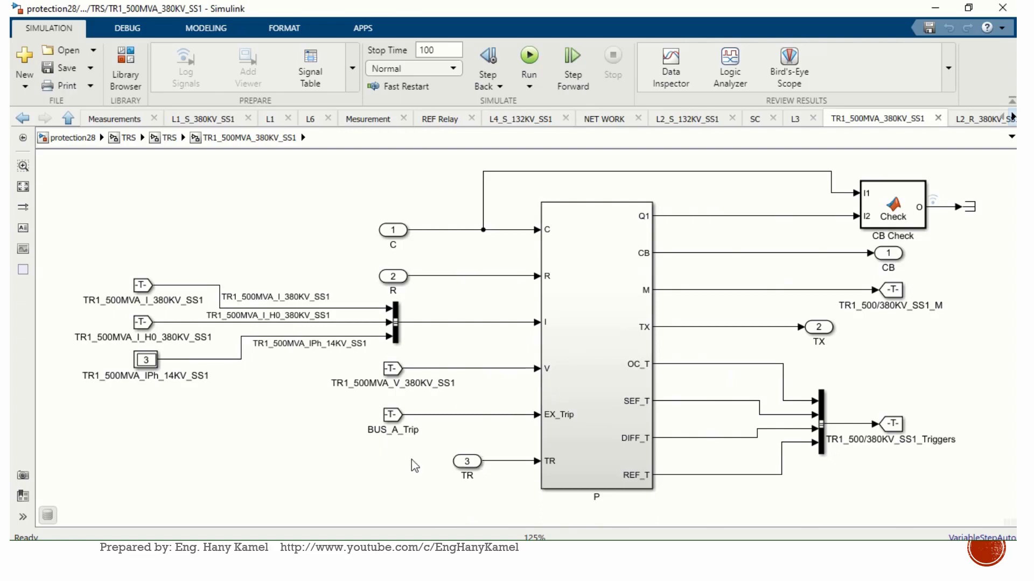
mouse_move(794, 271)
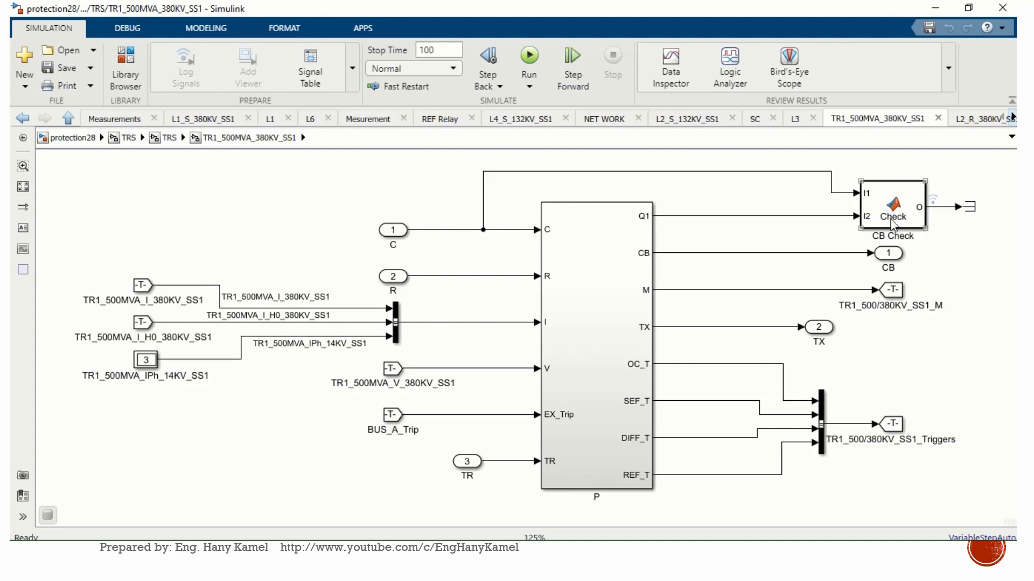
left_click(596, 329)
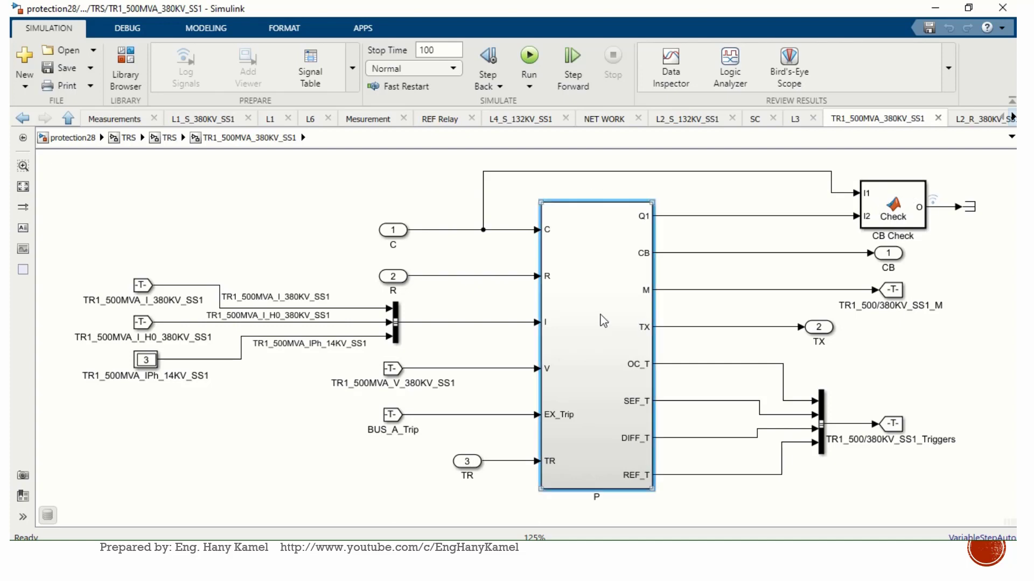
double_click(596, 342)
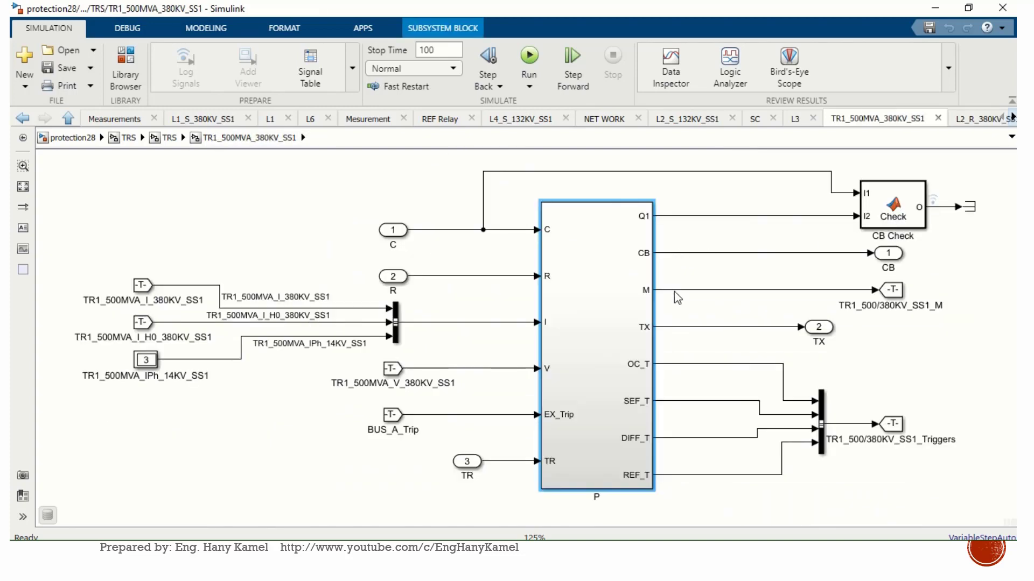
Step: Enter protection block P, review its OC, DIFF, SEF and REF relays, and enter the OC Relay subsystem
double_click(596, 344)
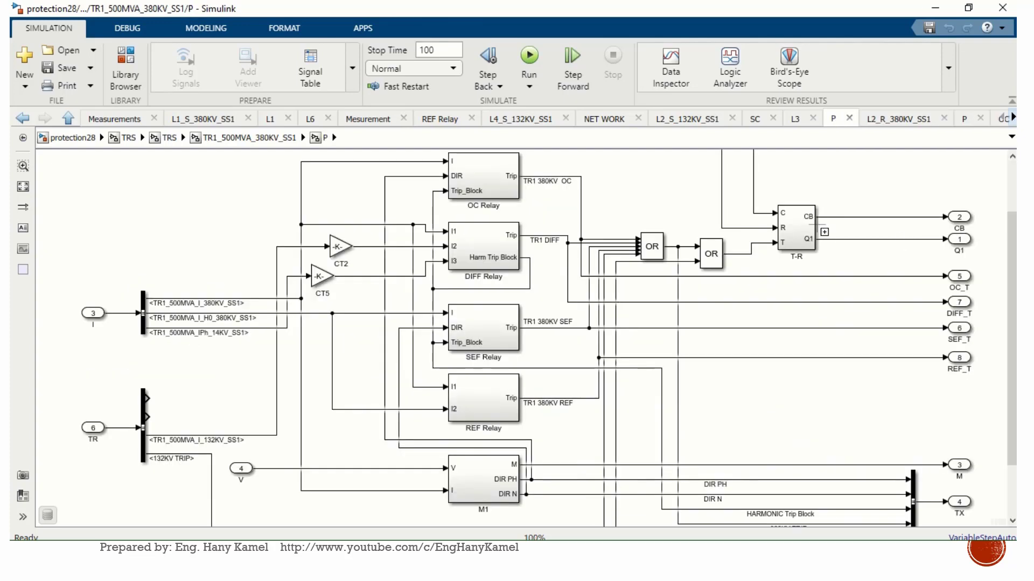
scroll("up", 3)
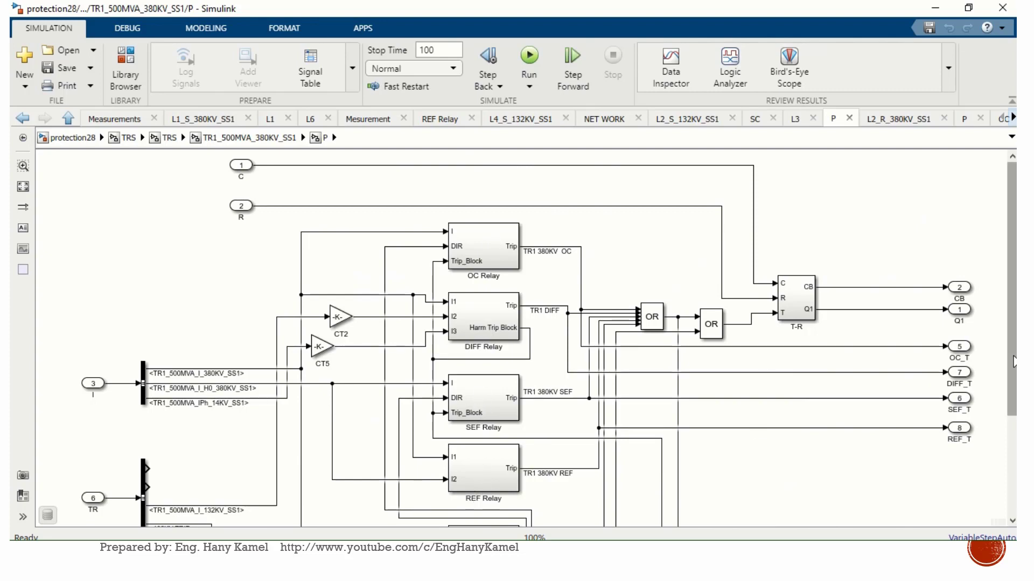
scroll("down", 3)
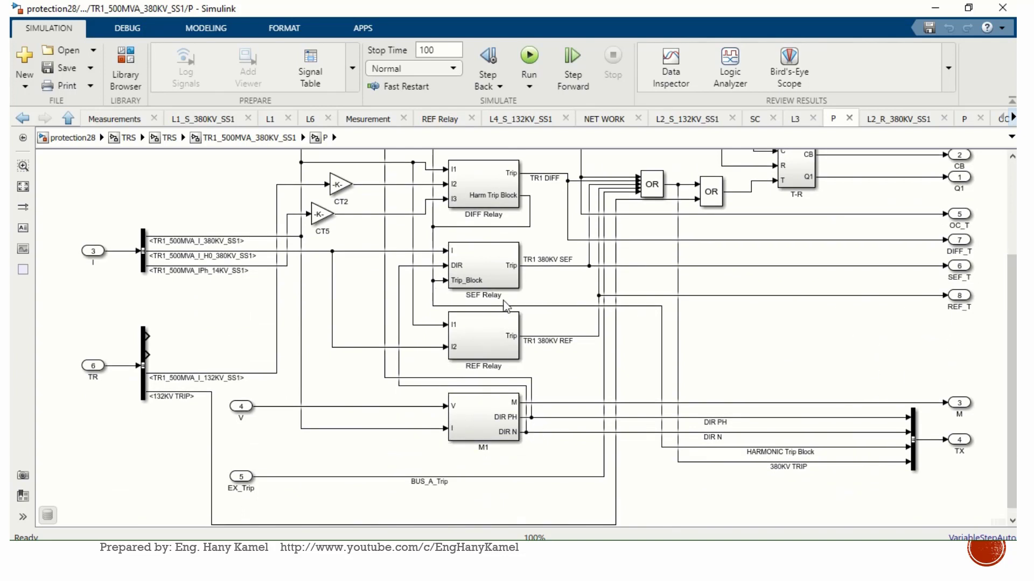
mouse_move(601, 256)
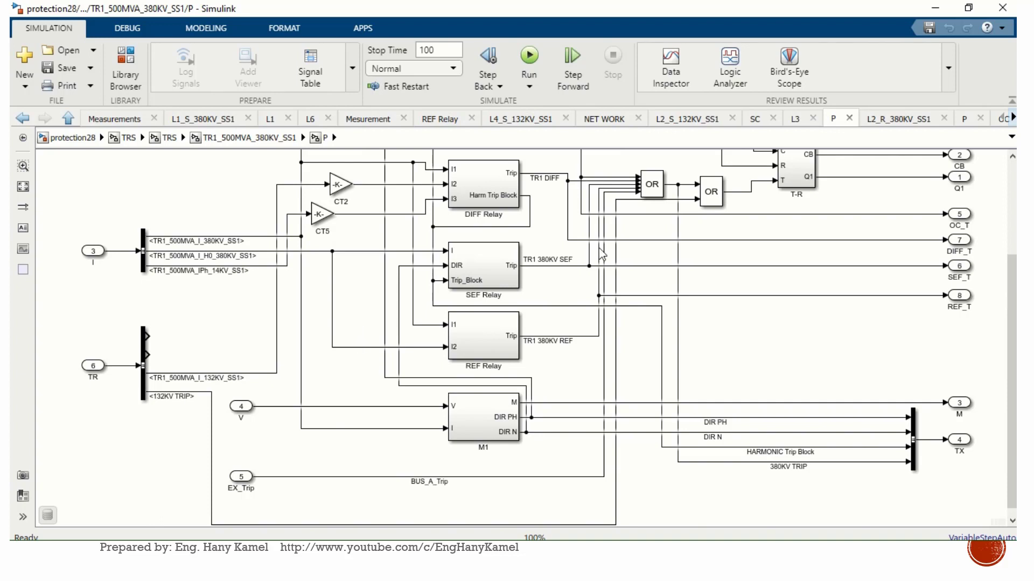
scroll("down", 3)
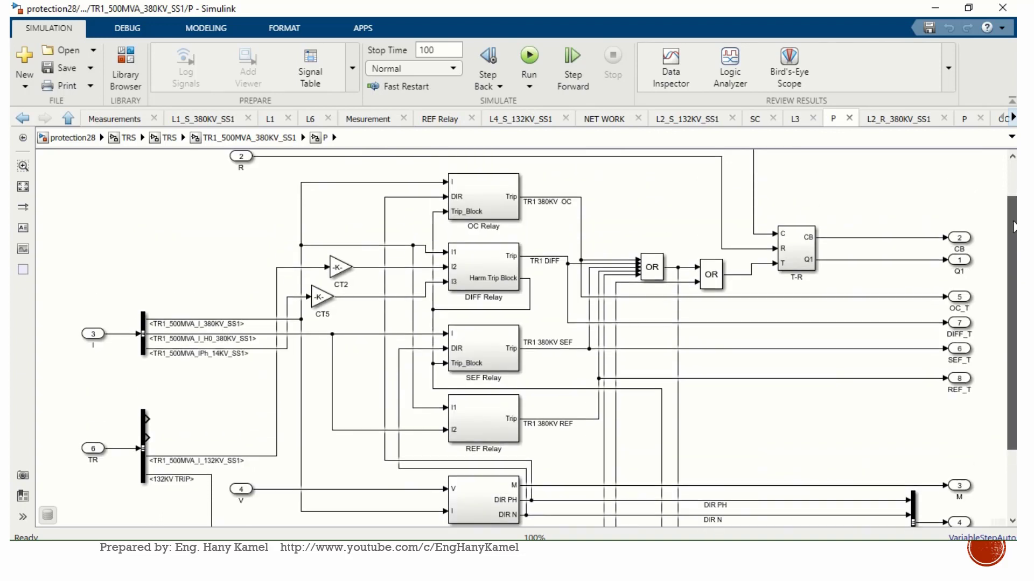
double_click(482, 196)
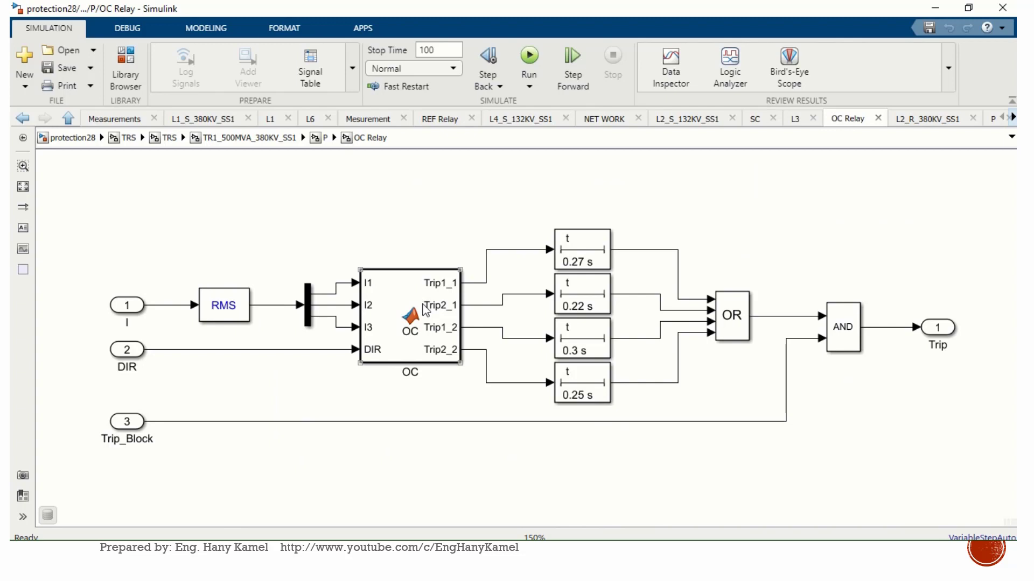
mouse_move(348, 310)
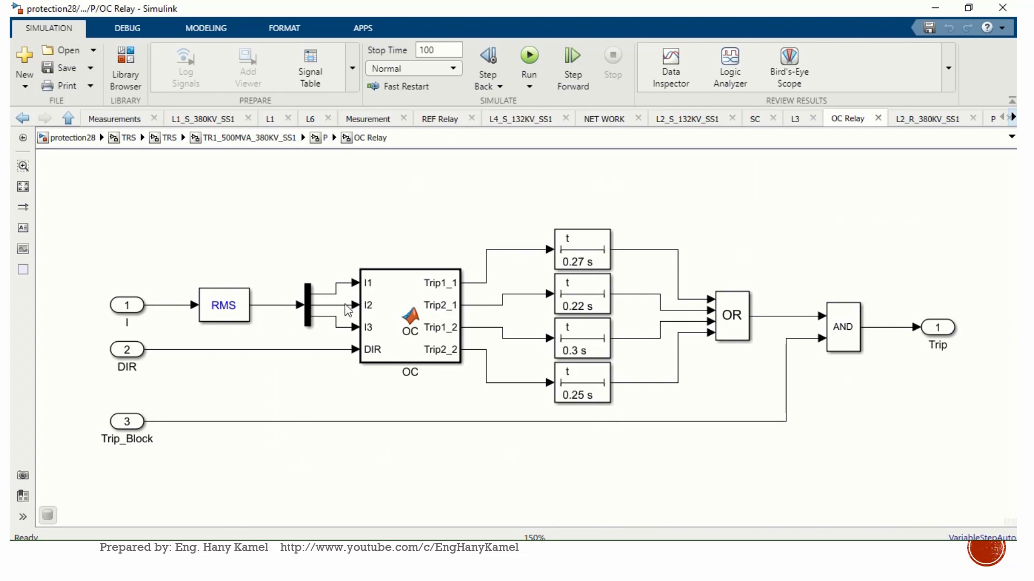
Step: View the OC block's MATLAB function code with its I_stage thresholds and trip logic
left_click(410, 316)
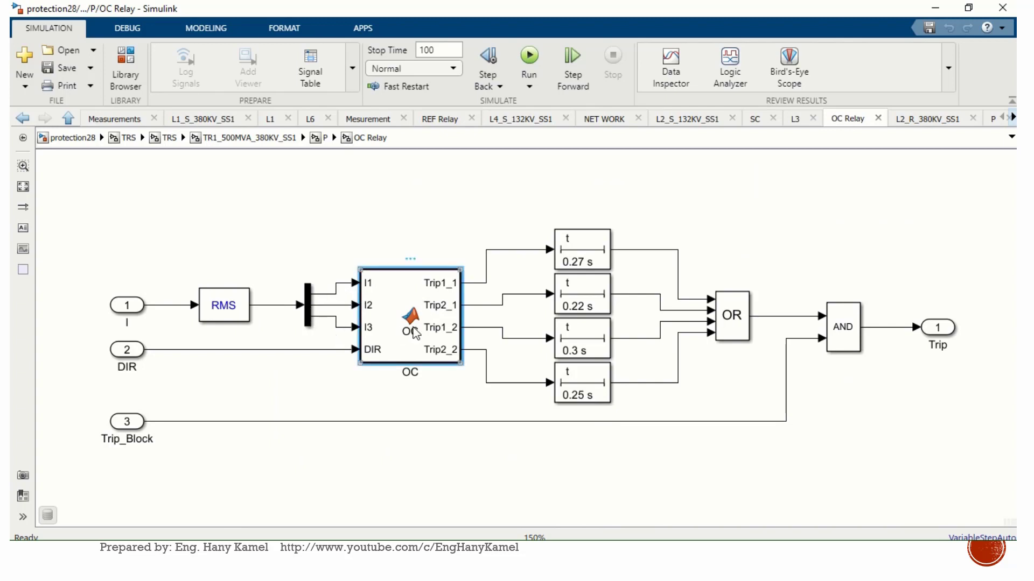
double_click(409, 315)
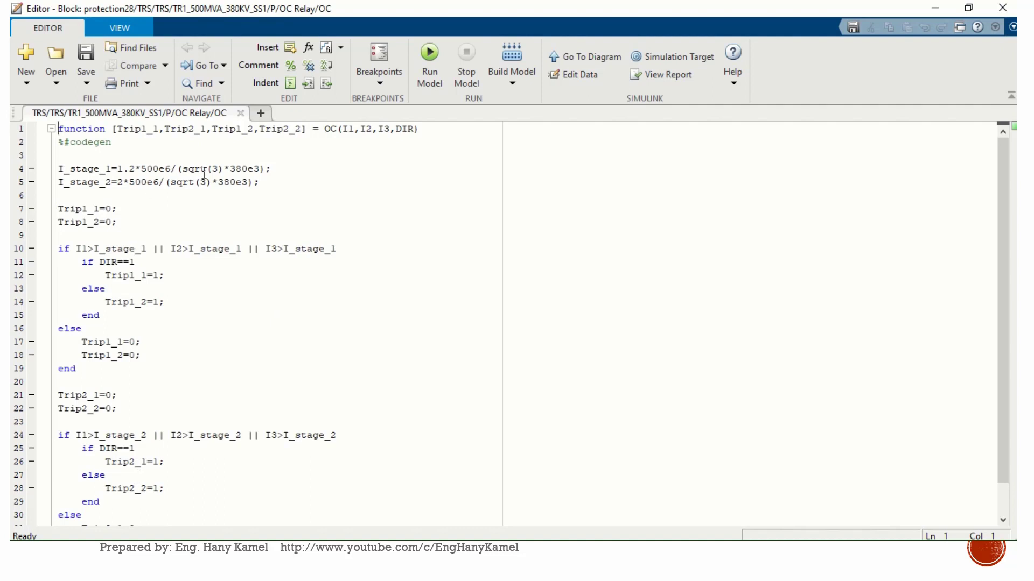
mouse_move(806, 63)
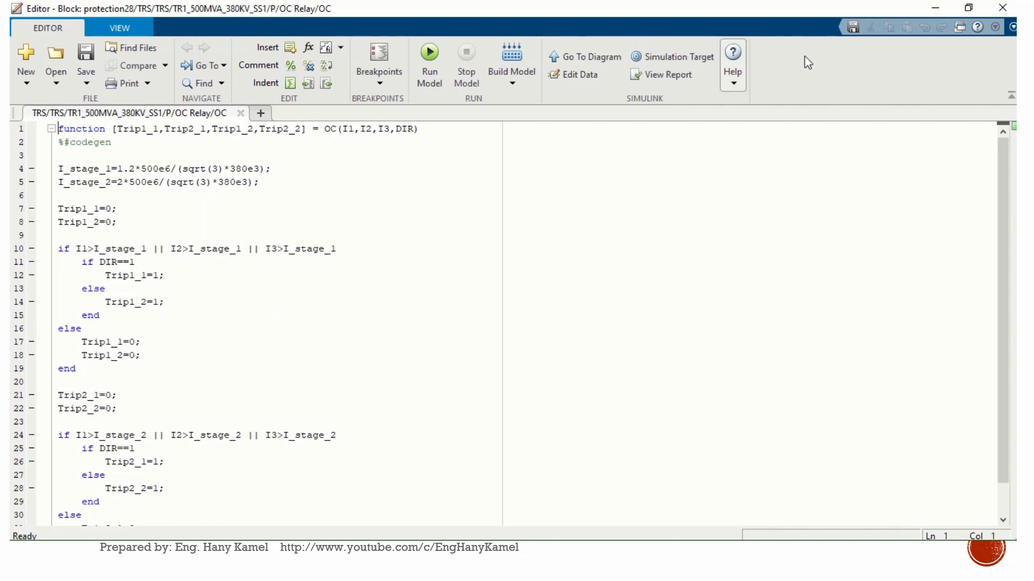
mouse_move(192, 257)
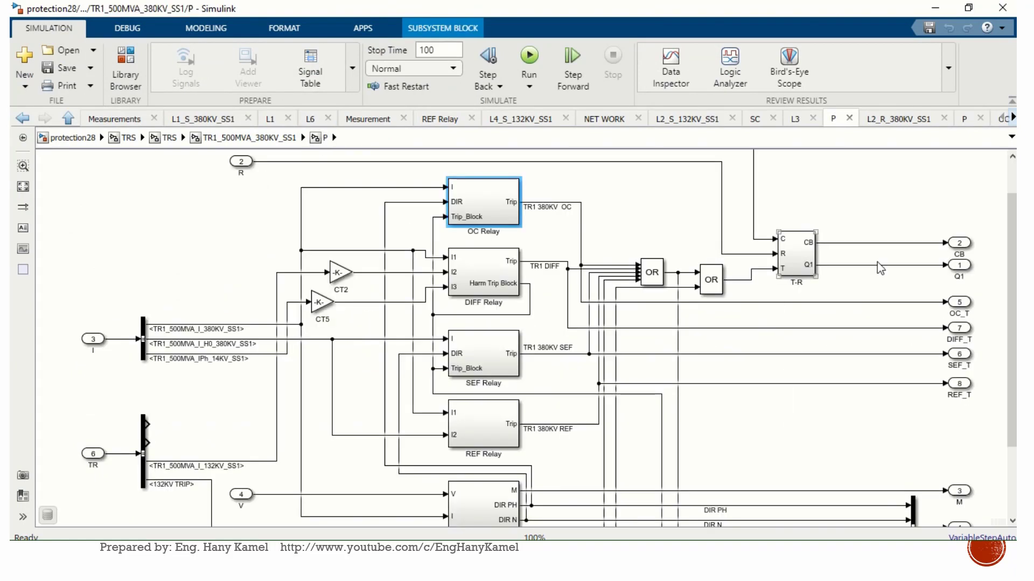
scroll("down", 3)
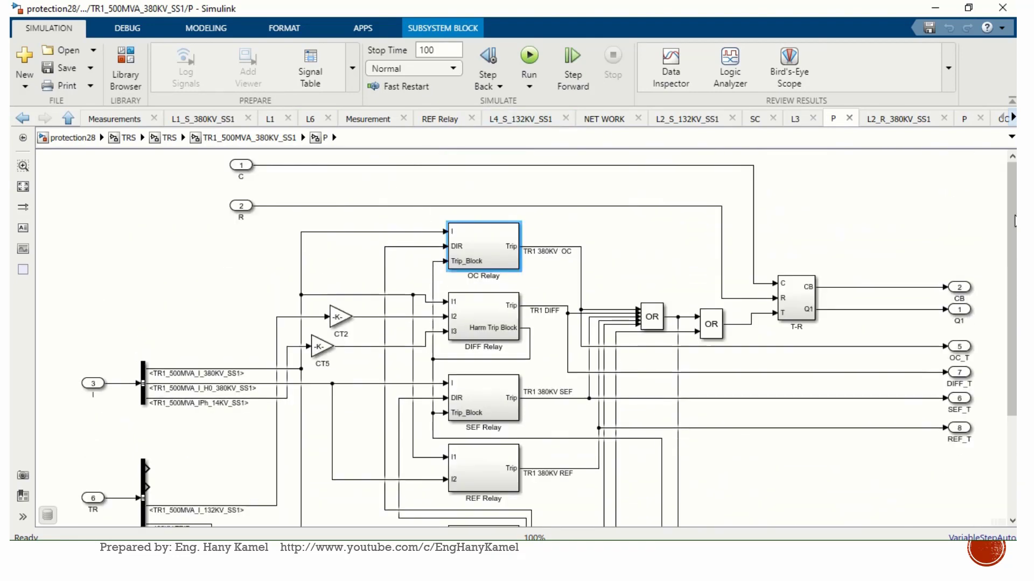
Step: Return through TR1 to the top-level protection28 model and start the simulation
left_click(169, 138)
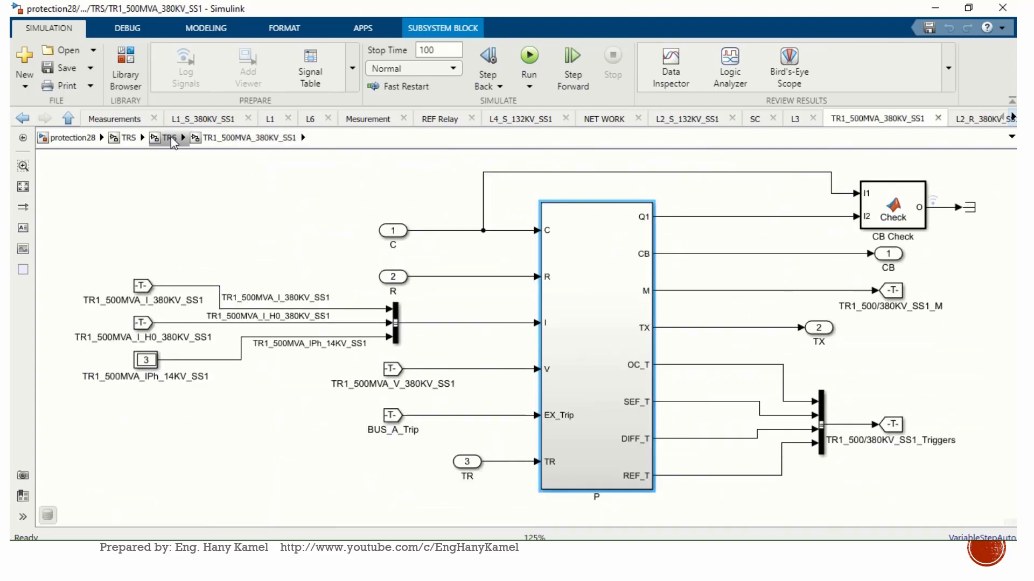
left_click(168, 138)
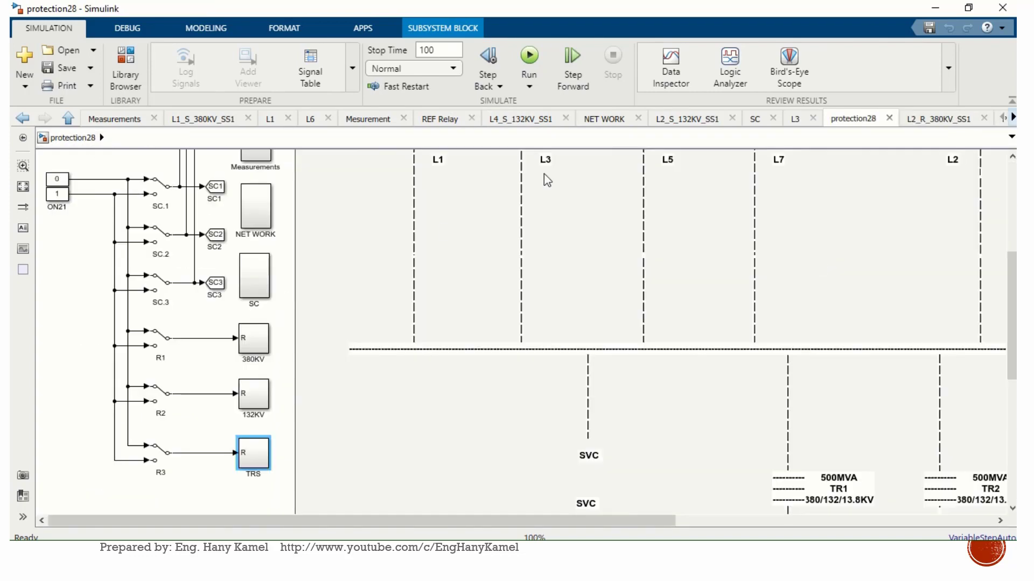
left_click(527, 54)
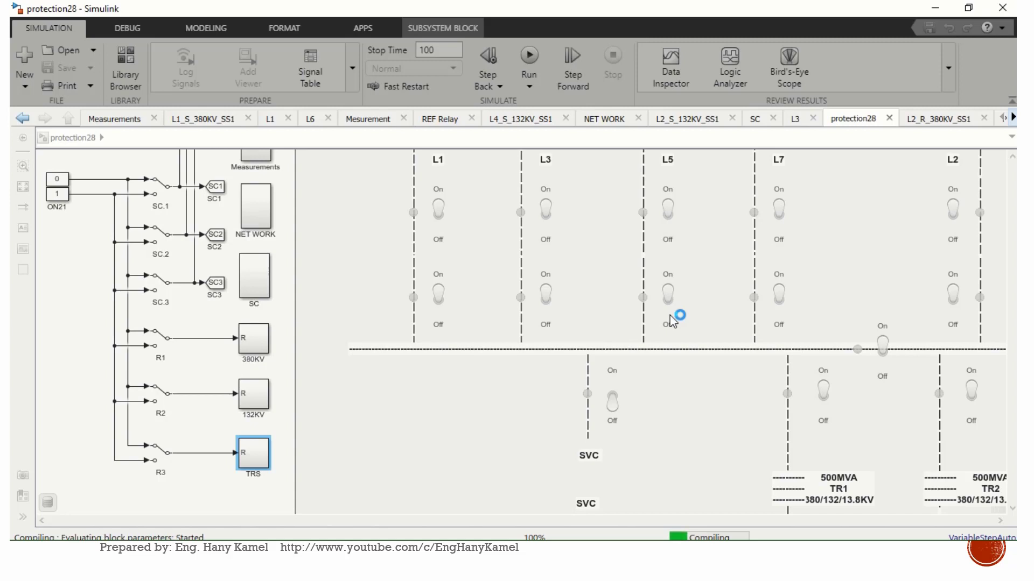
mouse_move(649, 214)
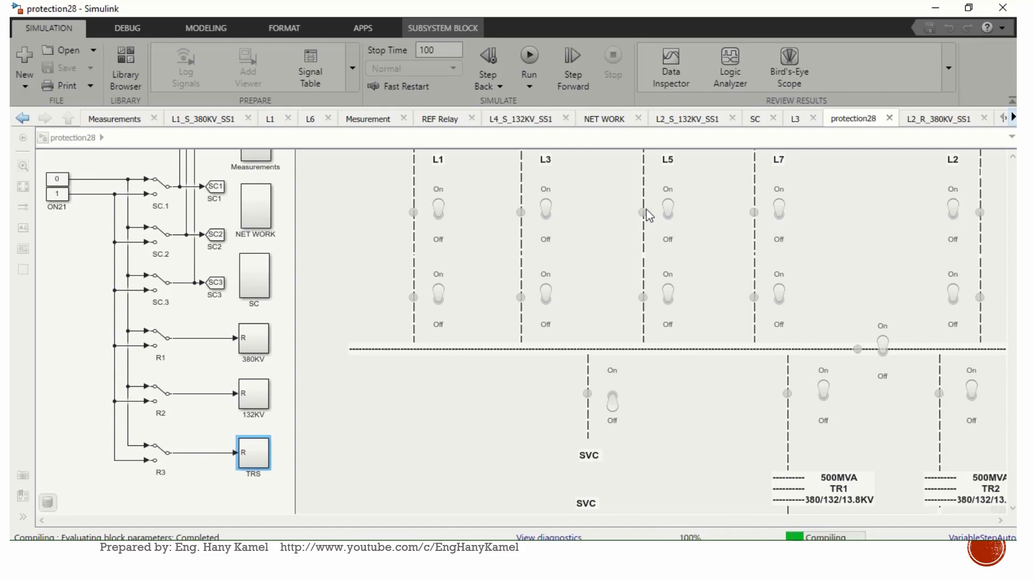
Step: Dismiss the parameter error message so protection28 continues compiling
left_click(529, 60)
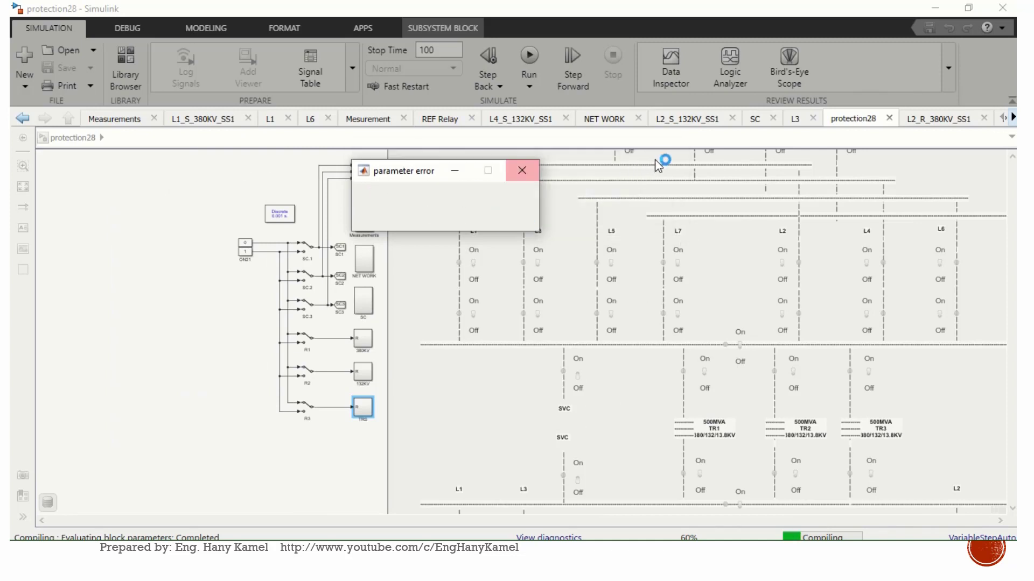
left_click(521, 170)
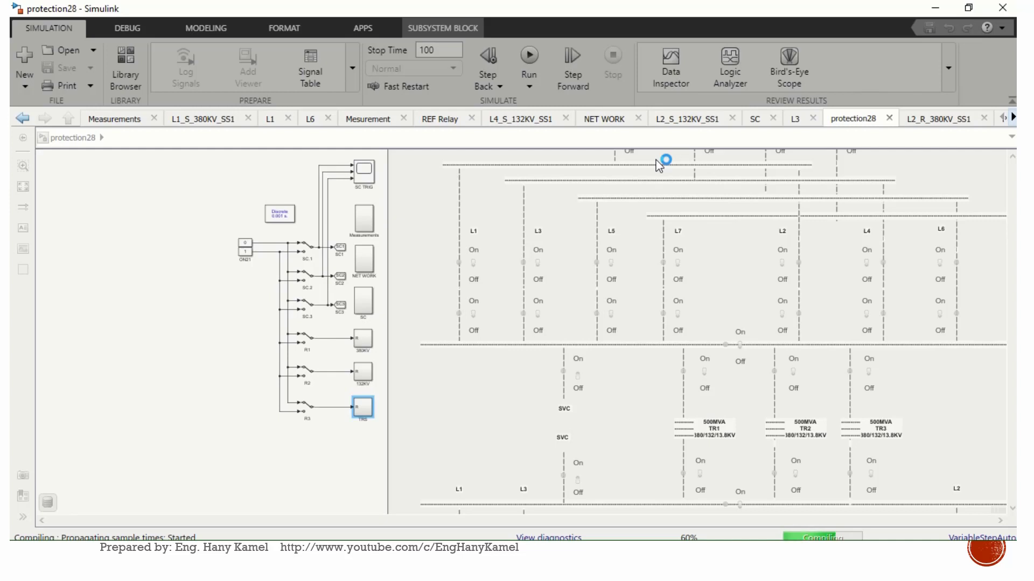
mouse_move(319, 242)
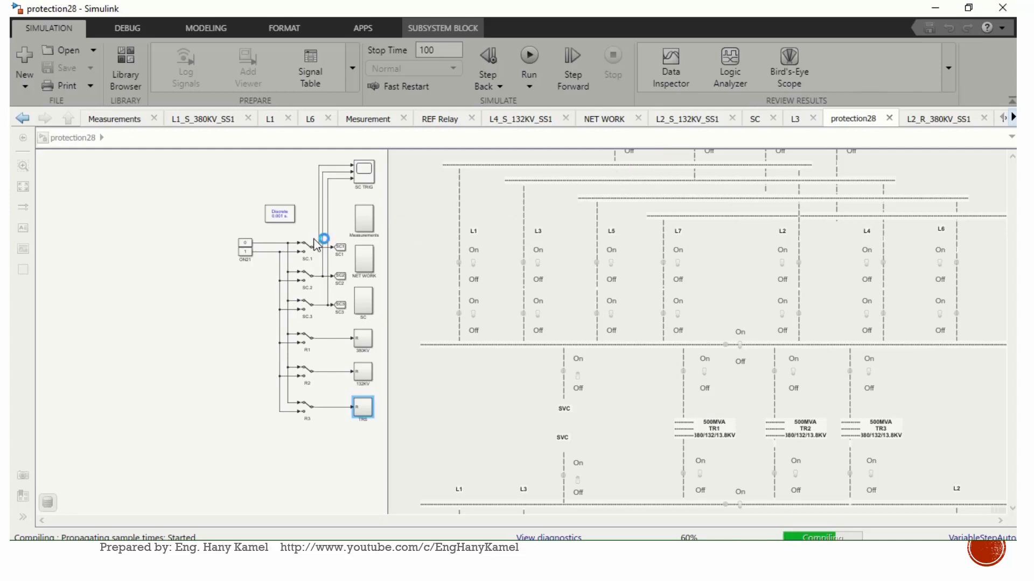
mouse_move(201, 370)
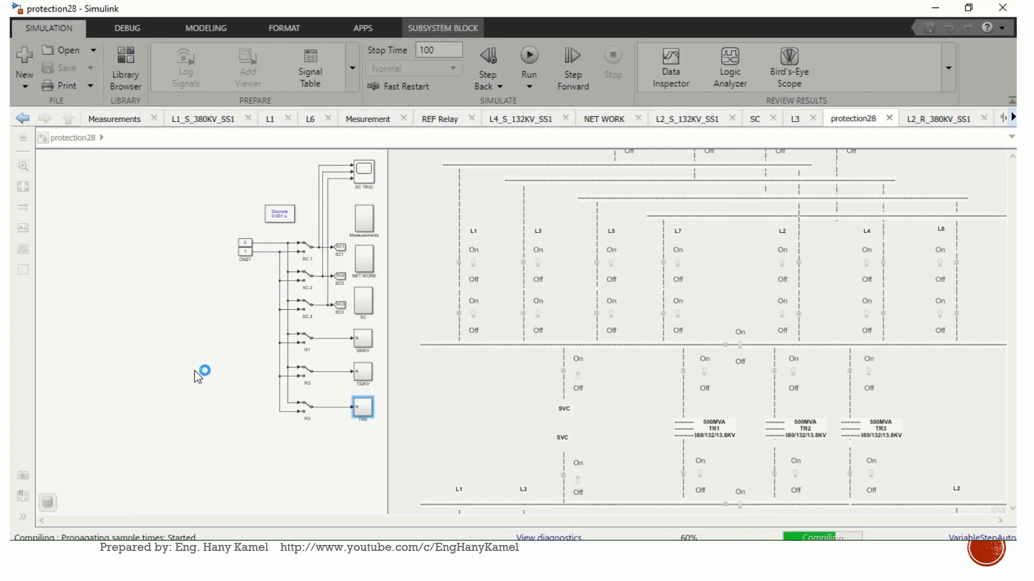
mouse_move(283, 386)
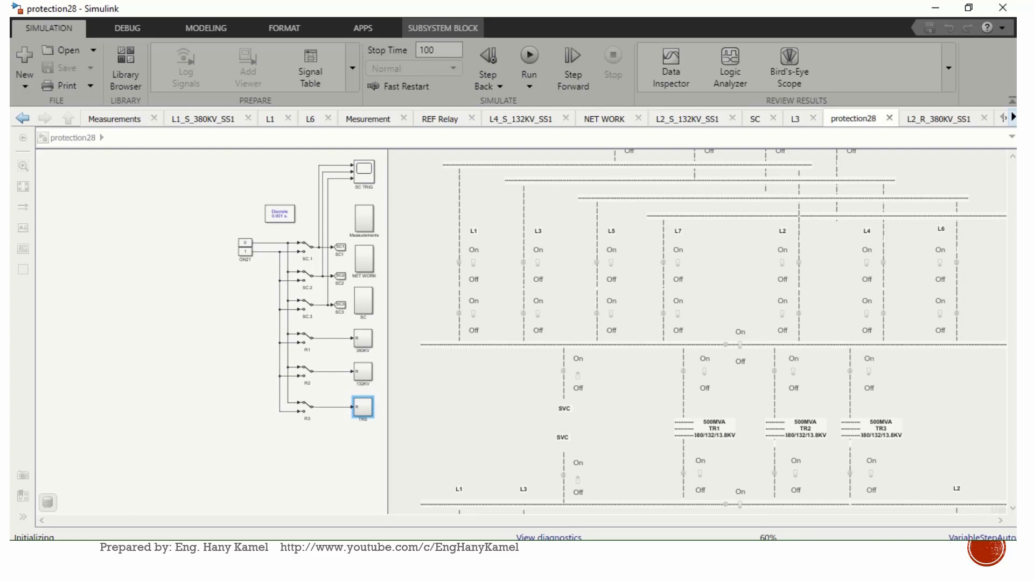
left_click(527, 56)
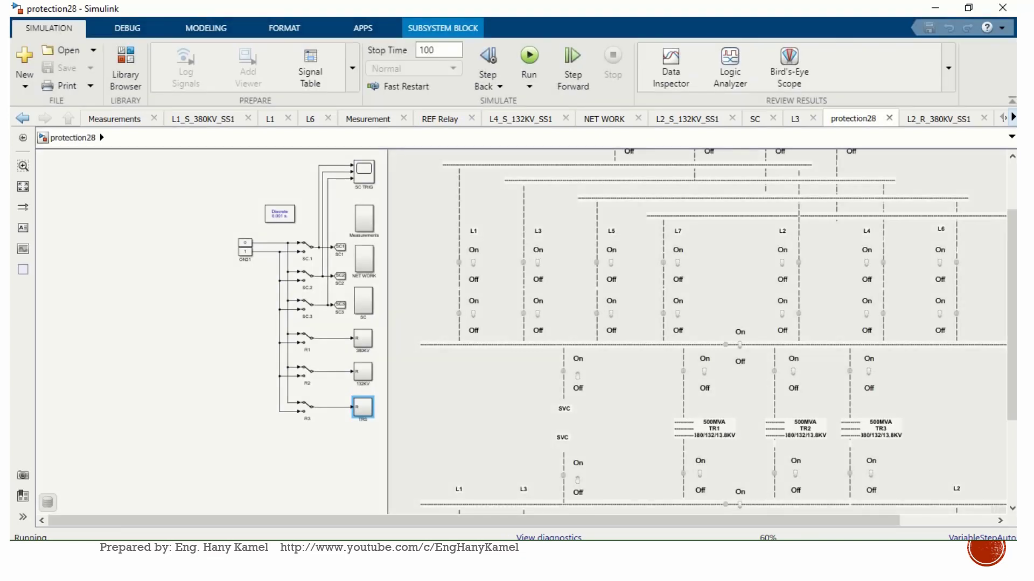
left_click(528, 59)
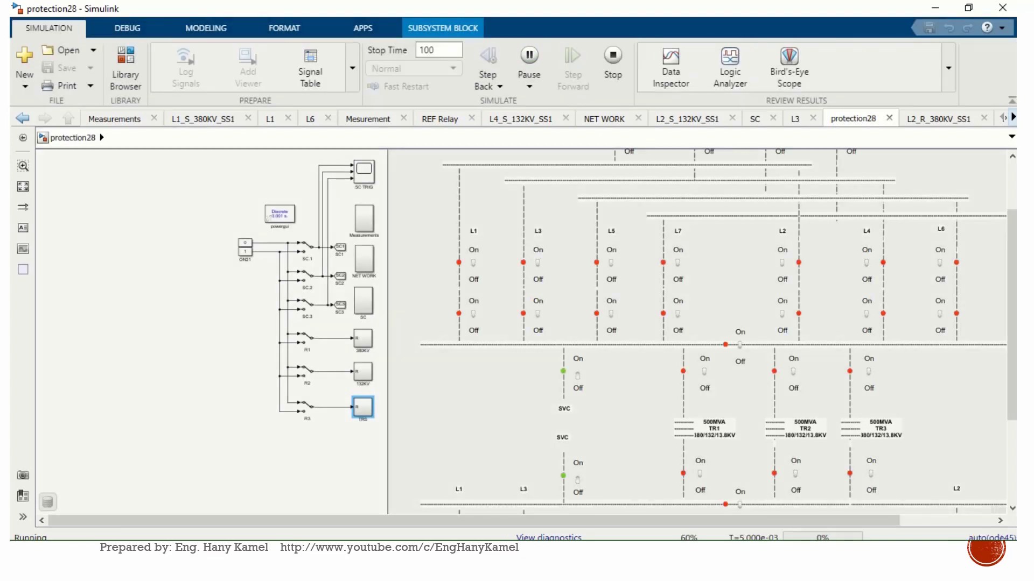
mouse_move(777, 401)
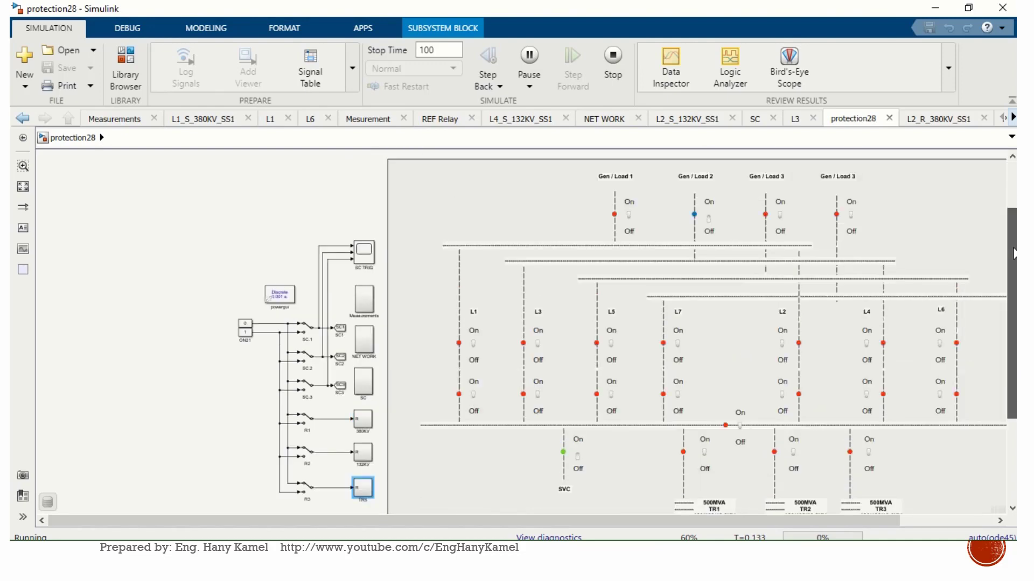
scroll("down", 3)
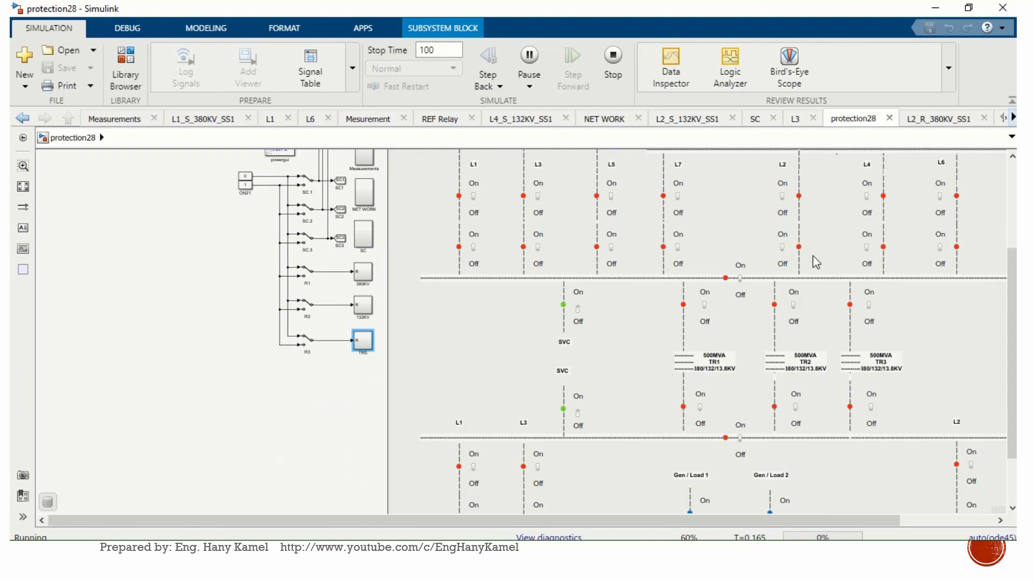
mouse_move(874, 310)
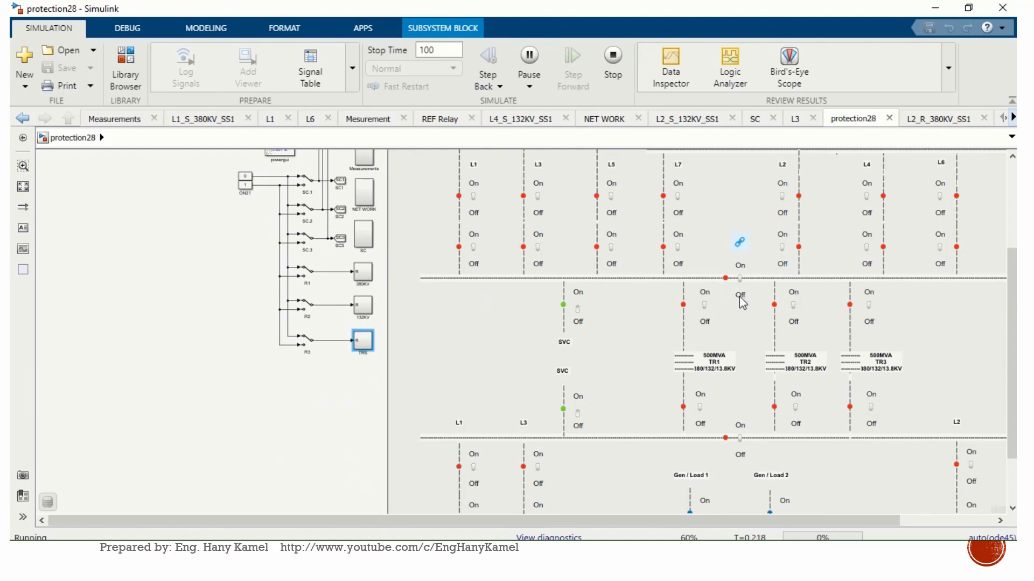
mouse_move(847, 369)
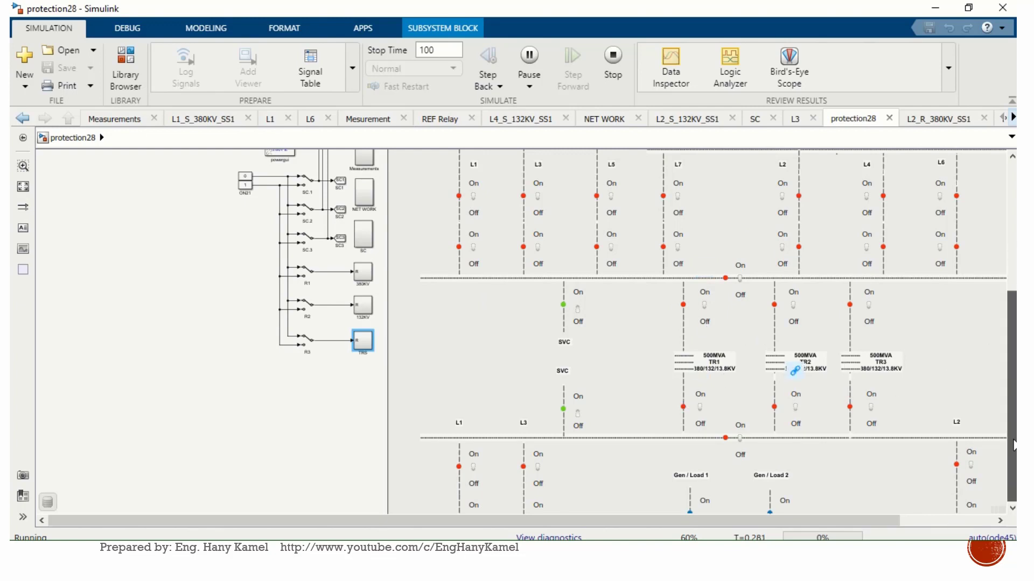
scroll("down", 3)
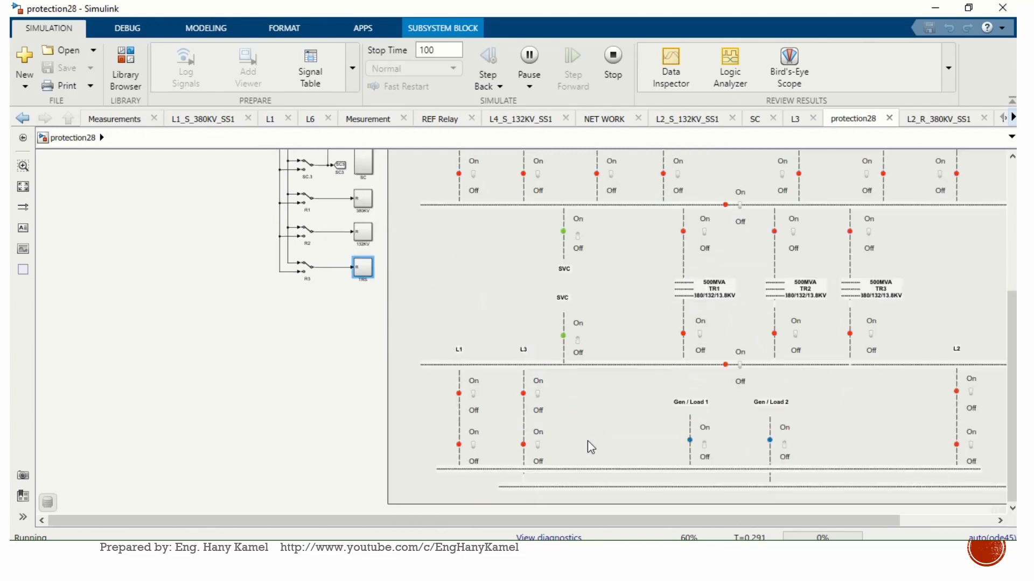
mouse_move(727, 487)
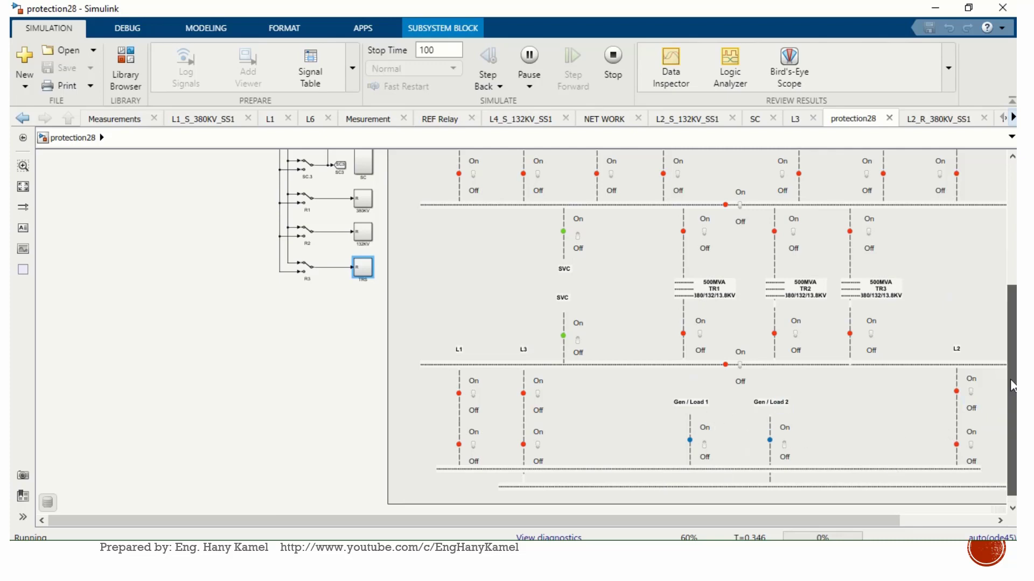
scroll("up", 3)
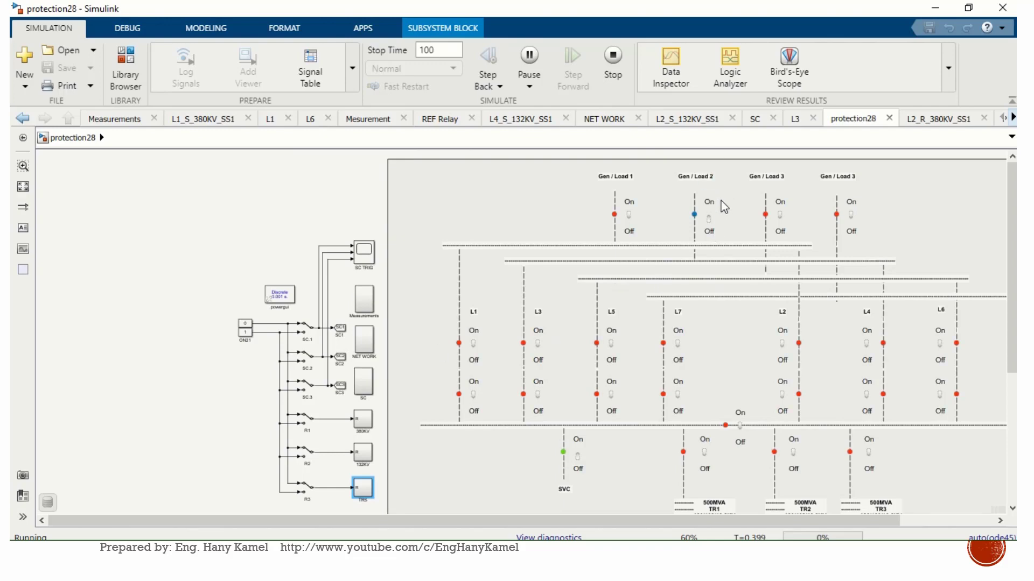
mouse_move(712, 174)
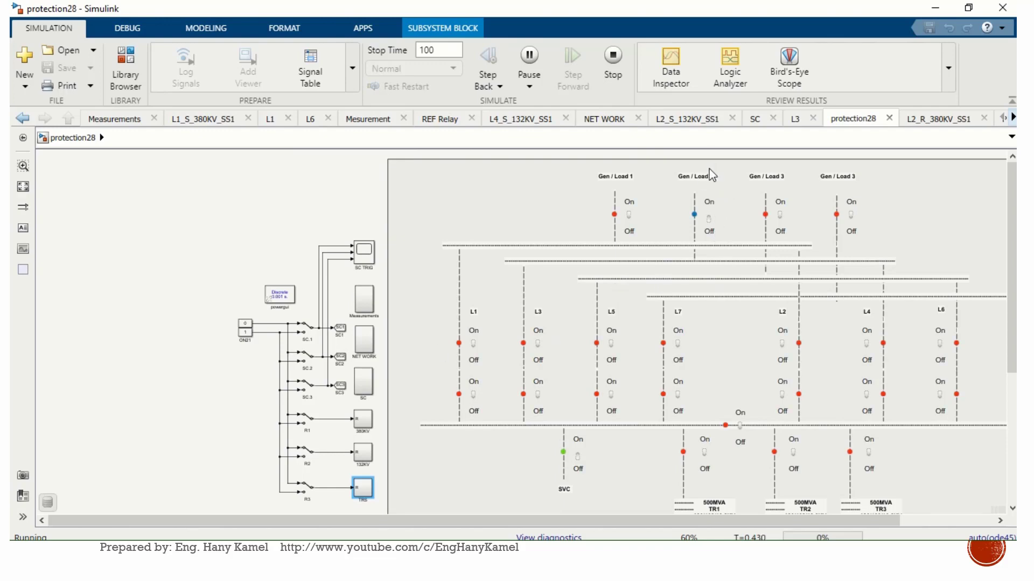
mouse_move(361, 271)
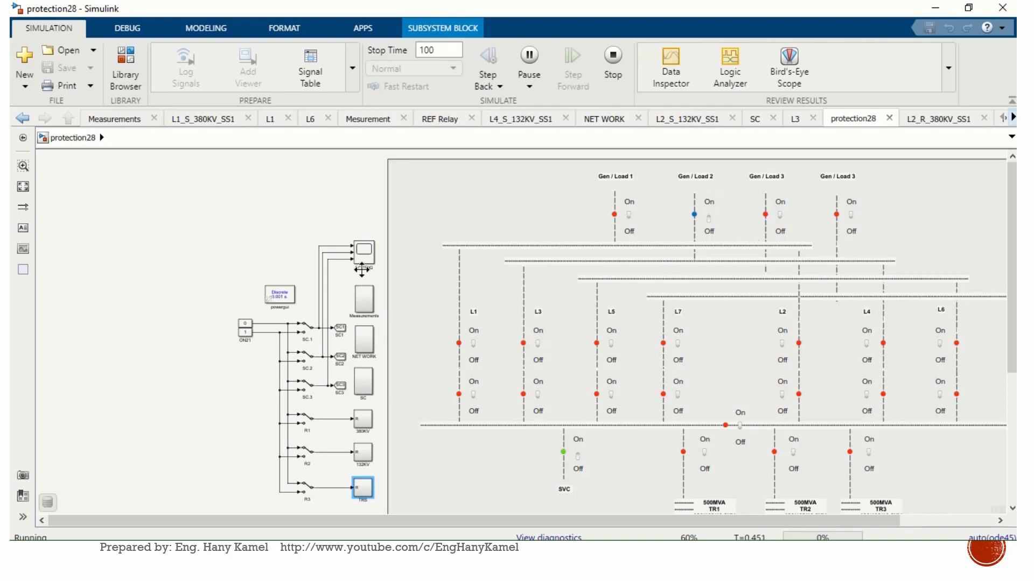
Step: Enter the Measurements subsystem and pause the simulation at T=0.676
left_click(363, 254)
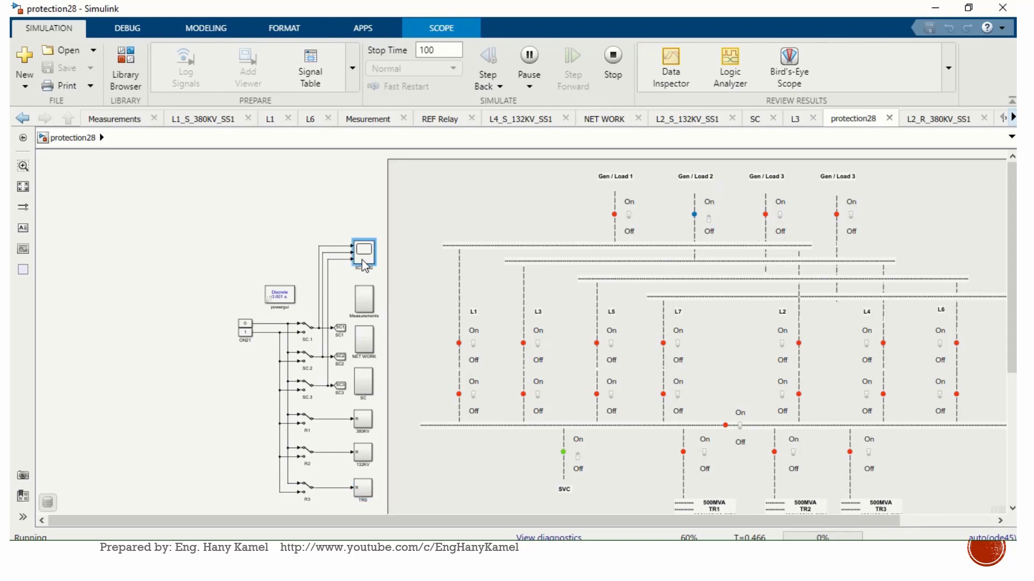
double_click(363, 252)
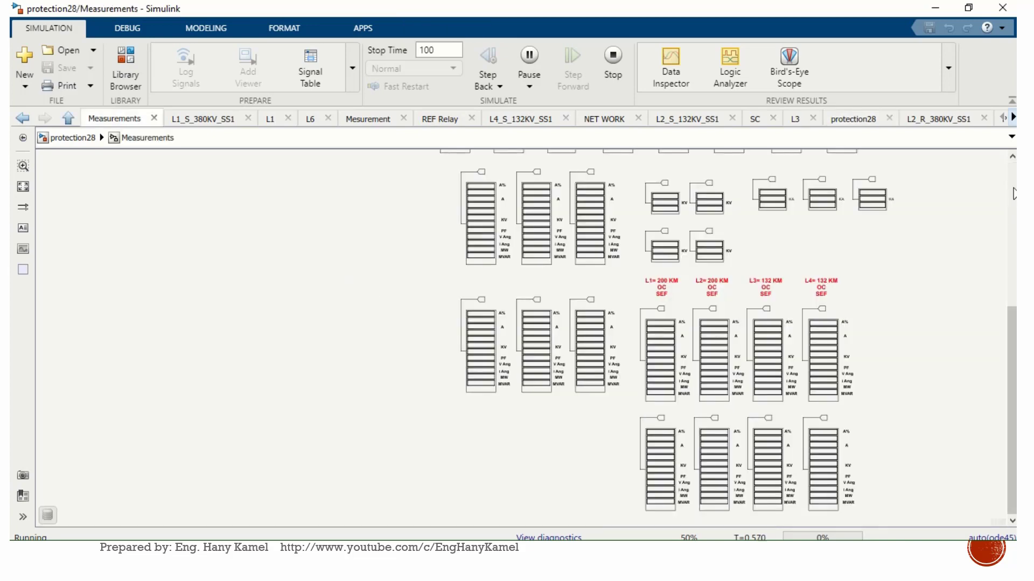
scroll("up", 3)
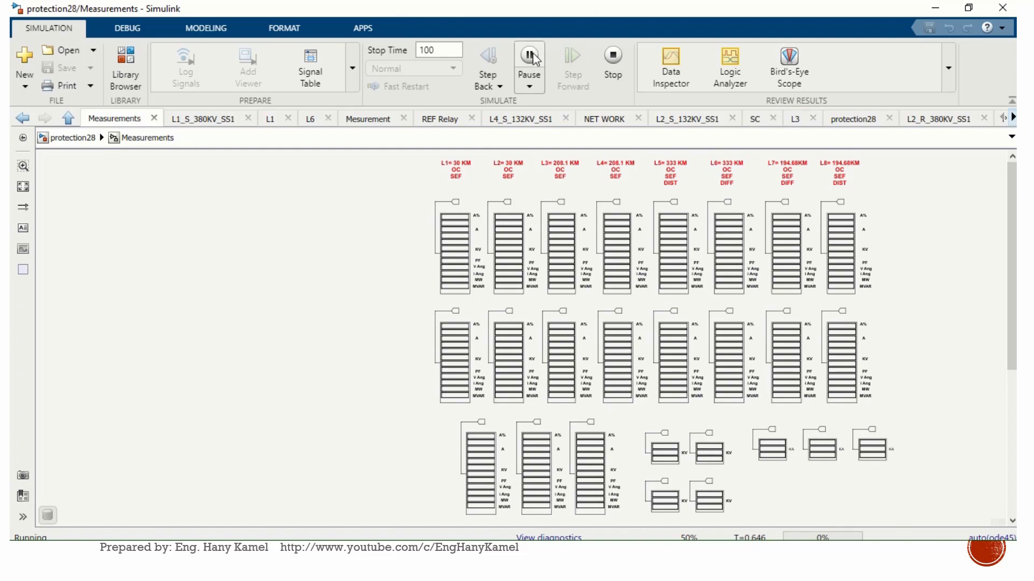
left_click(528, 59)
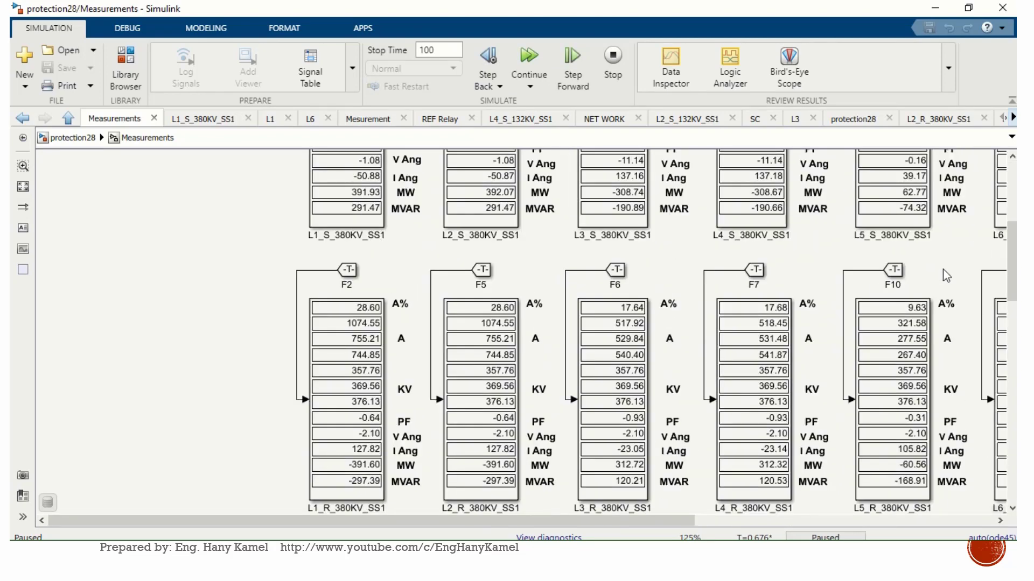
Step: Inspect the live line and transformer readings such as 28.03 A% for L1_S_380KV_SS1
scroll("up", 3)
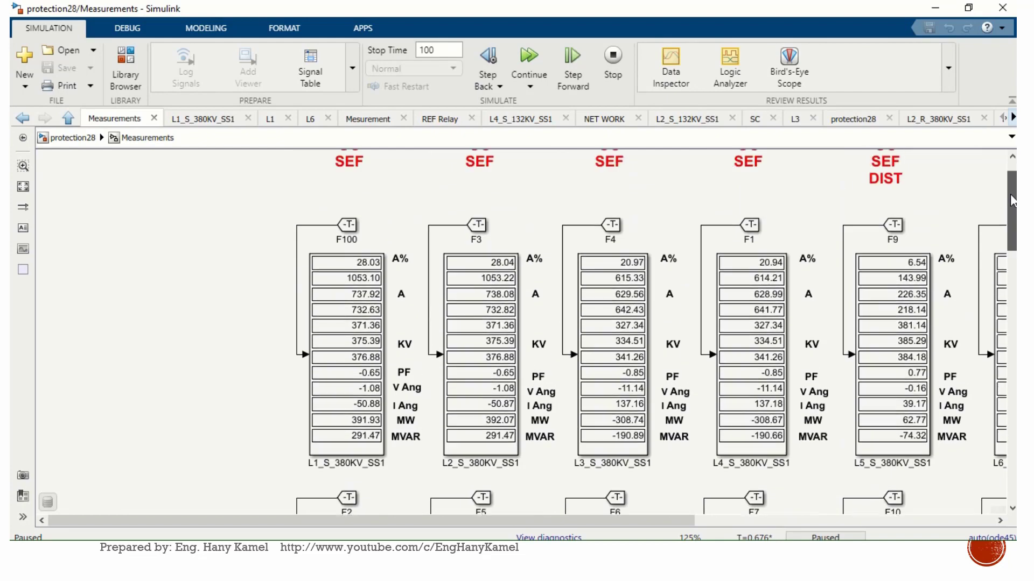
scroll("down", 3)
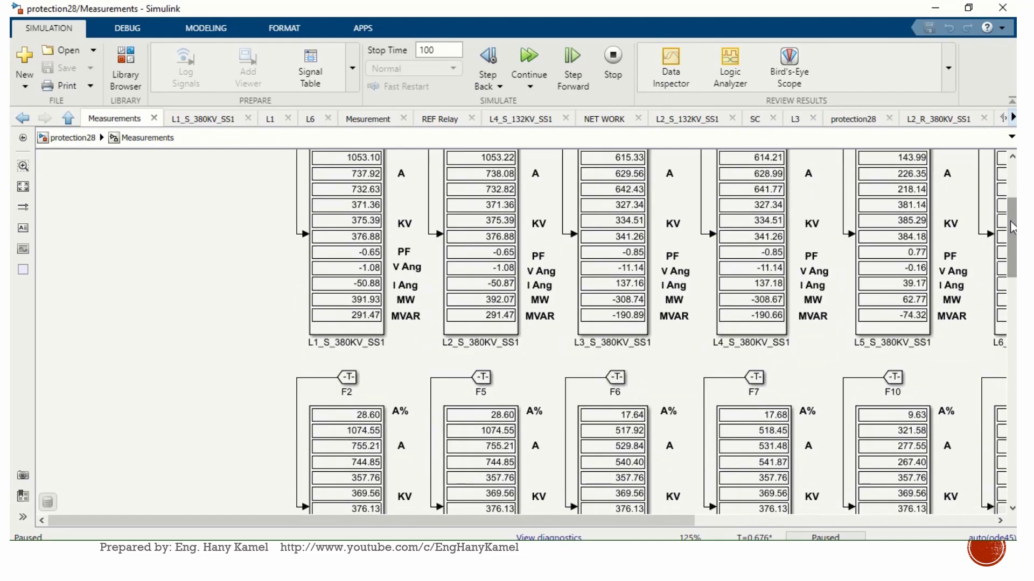
scroll("up", 3)
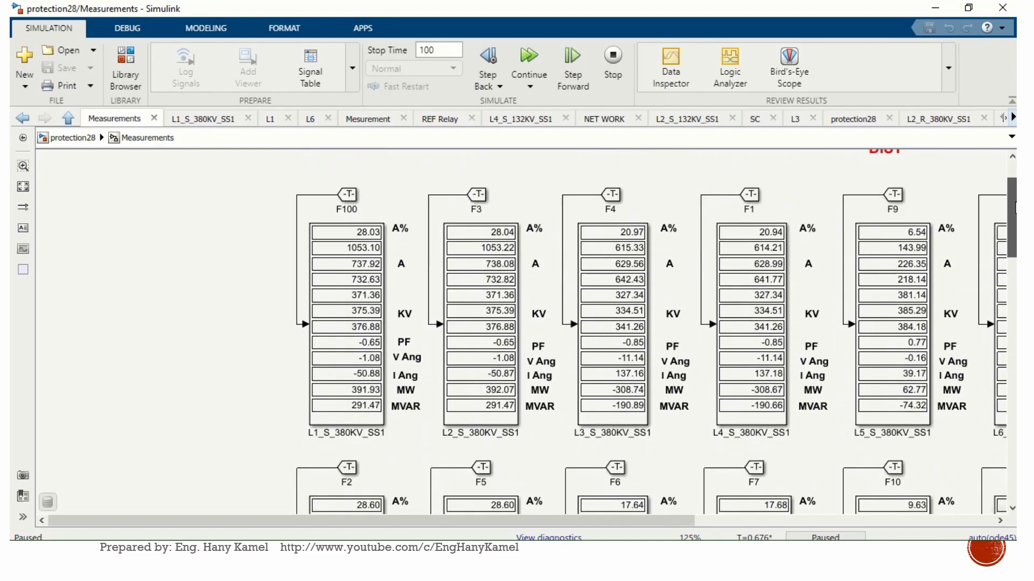
scroll("down", 3)
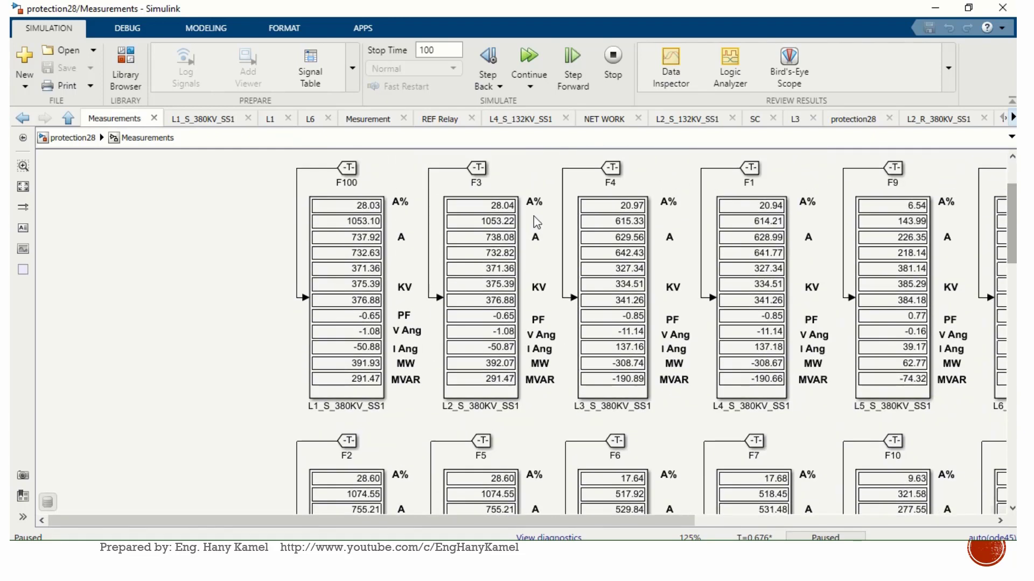
mouse_move(384, 276)
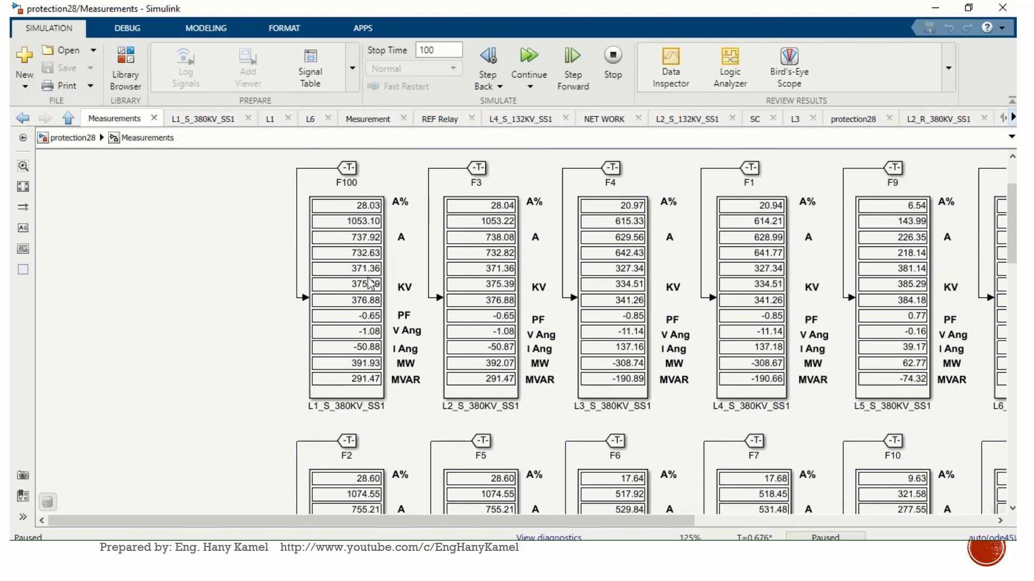
mouse_move(421, 332)
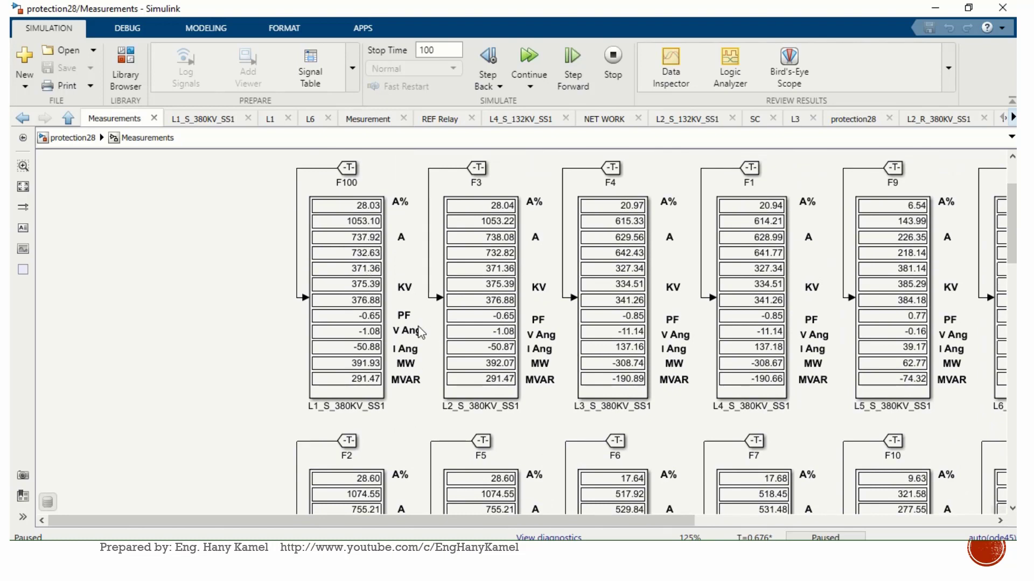
mouse_move(421, 357)
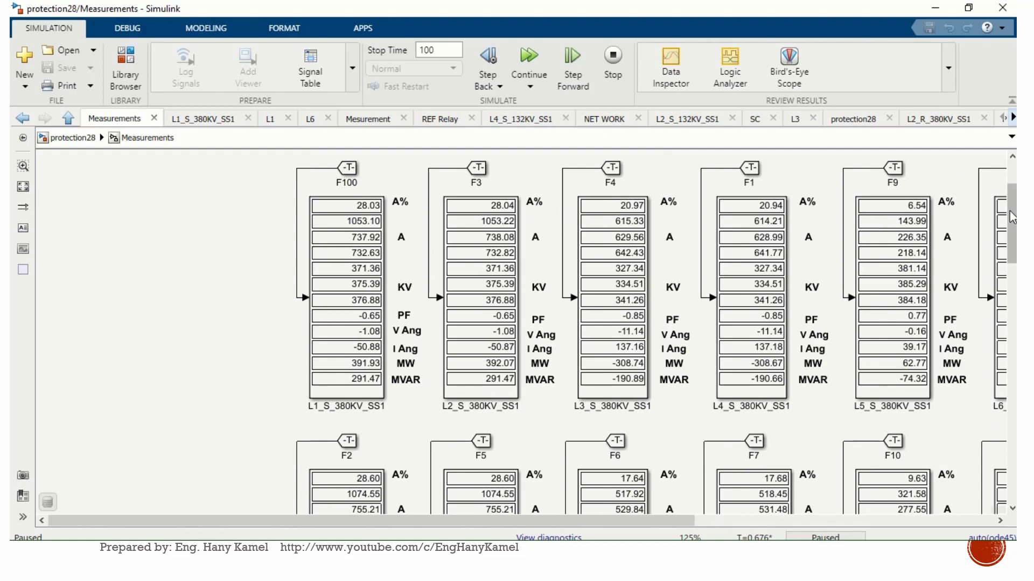
scroll("down", 3)
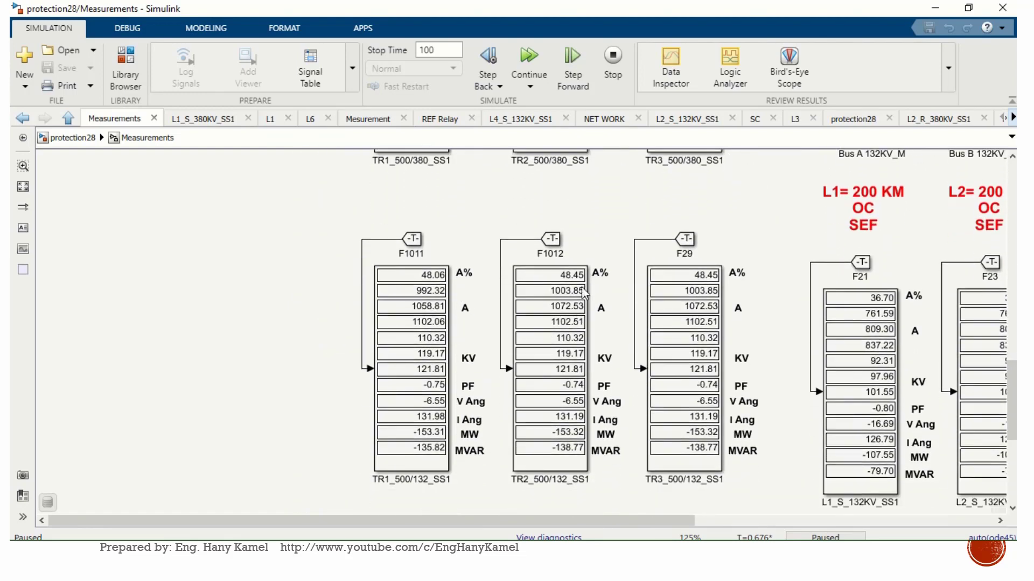
mouse_move(735, 348)
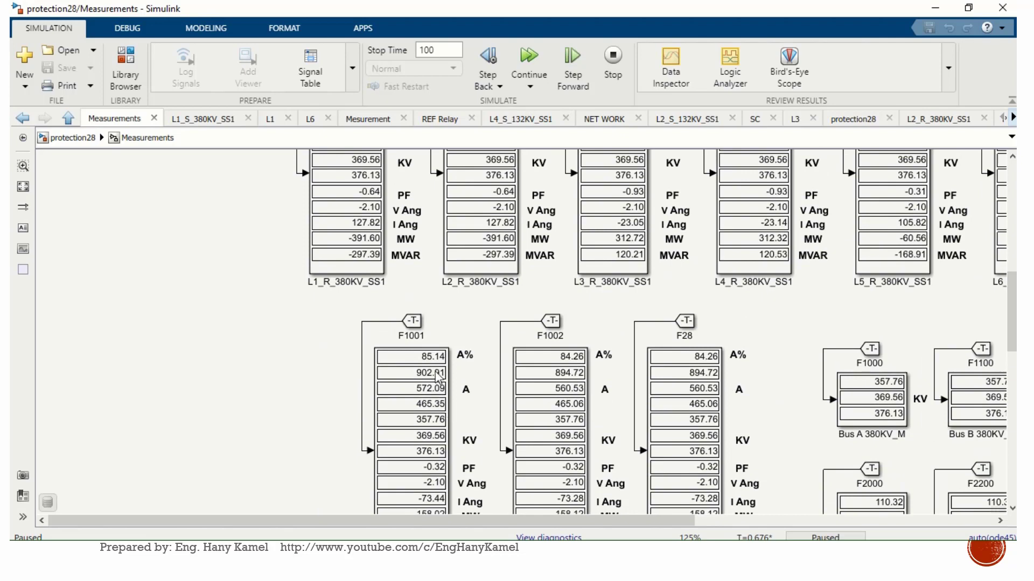
mouse_move(504, 353)
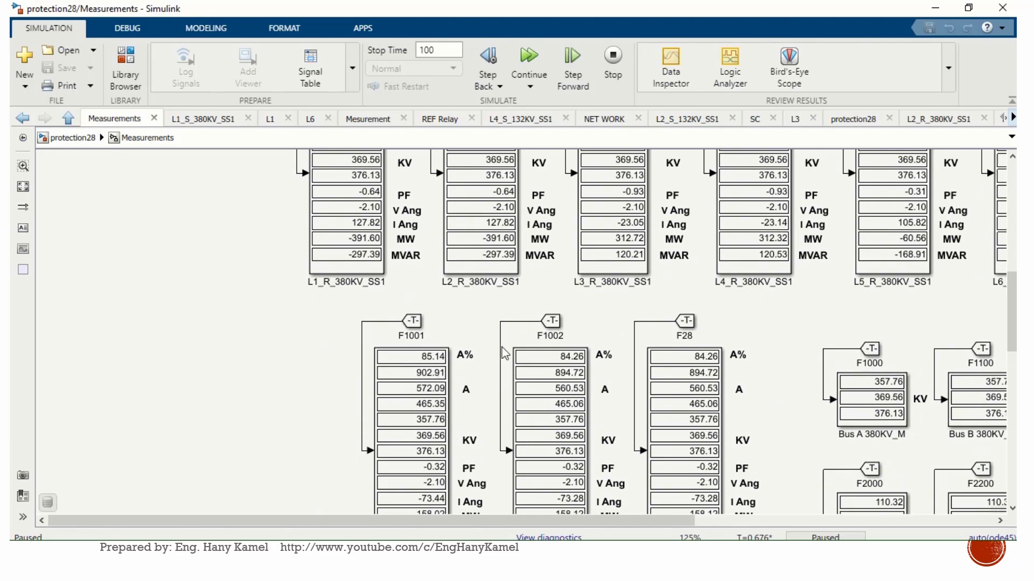
mouse_move(528, 395)
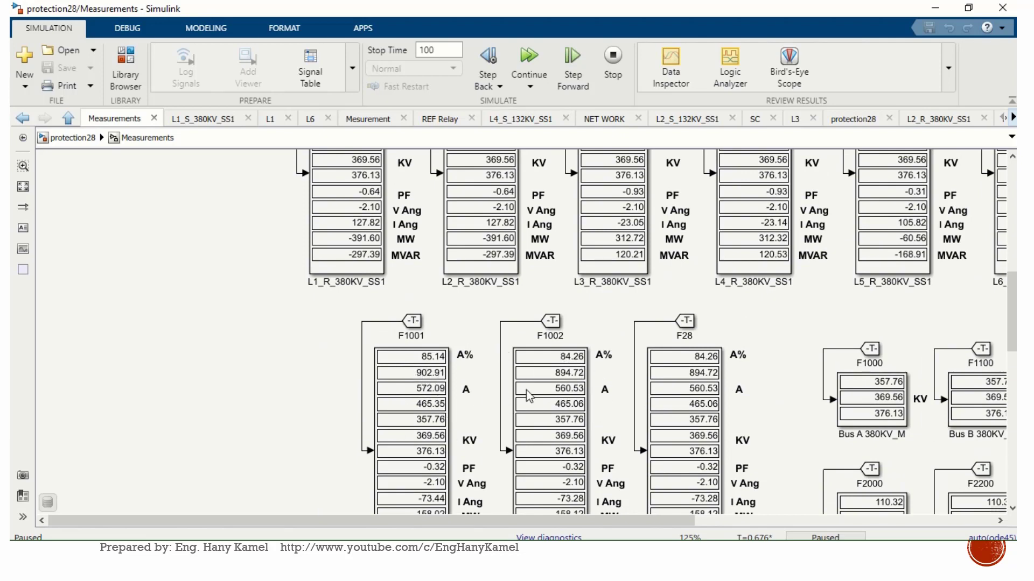
mouse_move(485, 355)
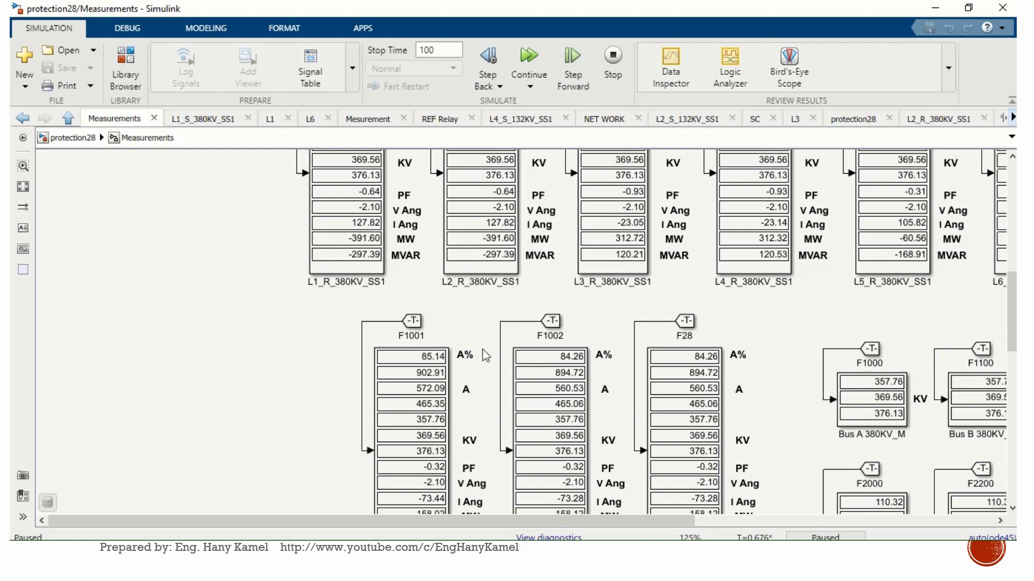
mouse_move(221, 346)
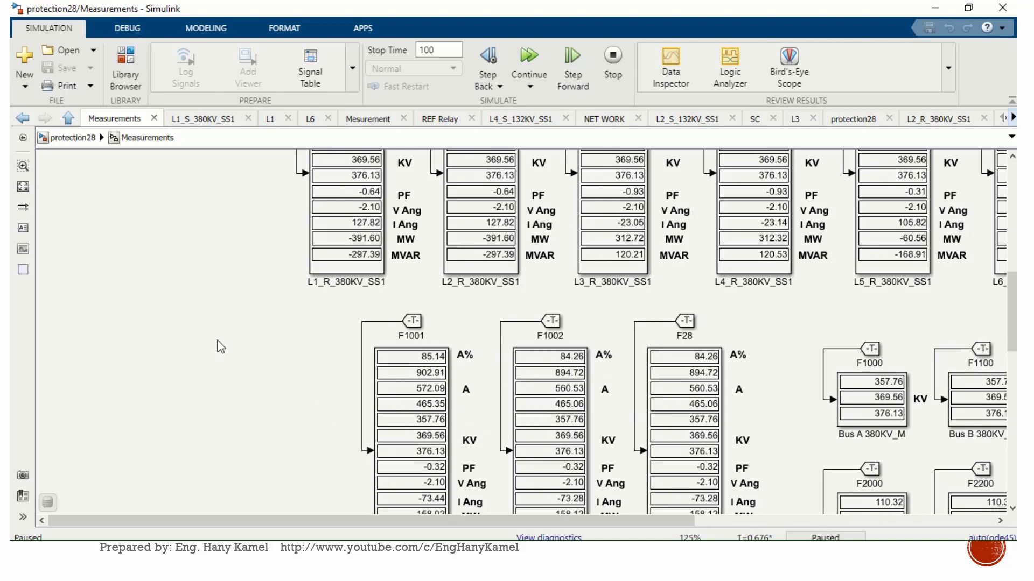
mouse_move(71, 138)
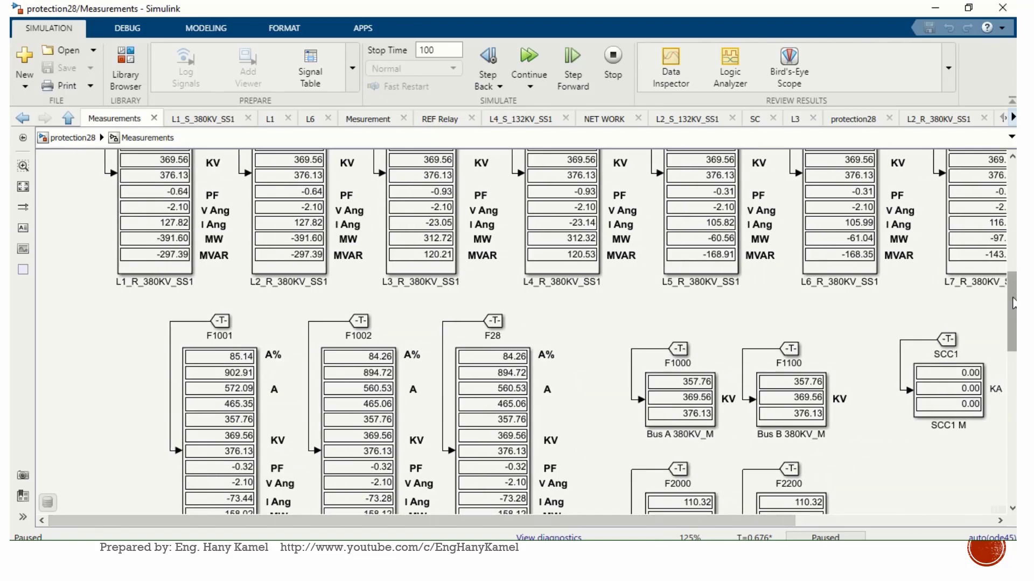
scroll("down", 3)
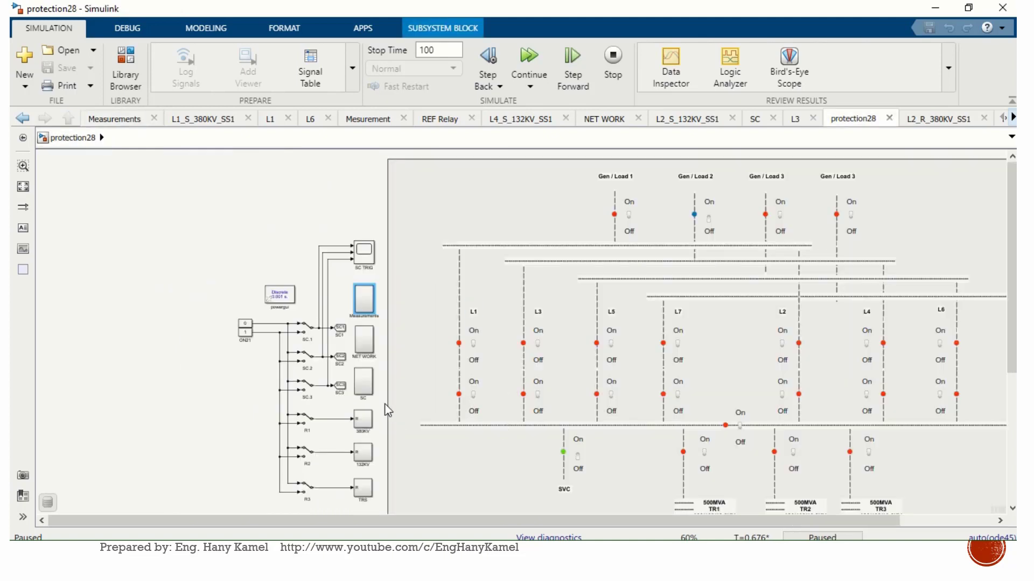
mouse_move(349, 349)
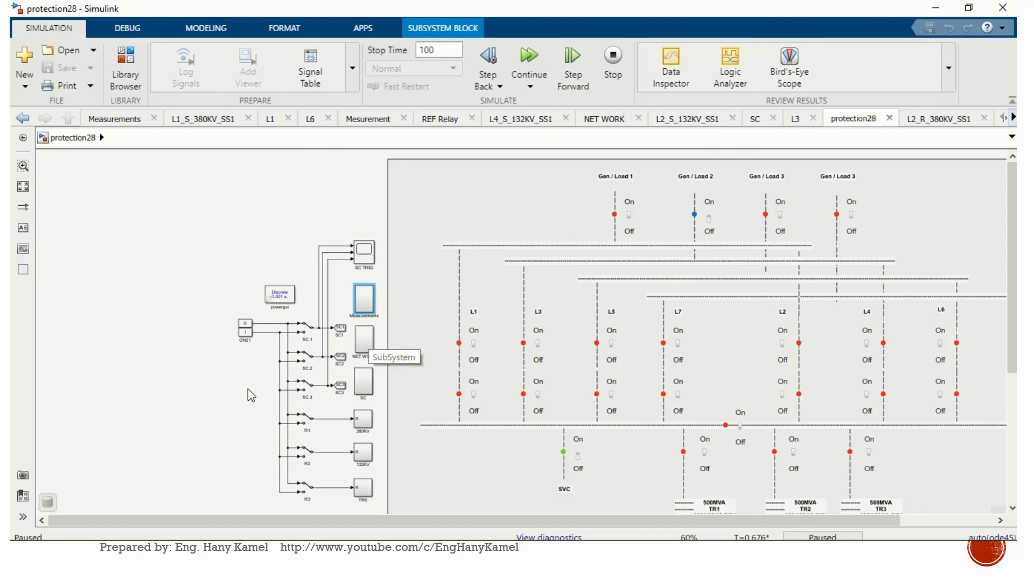
mouse_move(323, 221)
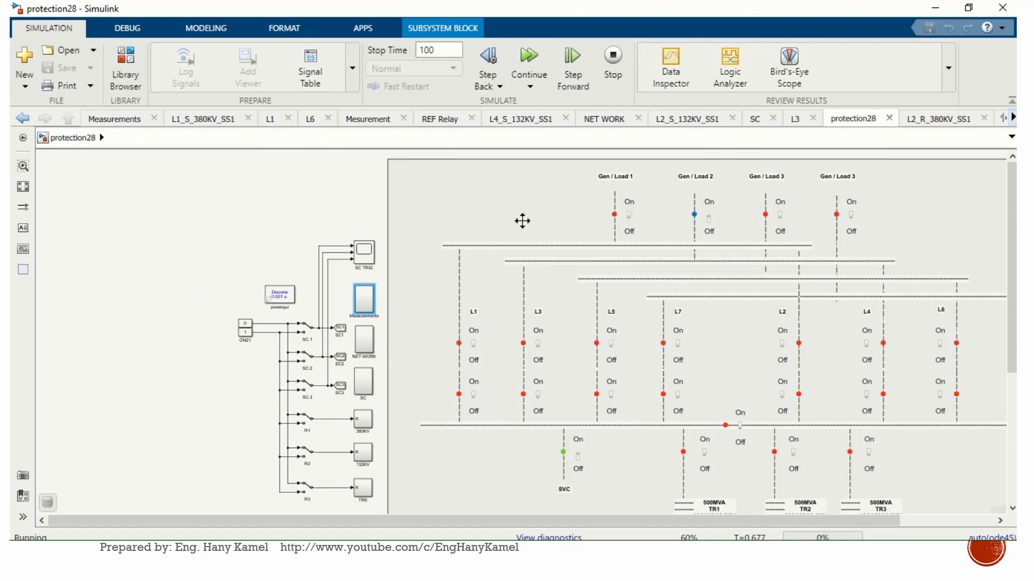
Step: Resume the run, toggle the SC3 switch to fault TR1, and pause again at T=1.075
left_click(528, 62)
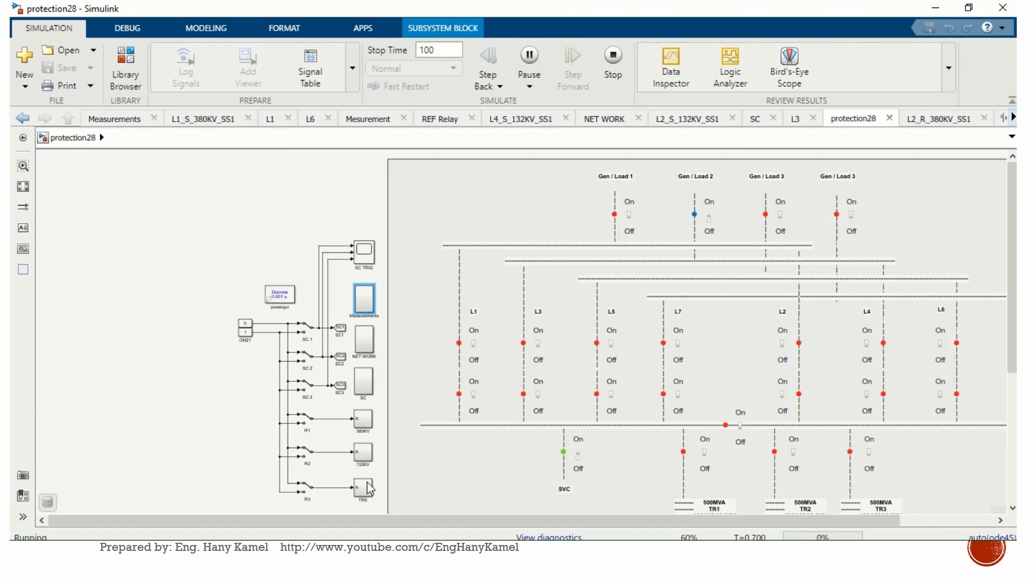
mouse_move(343, 388)
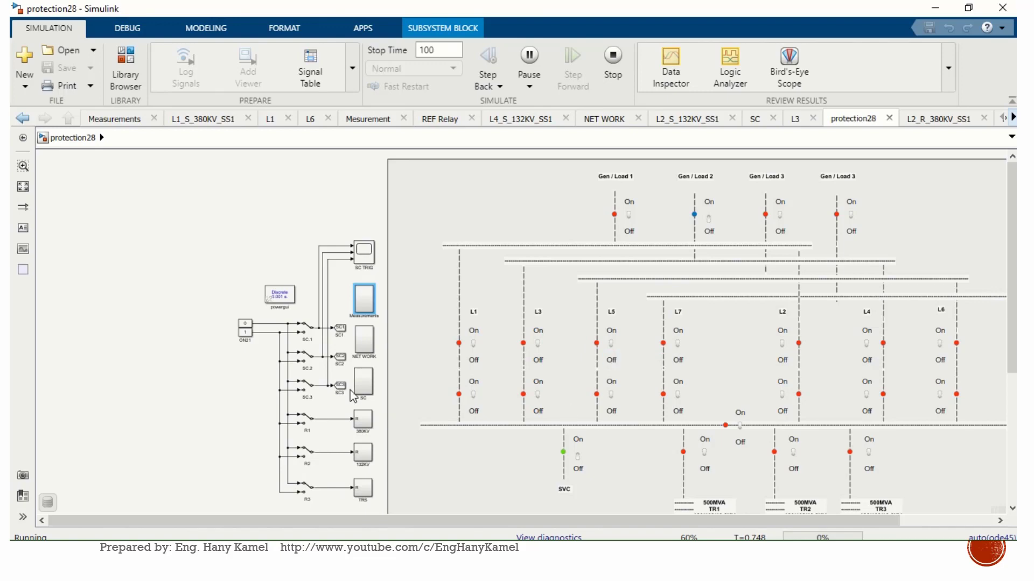
mouse_move(428, 451)
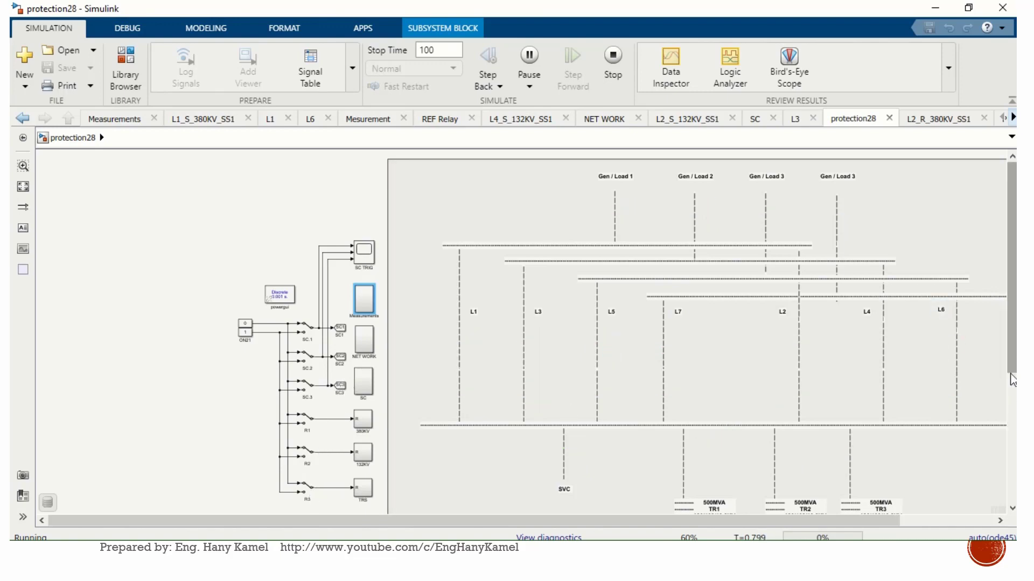
scroll("down", 3)
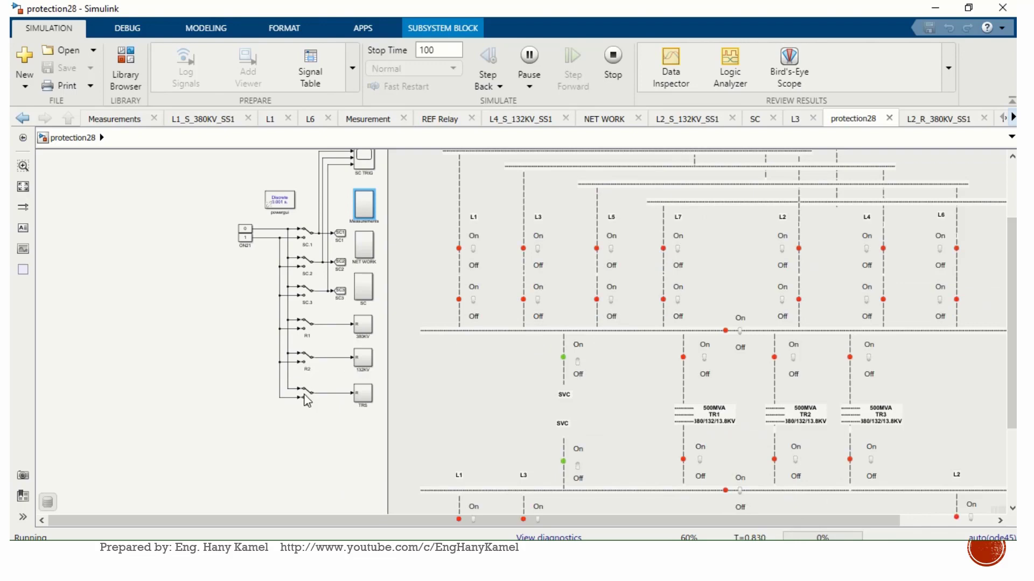
left_click(307, 392)
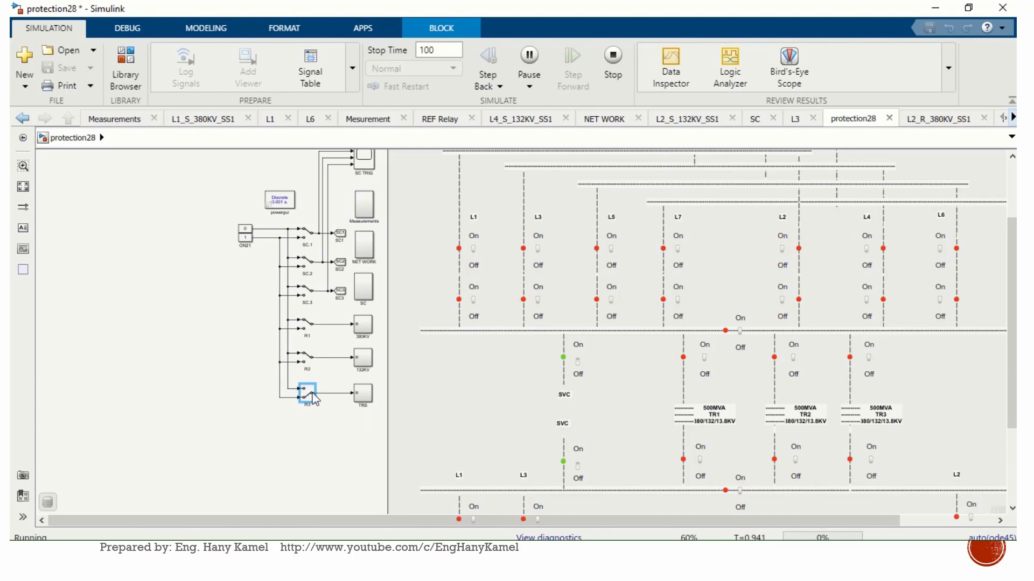
mouse_move(307, 293)
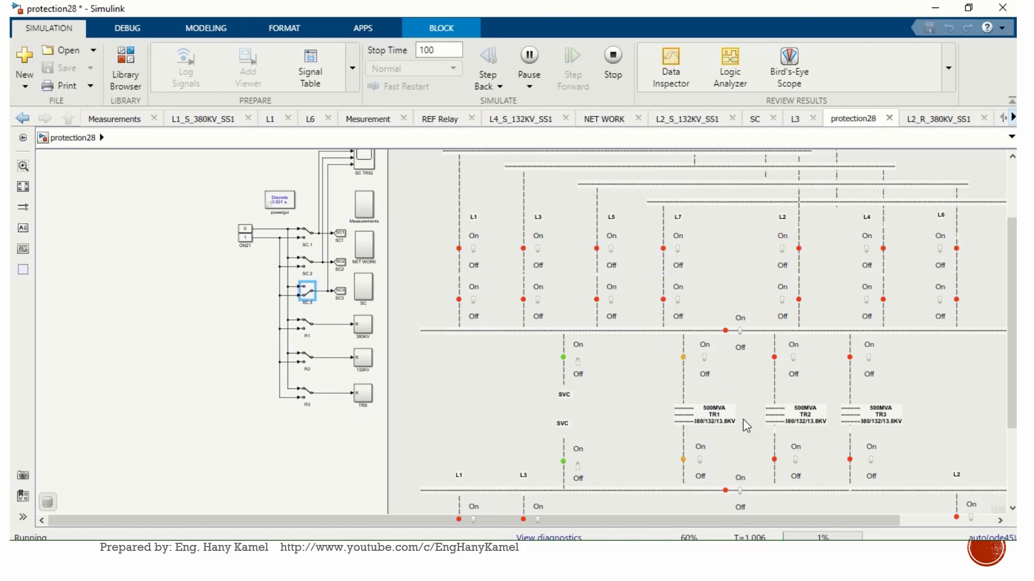
mouse_move(698, 358)
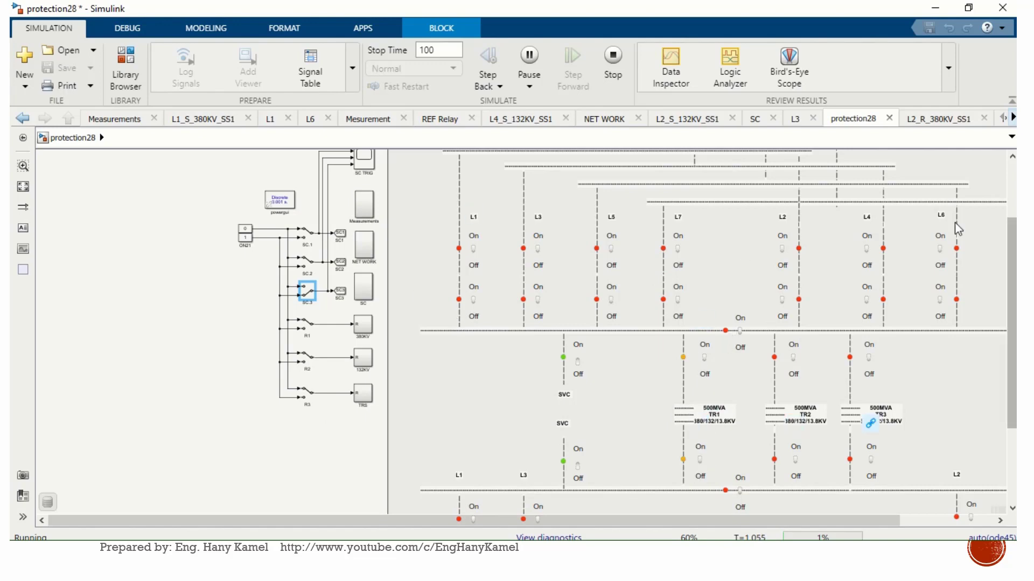
mouse_move(355, 257)
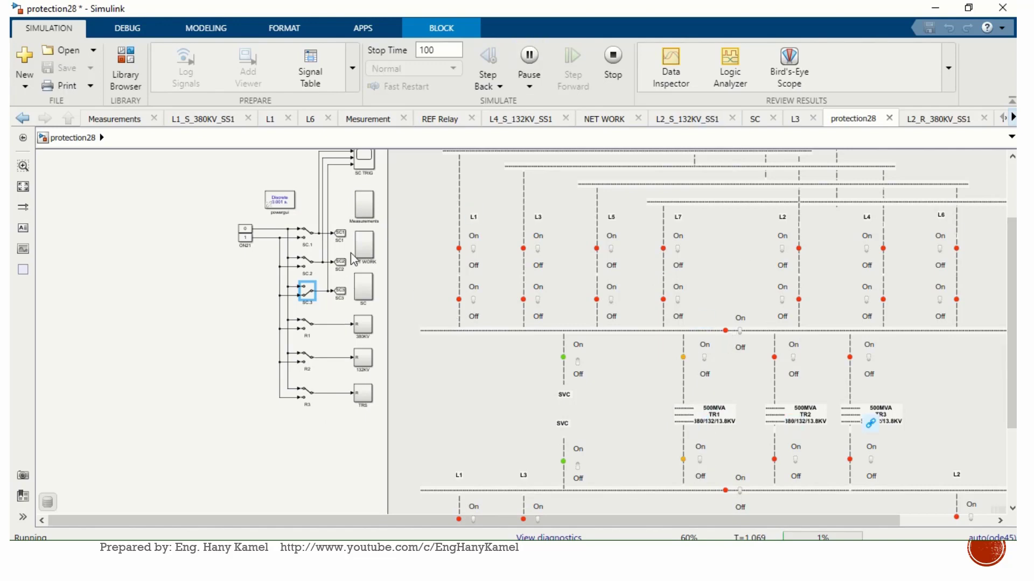
left_click(528, 62)
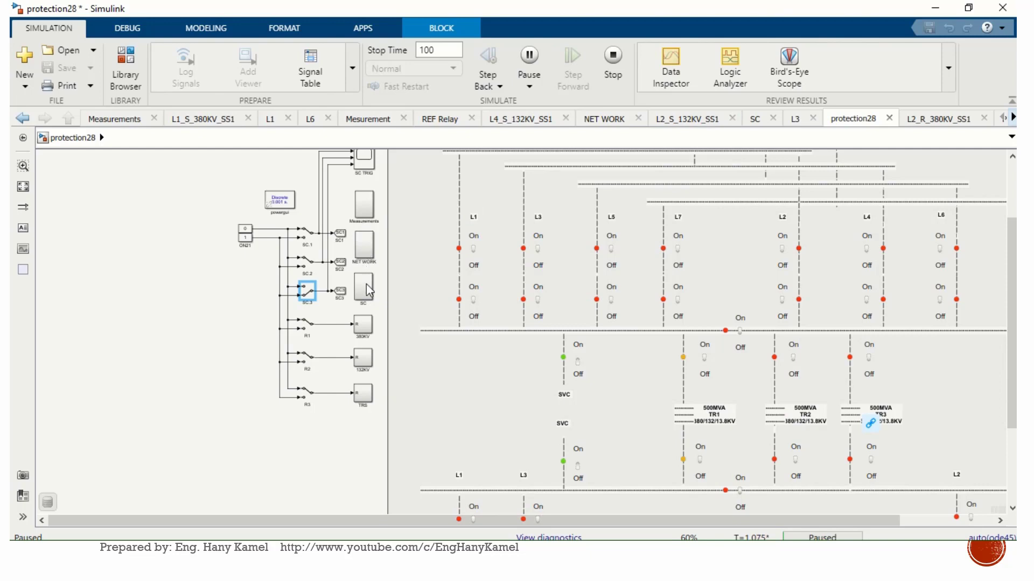
Step: Show the P/TR1 trip pulse near 1 s on the BUS & TRs scope in the SC subsystem, then close it
double_click(363, 293)
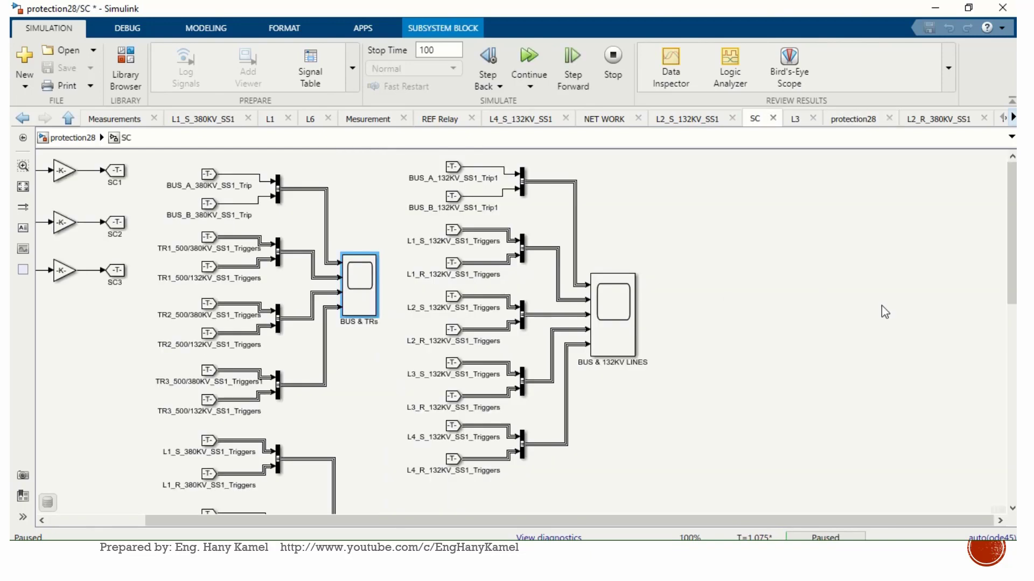
scroll("down", 3)
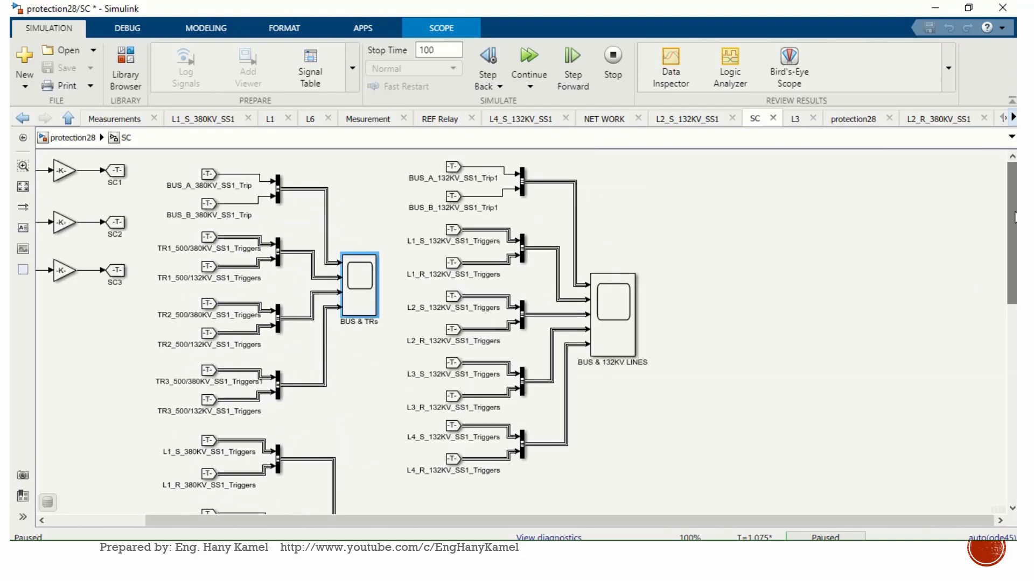
double_click(358, 287)
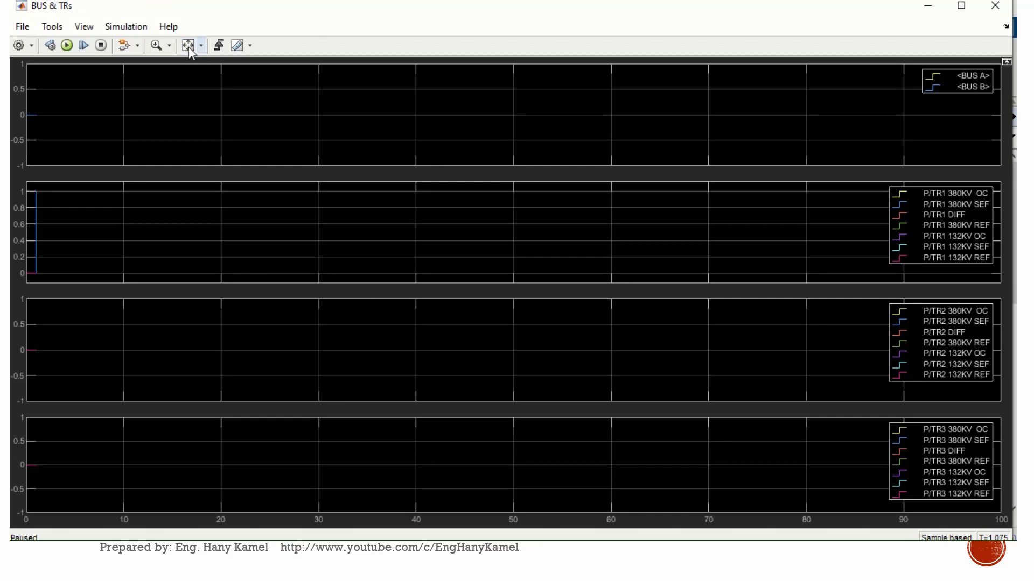
left_click(189, 46)
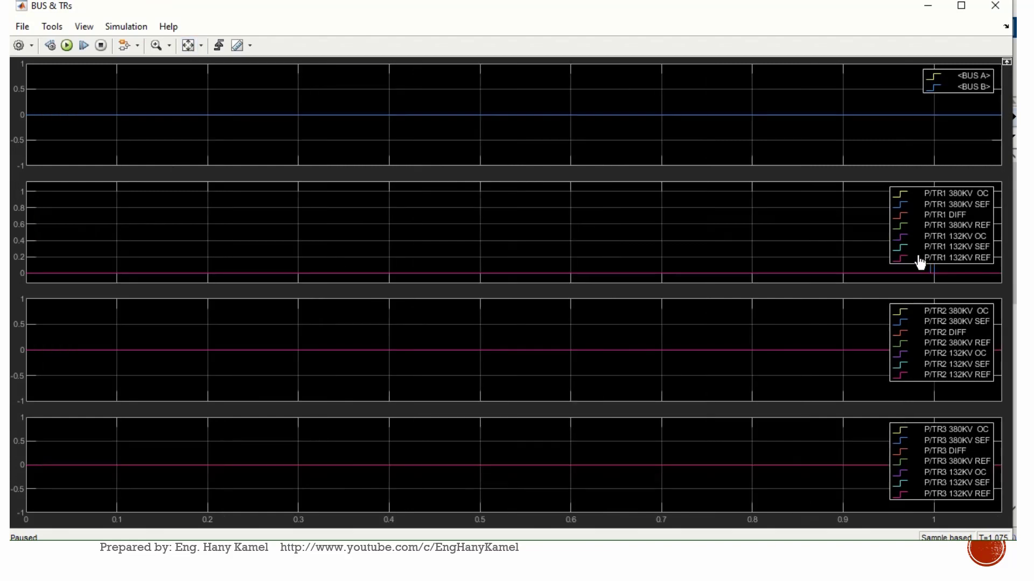
mouse_move(535, 180)
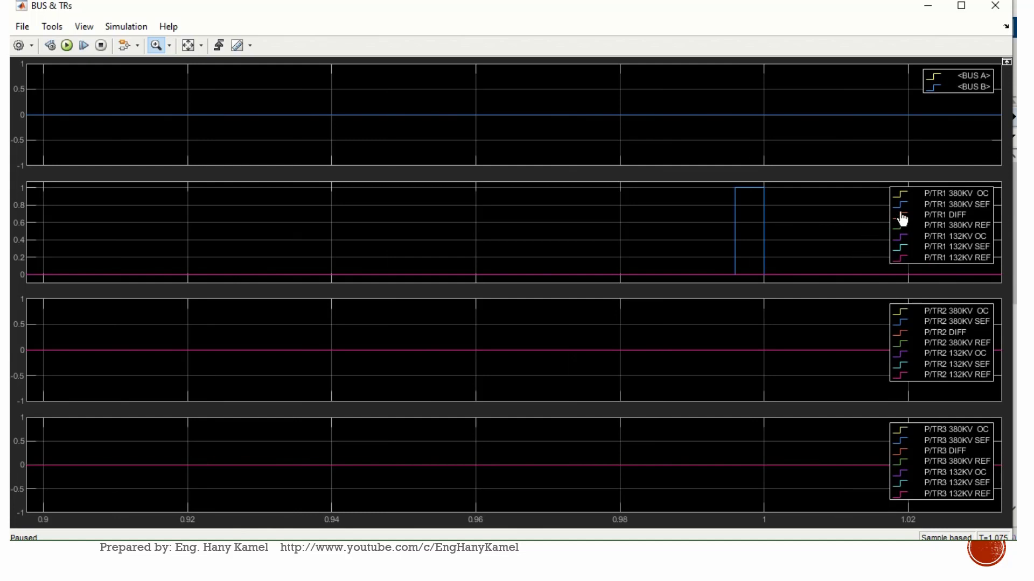
mouse_move(931, 214)
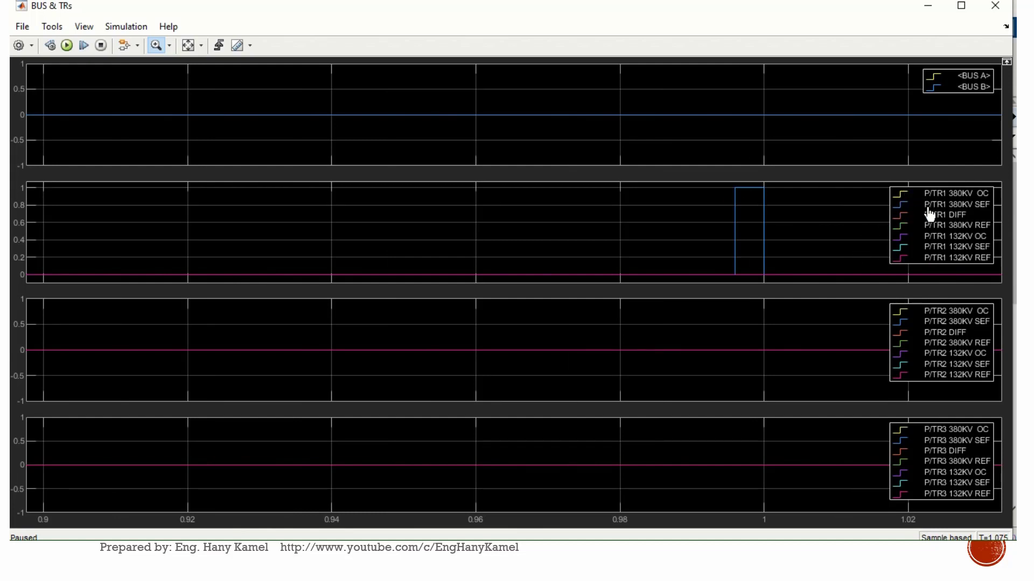
mouse_move(955, 214)
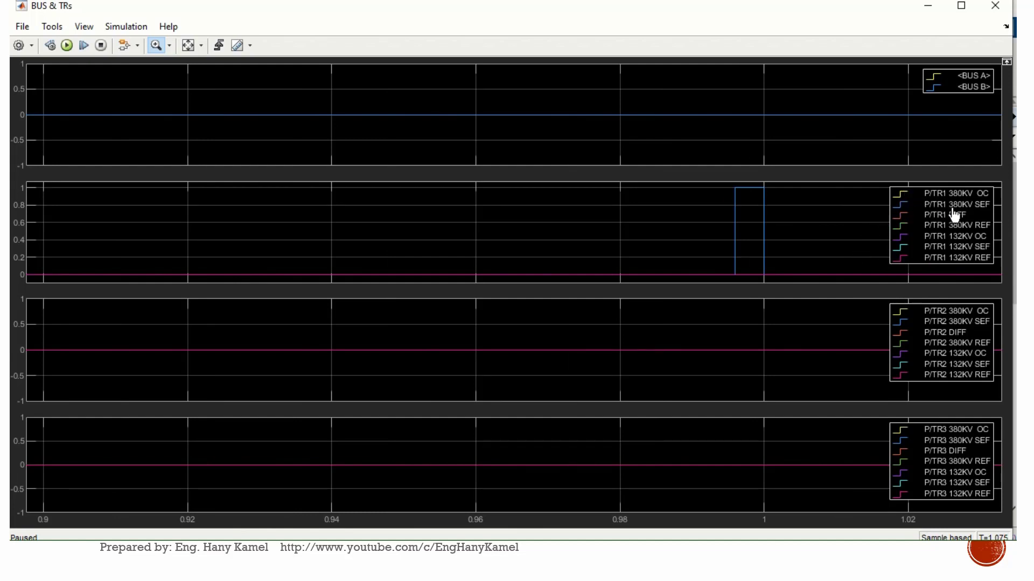
mouse_move(1001, 215)
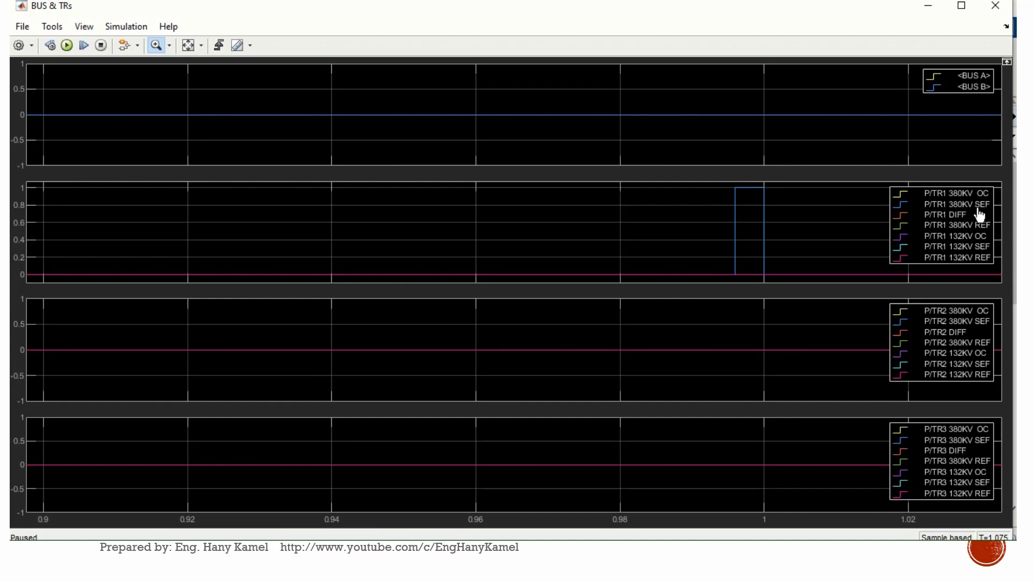
mouse_move(982, 211)
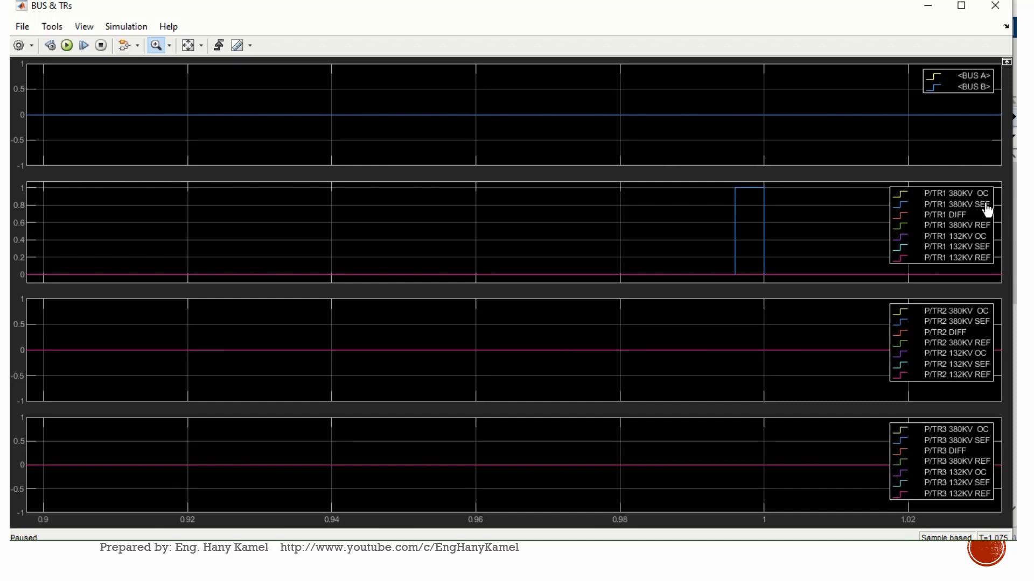
mouse_move(864, 257)
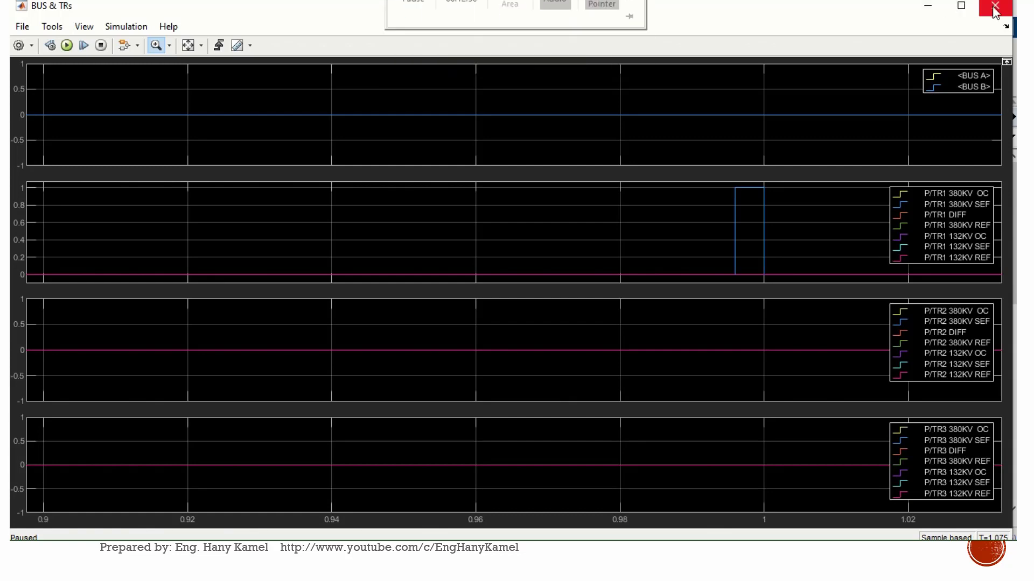
left_click(995, 7)
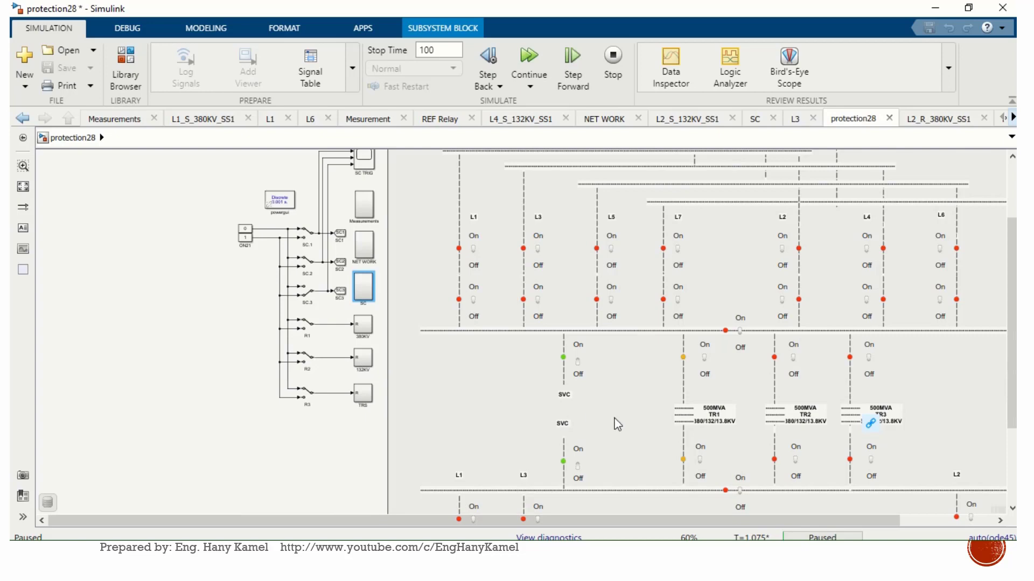
left_click(300, 445)
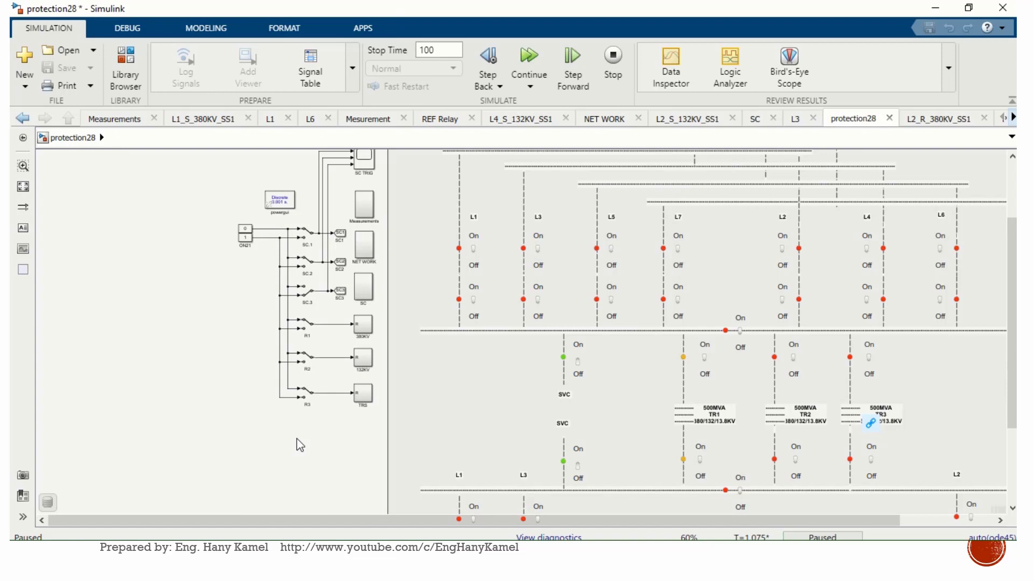
mouse_move(71, 137)
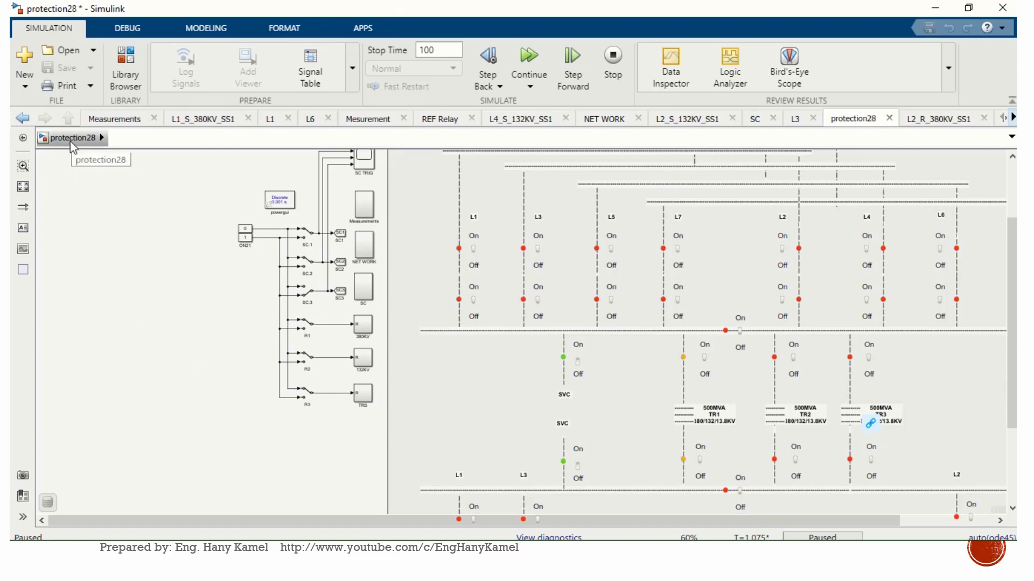
mouse_move(178, 266)
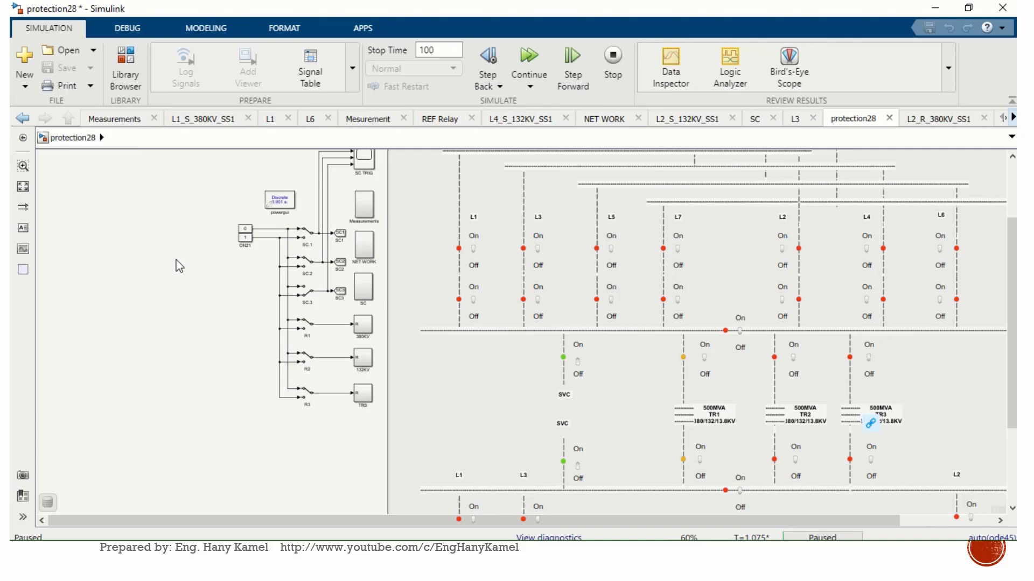
mouse_move(269, 317)
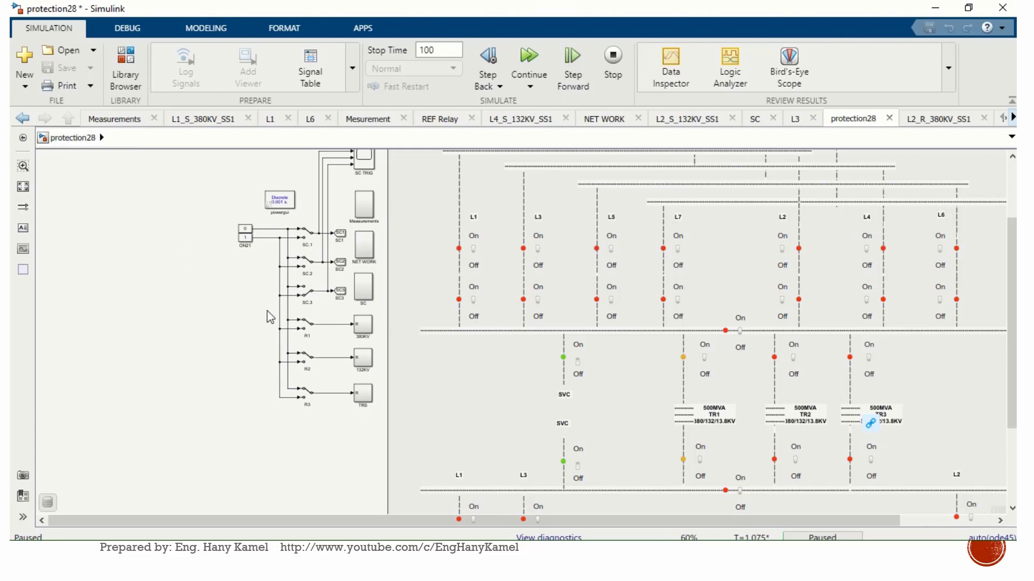
mouse_move(549, 351)
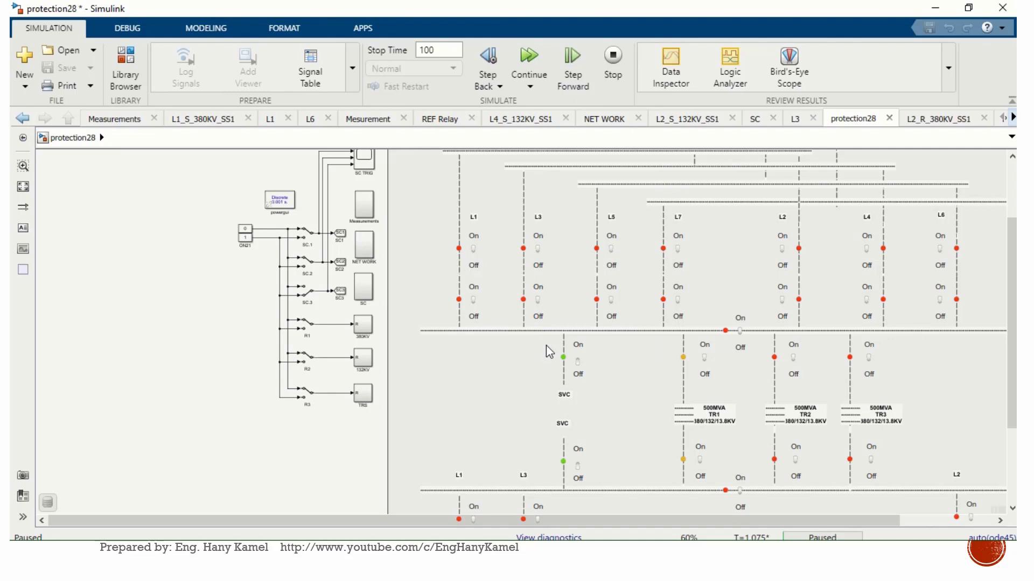